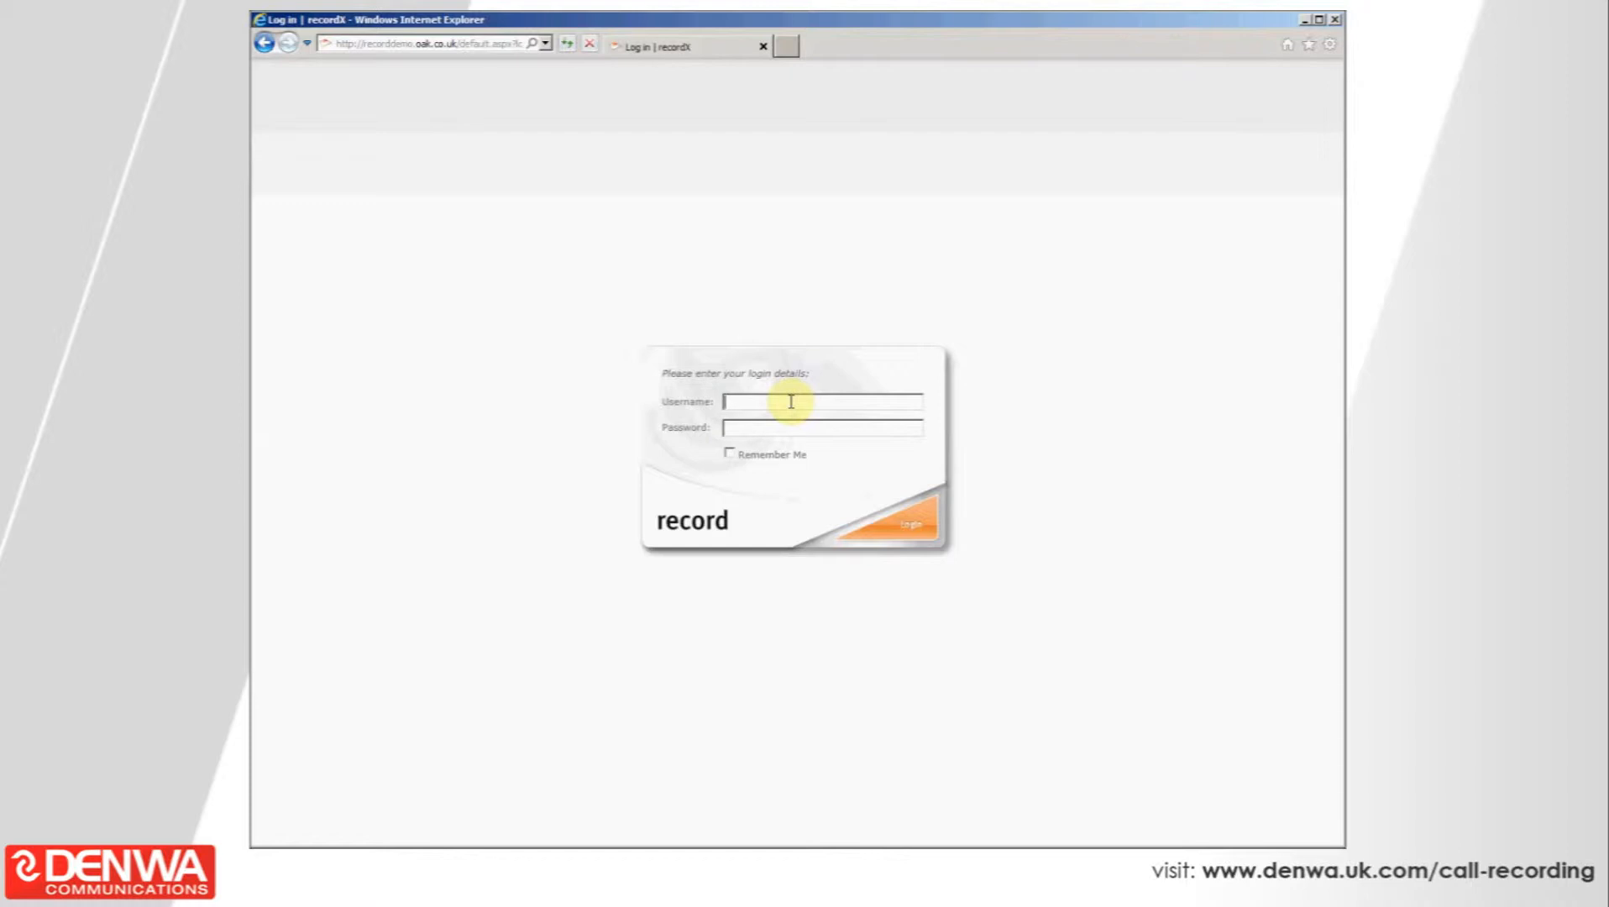
- Sign in to recordX with username 'demo' and its password
text(demo)
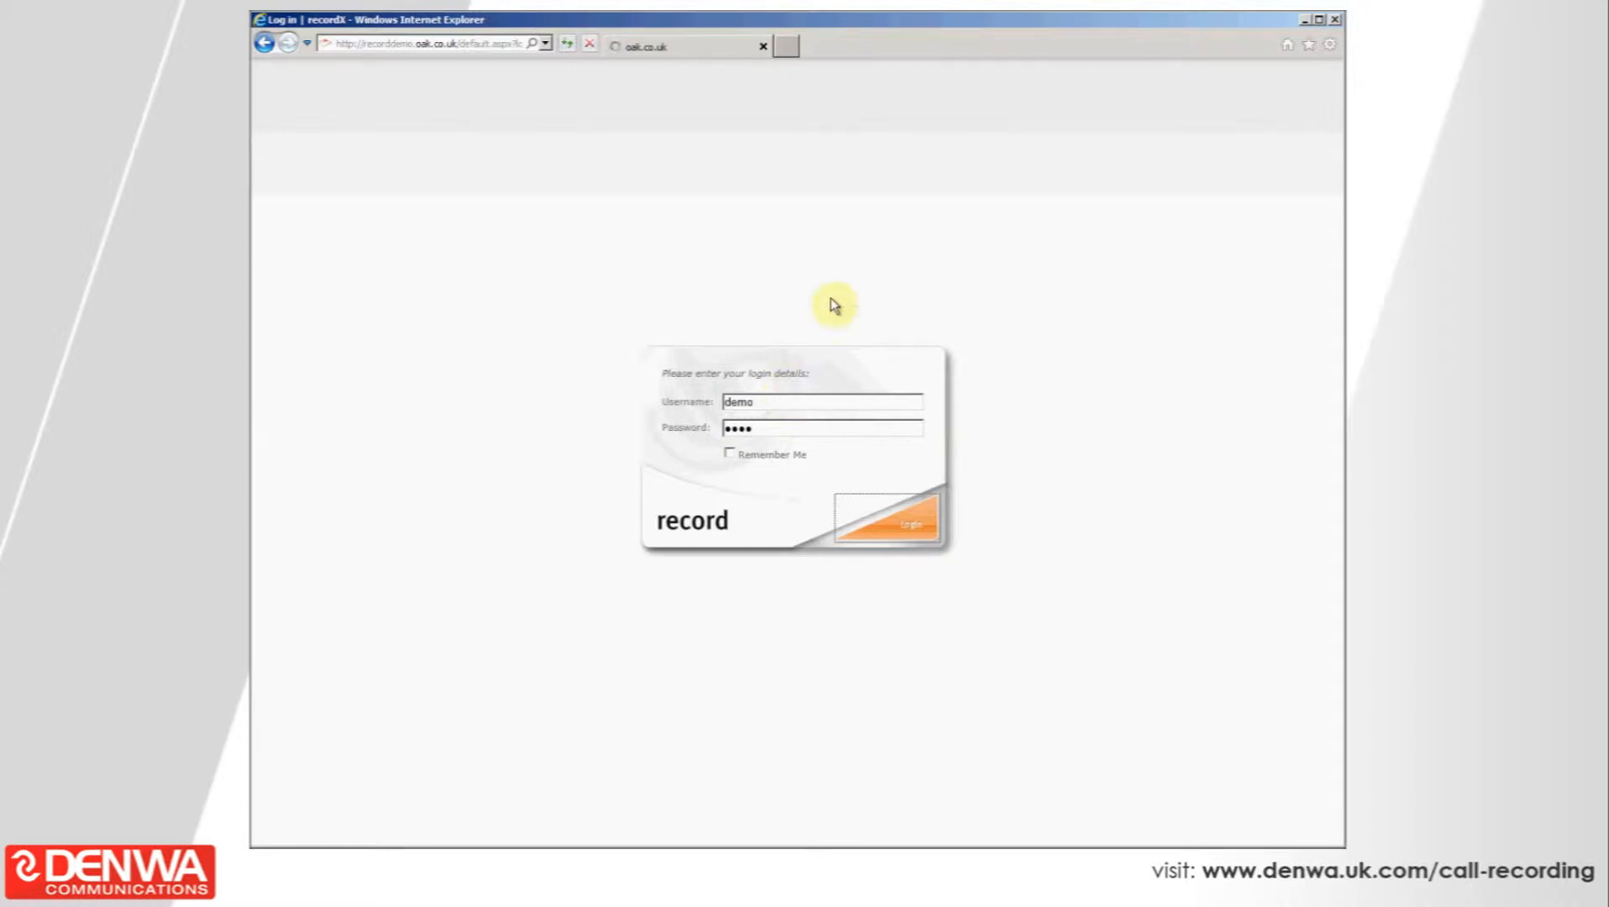
click(910, 524)
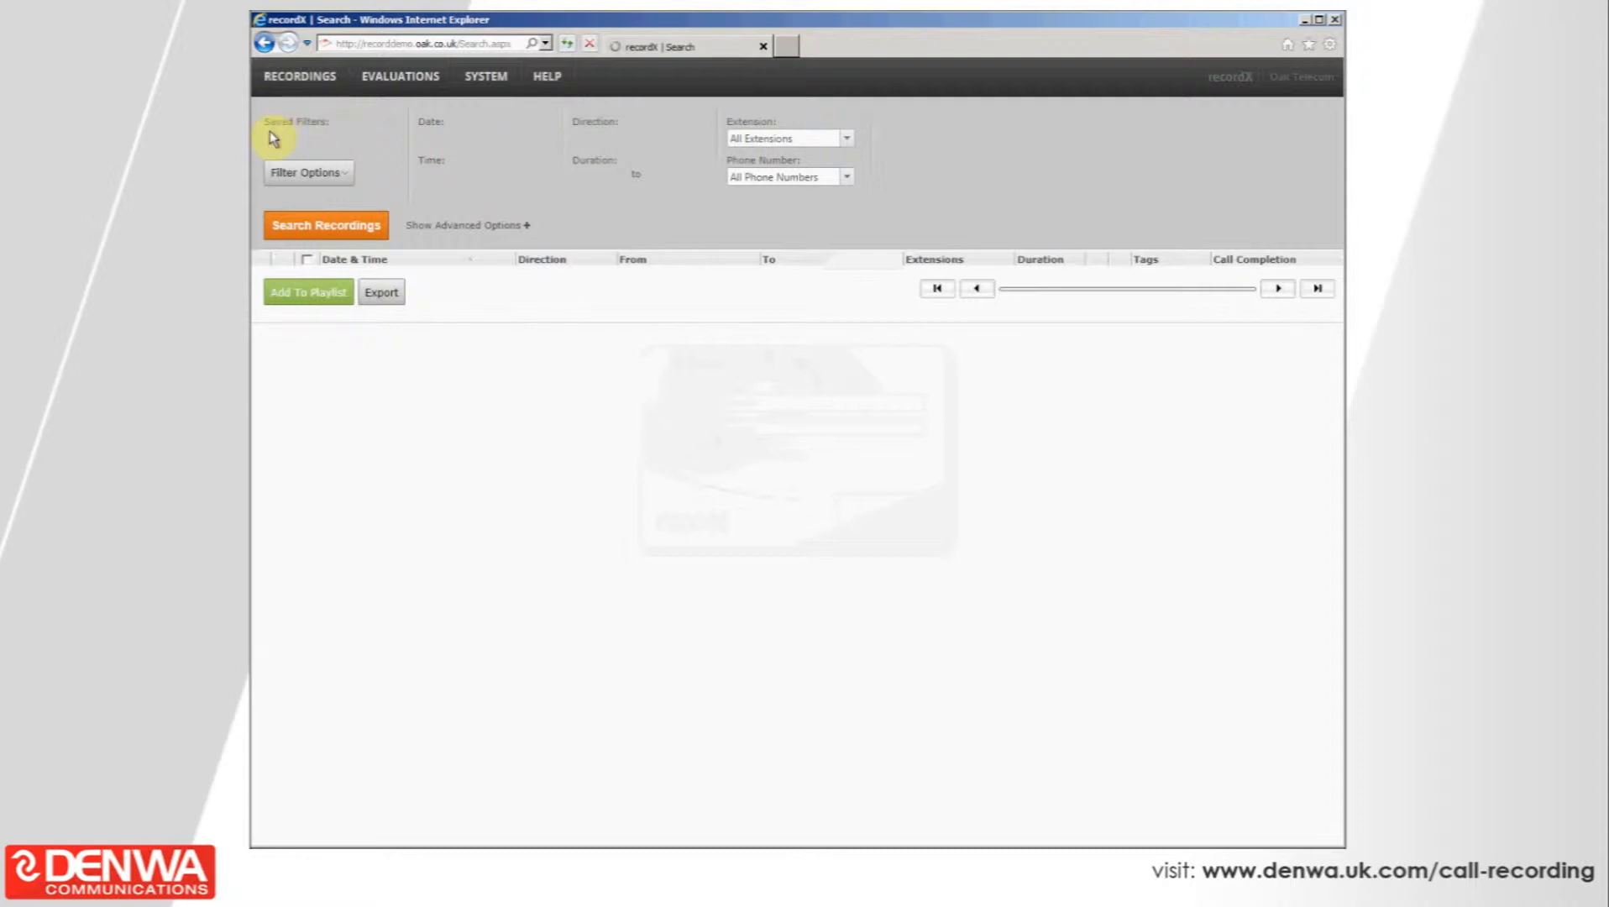
mouse_move(479, 138)
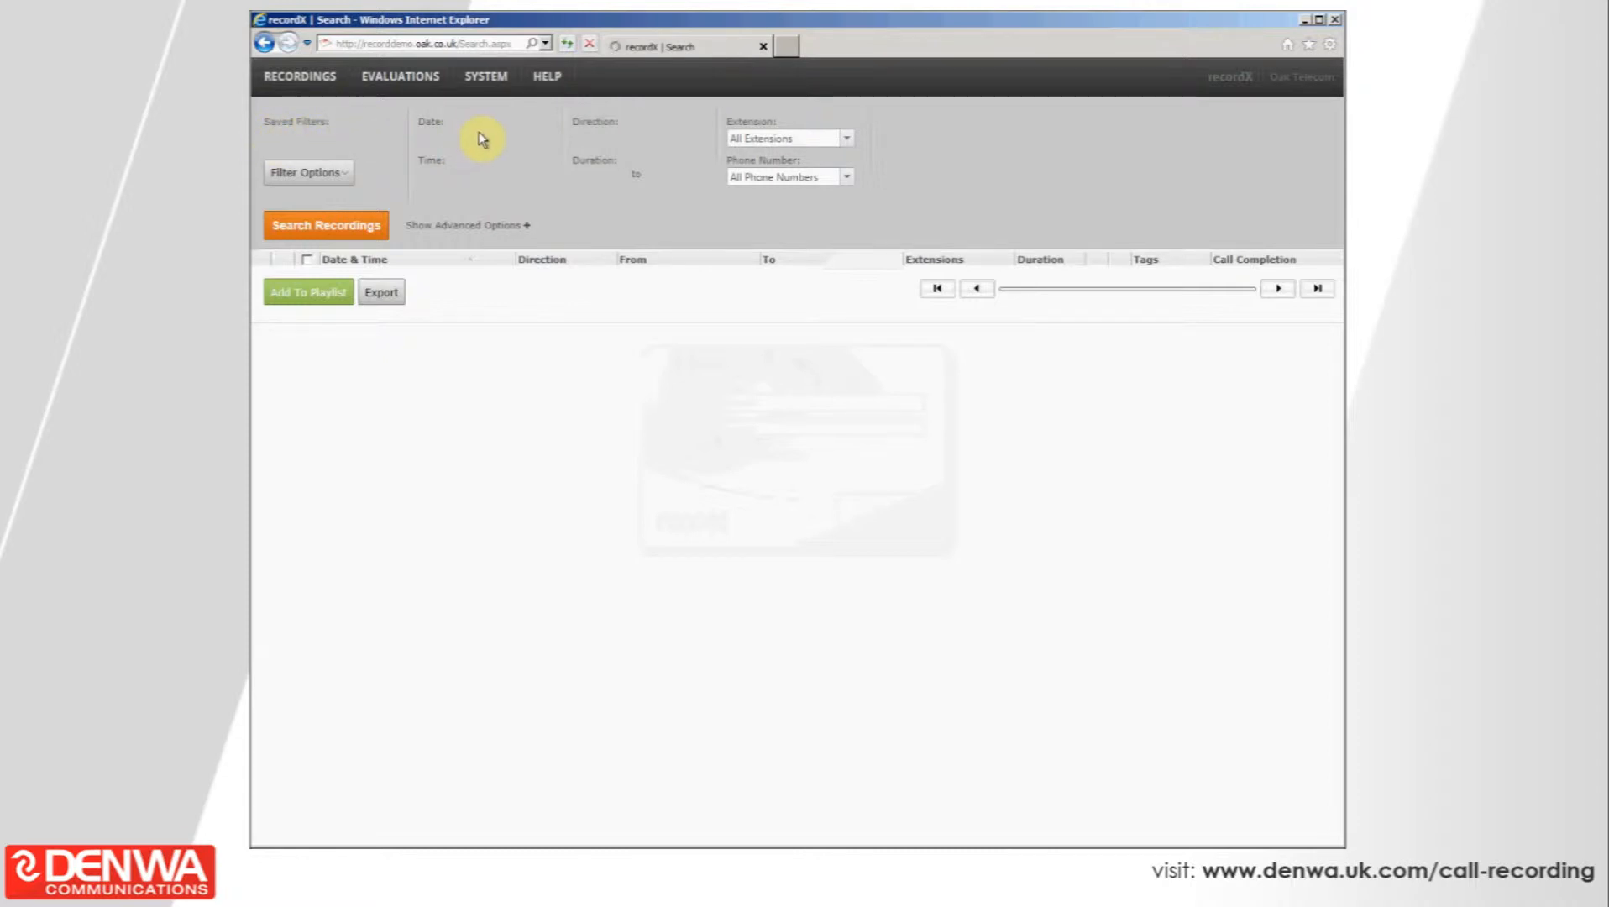
mouse_move(502, 137)
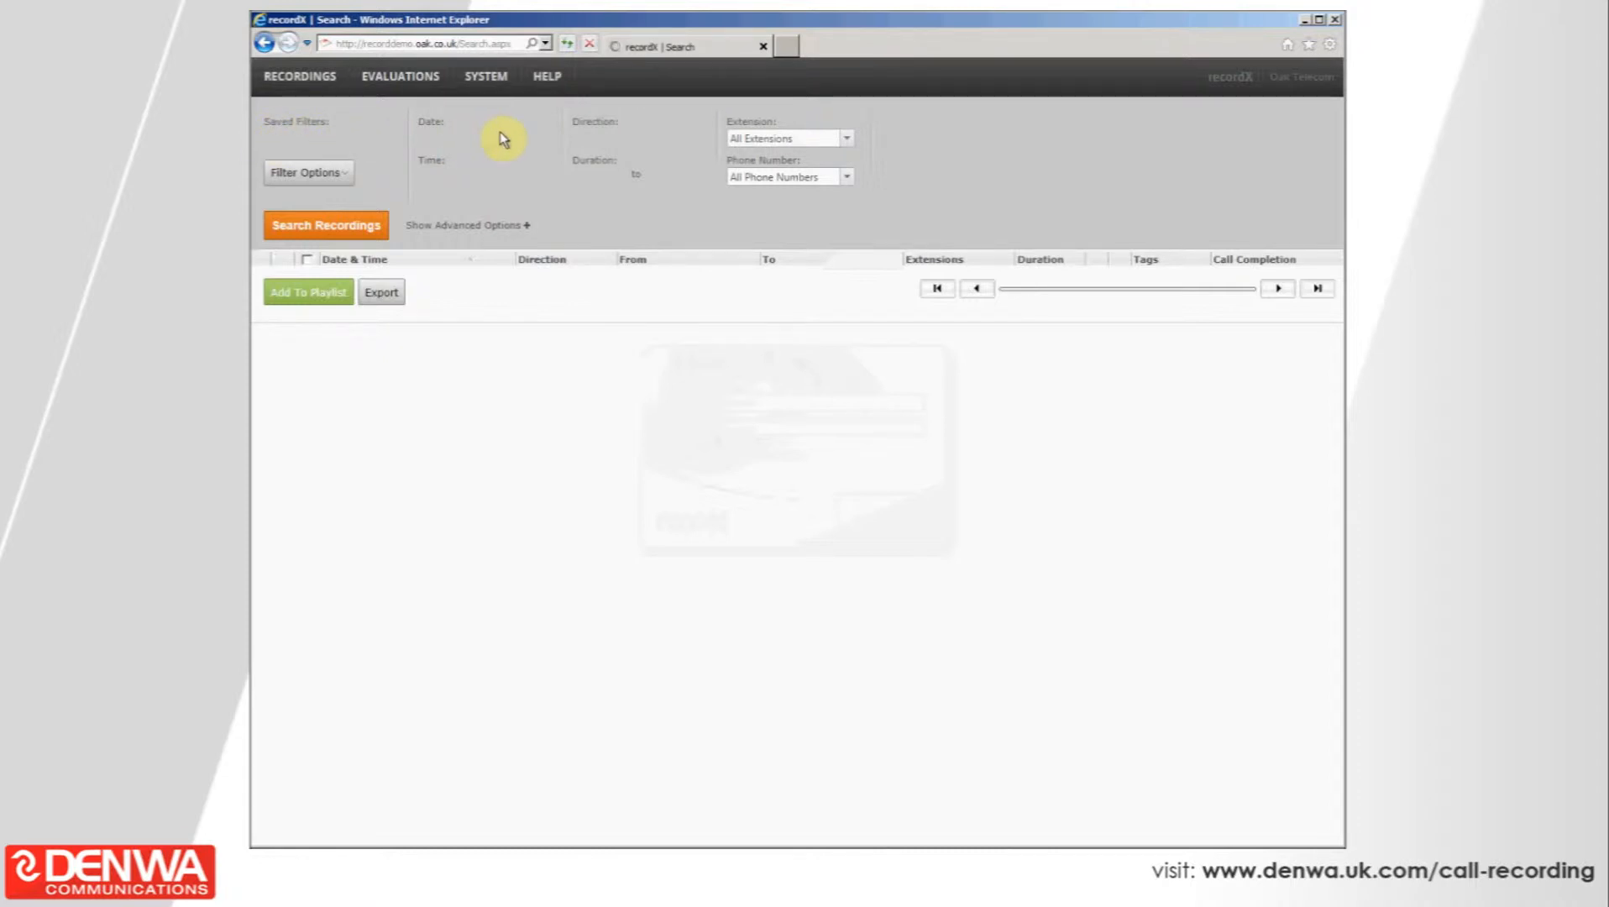
- Run the default Today search to list the incoming Oak Telecom call
click(324, 225)
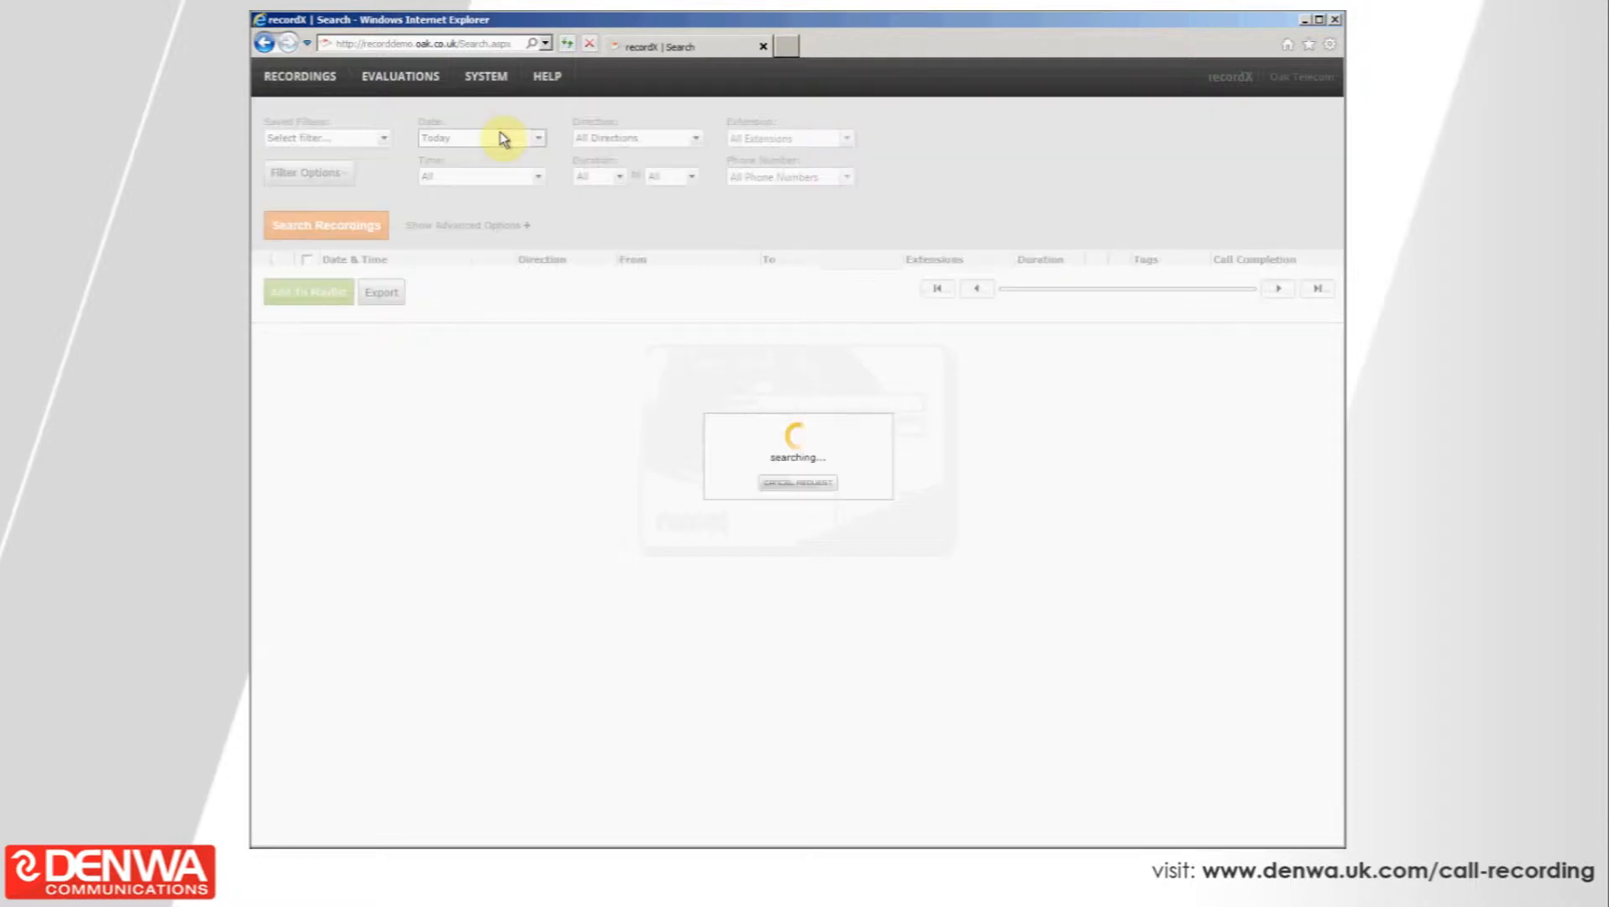
click(325, 225)
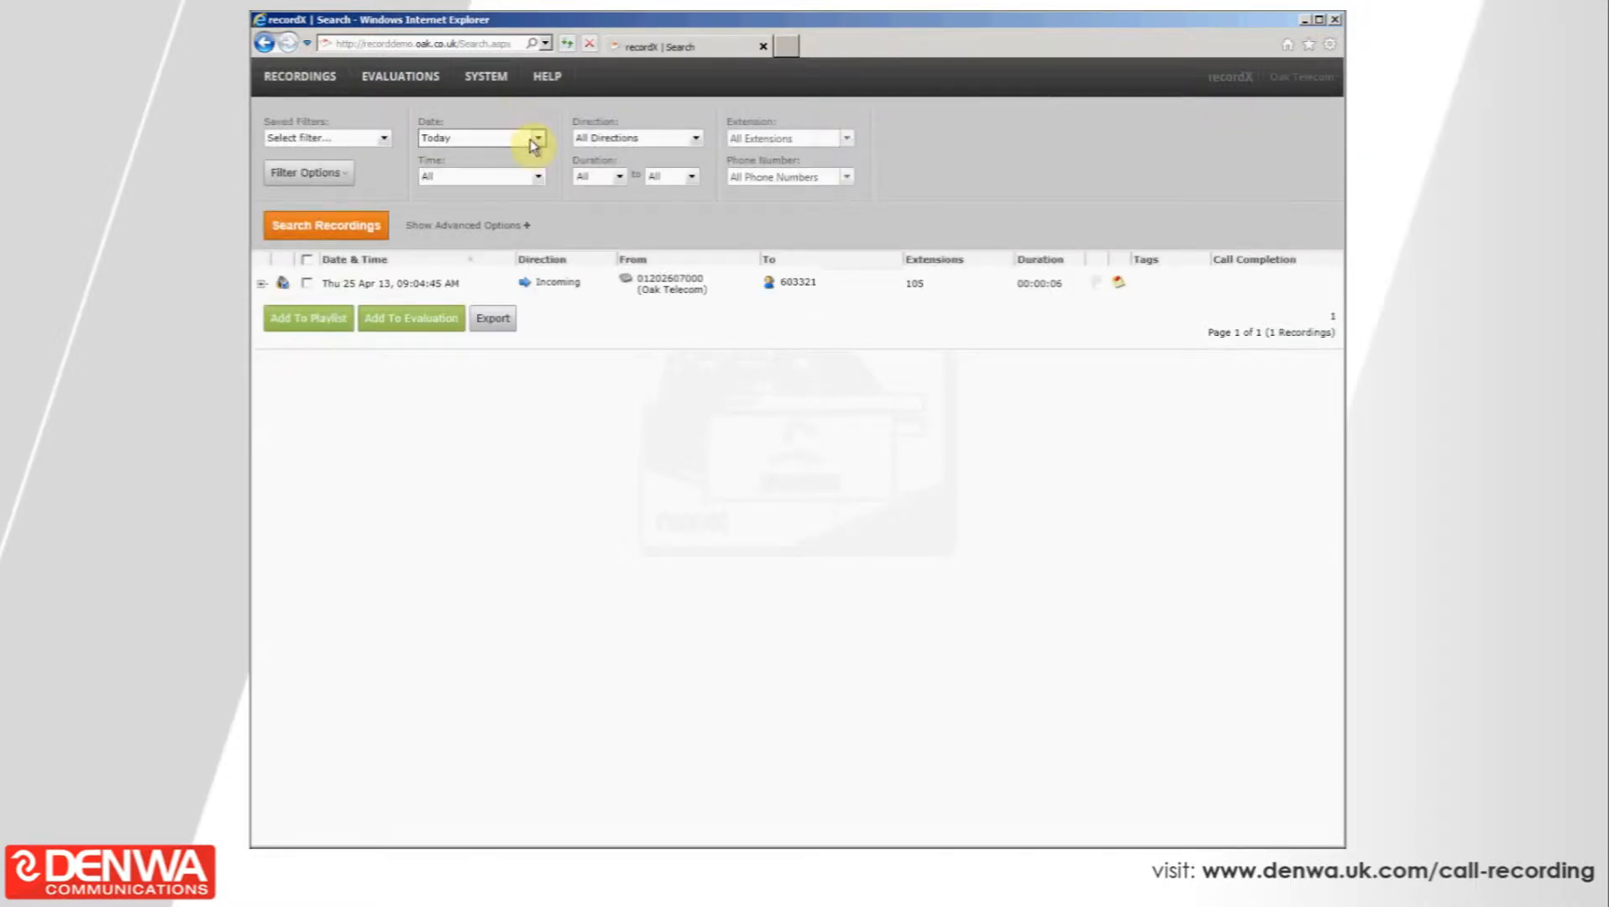
mouse_move(526, 116)
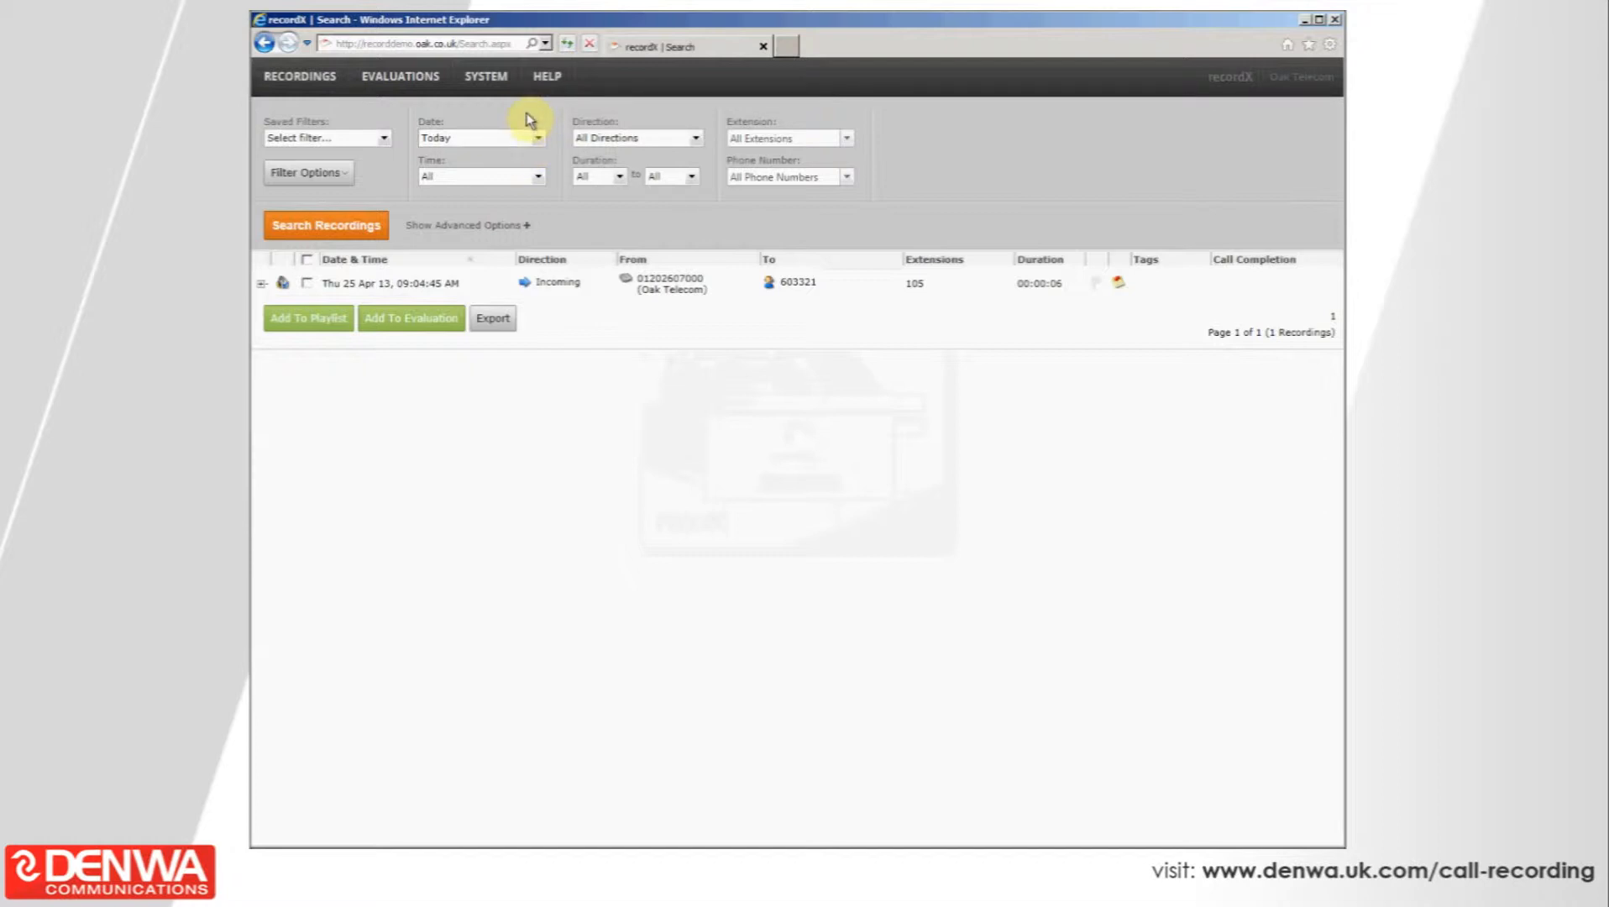
mouse_move(410, 117)
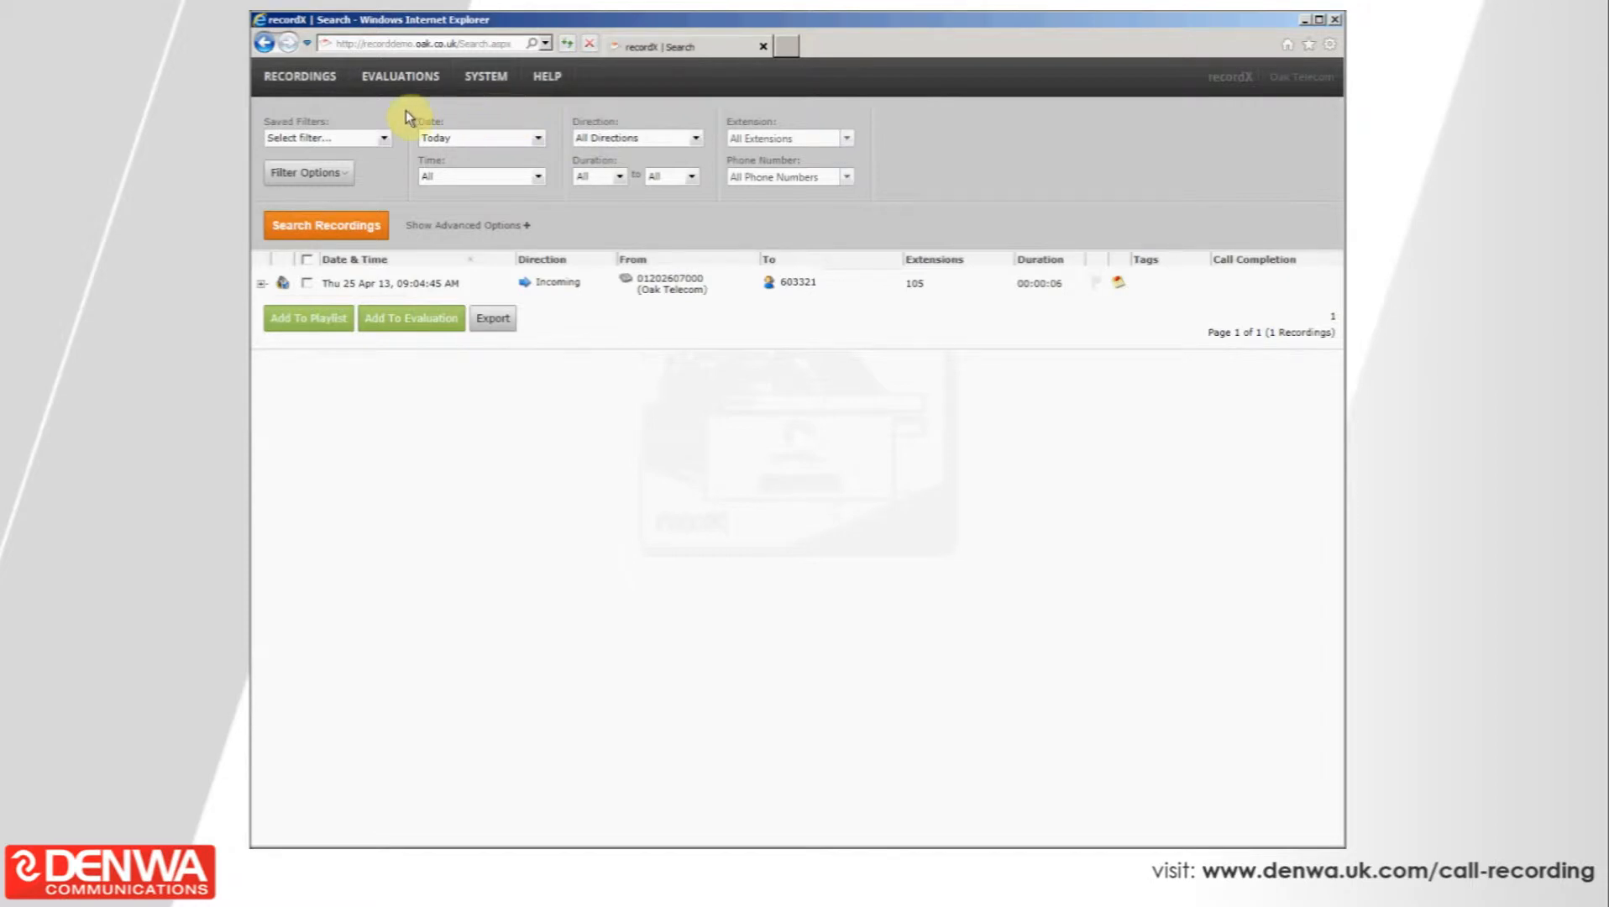
click(536, 138)
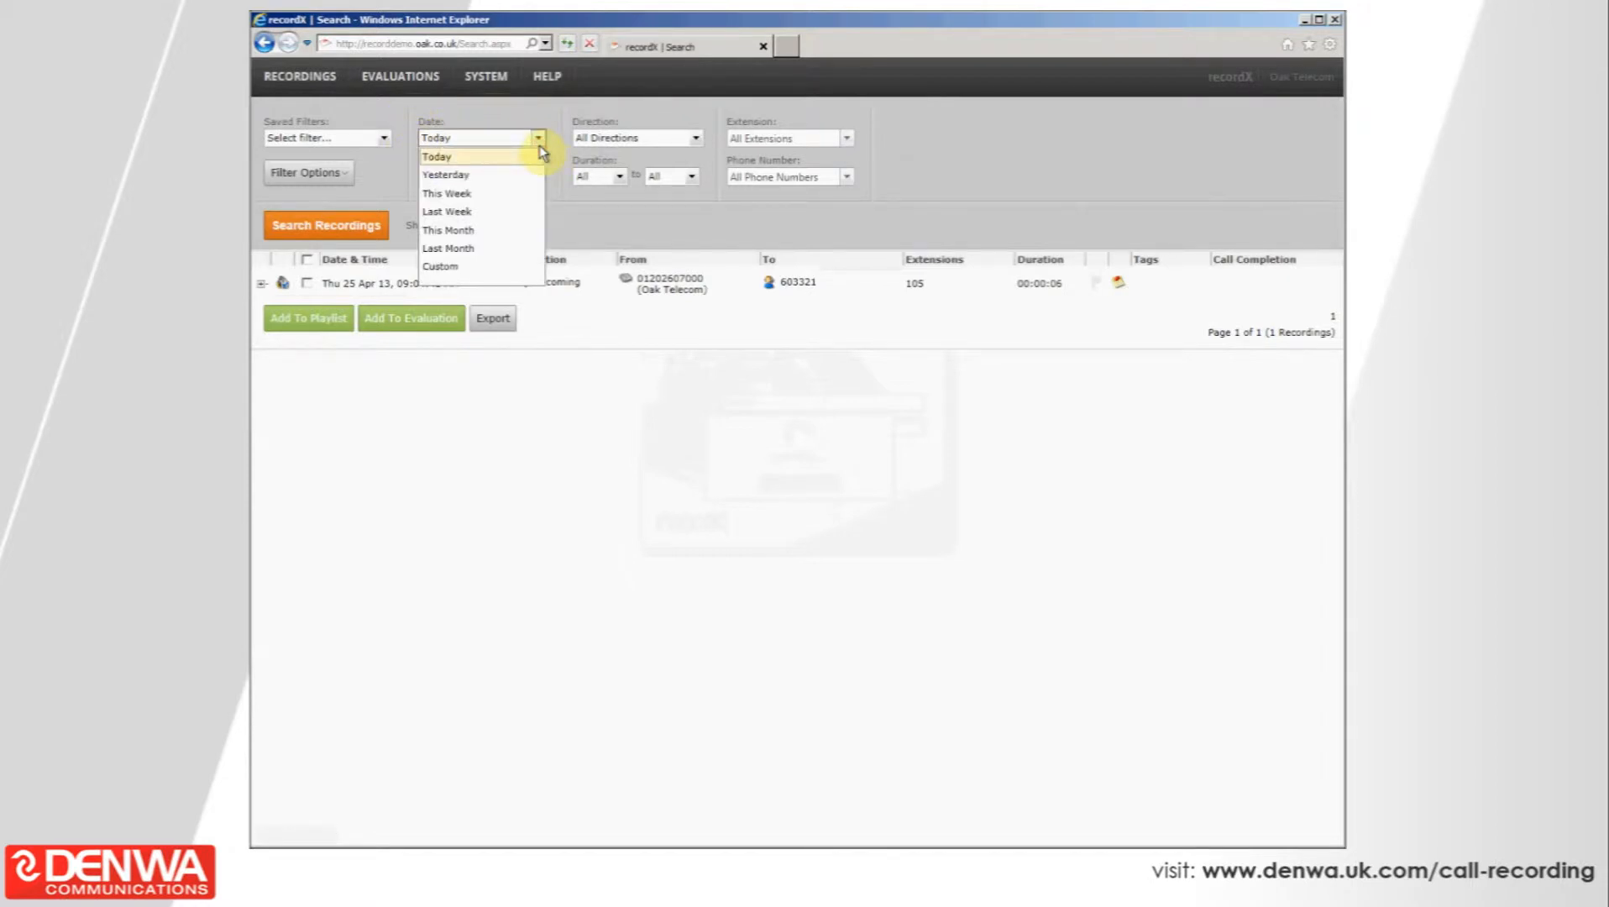
click(435, 156)
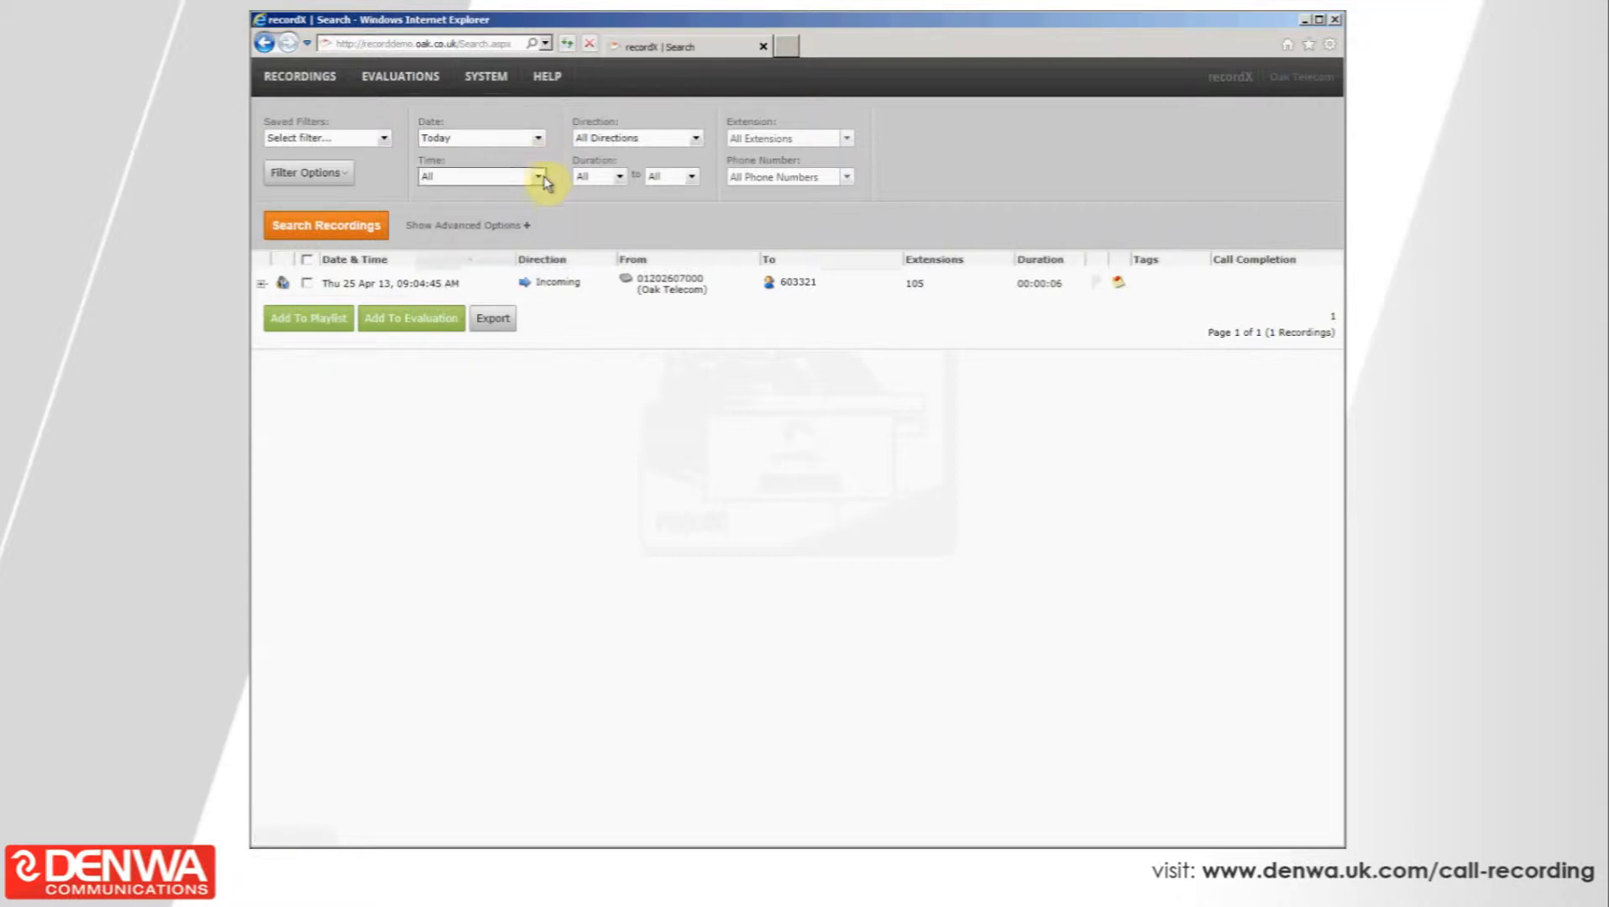
click(537, 176)
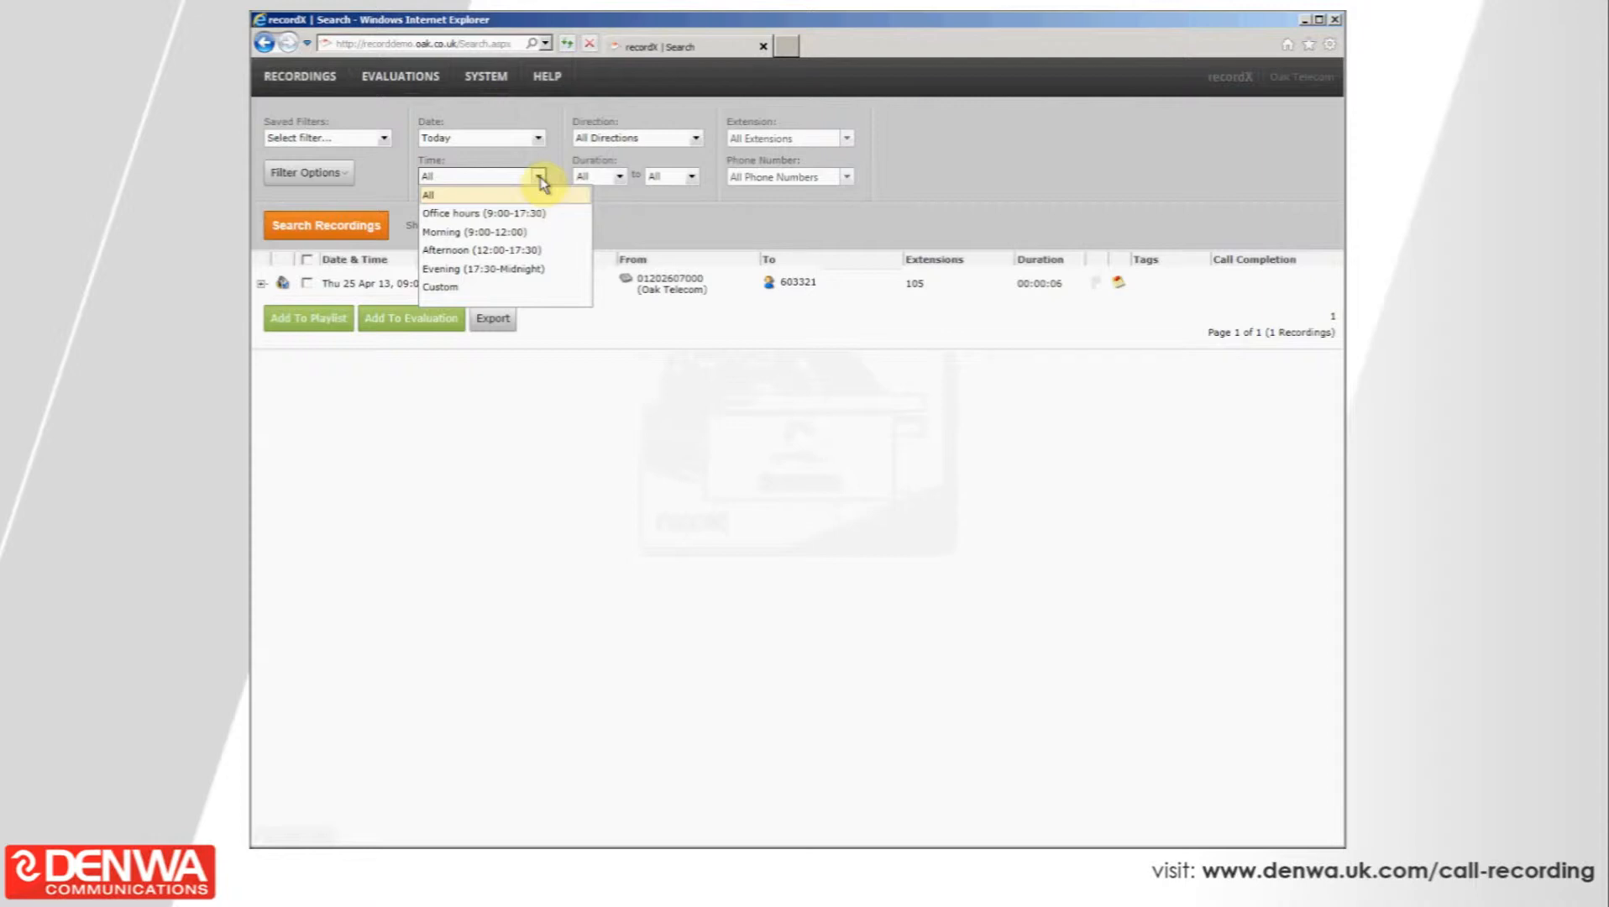
click(447, 195)
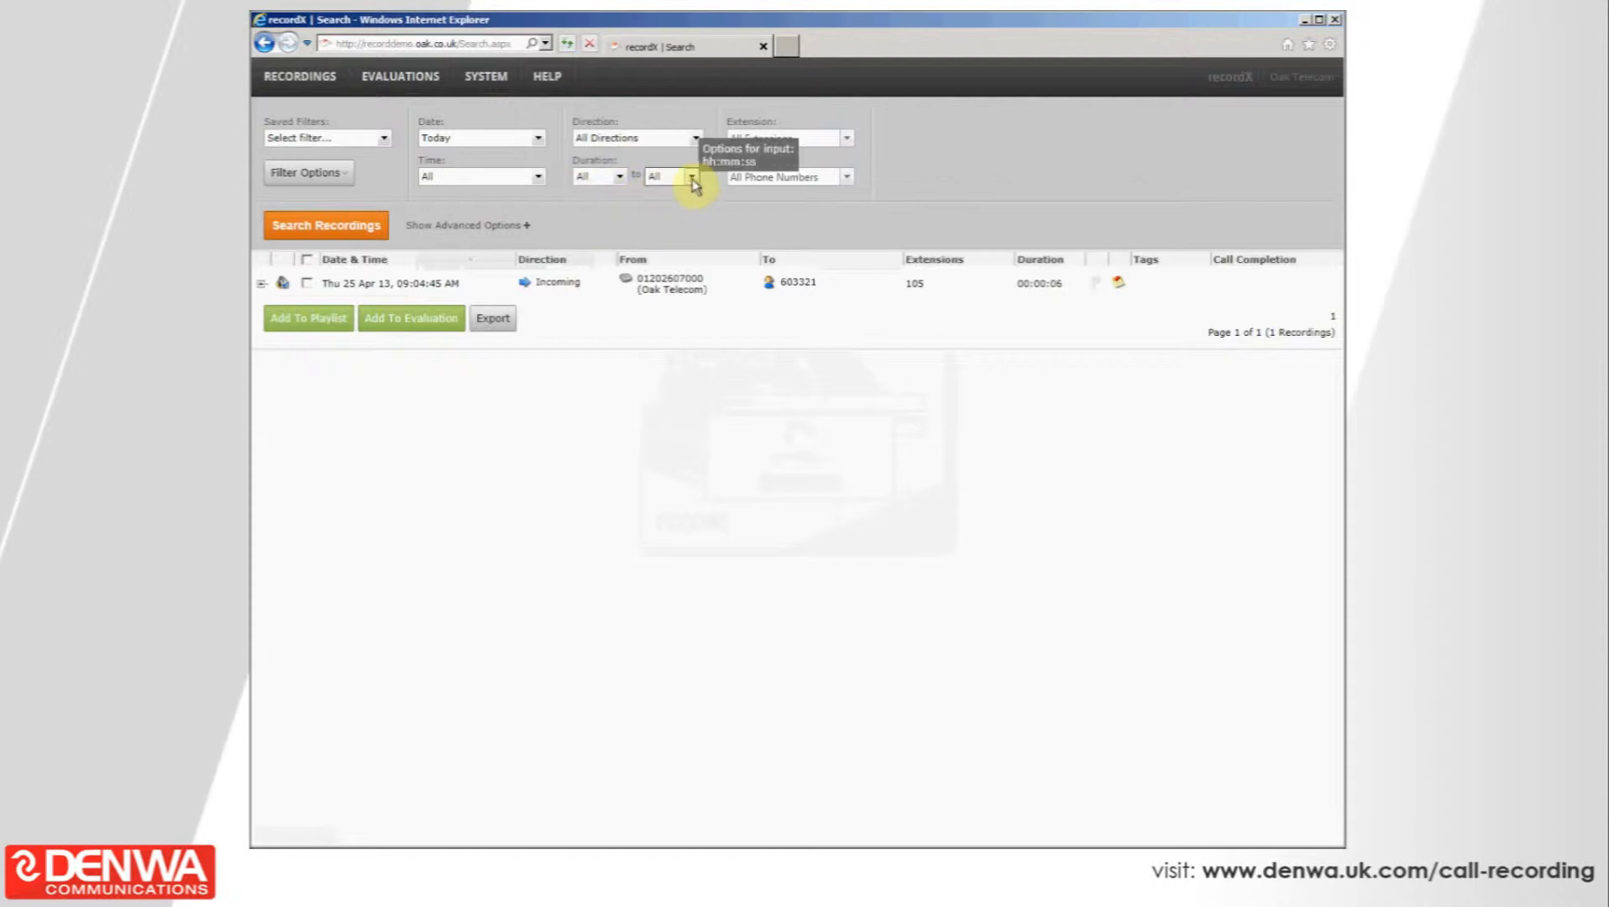
mouse_move(706, 160)
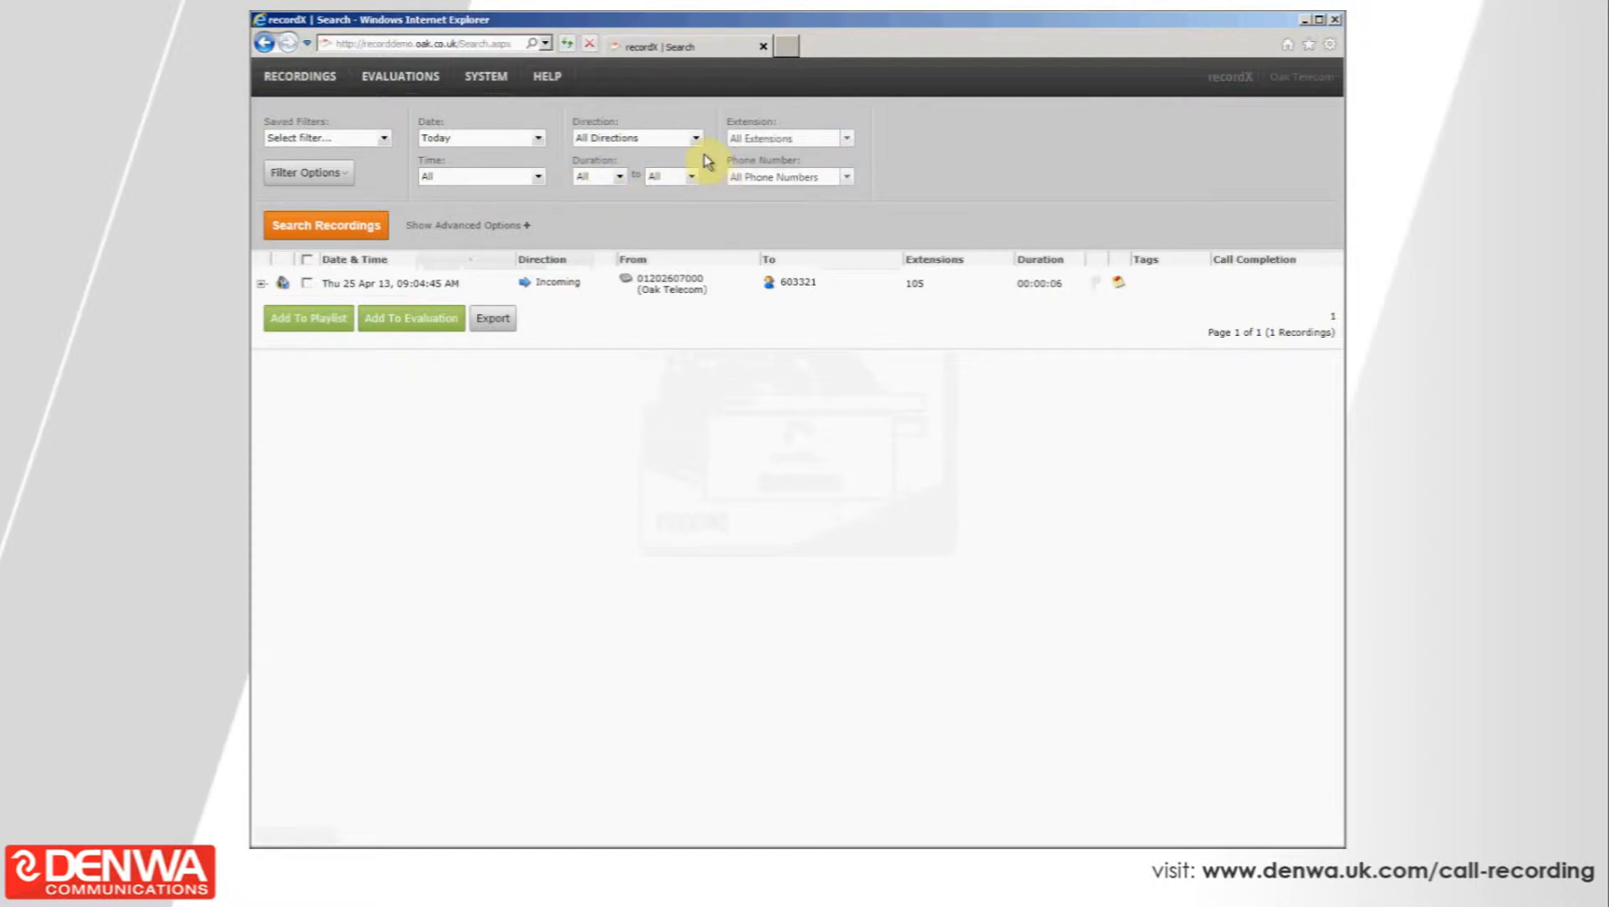
click(696, 137)
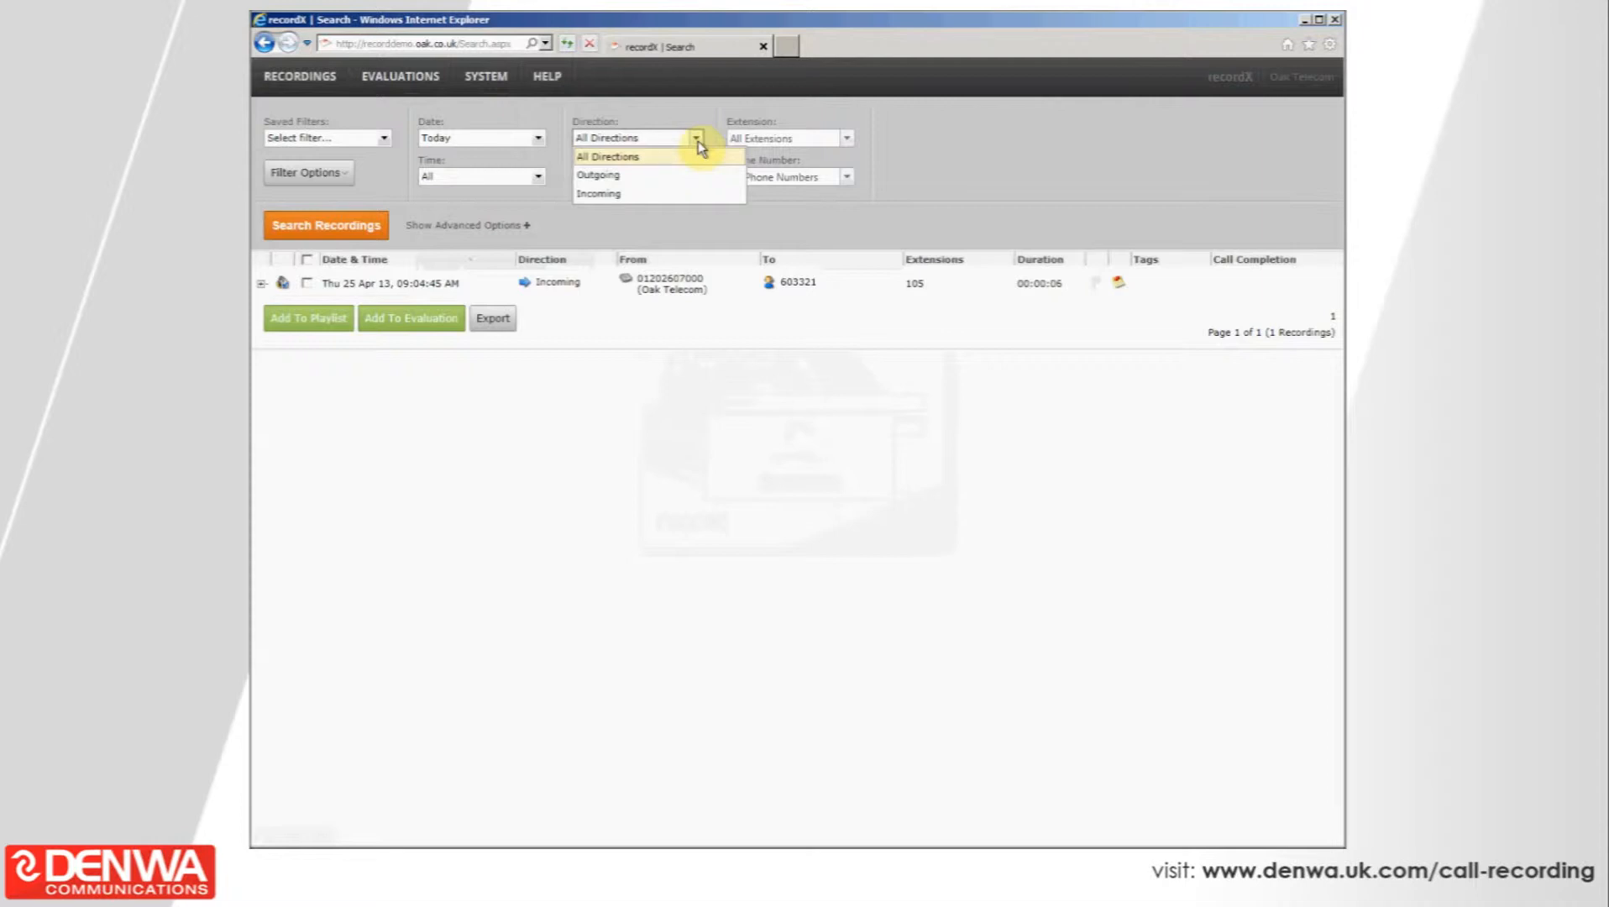
click(607, 156)
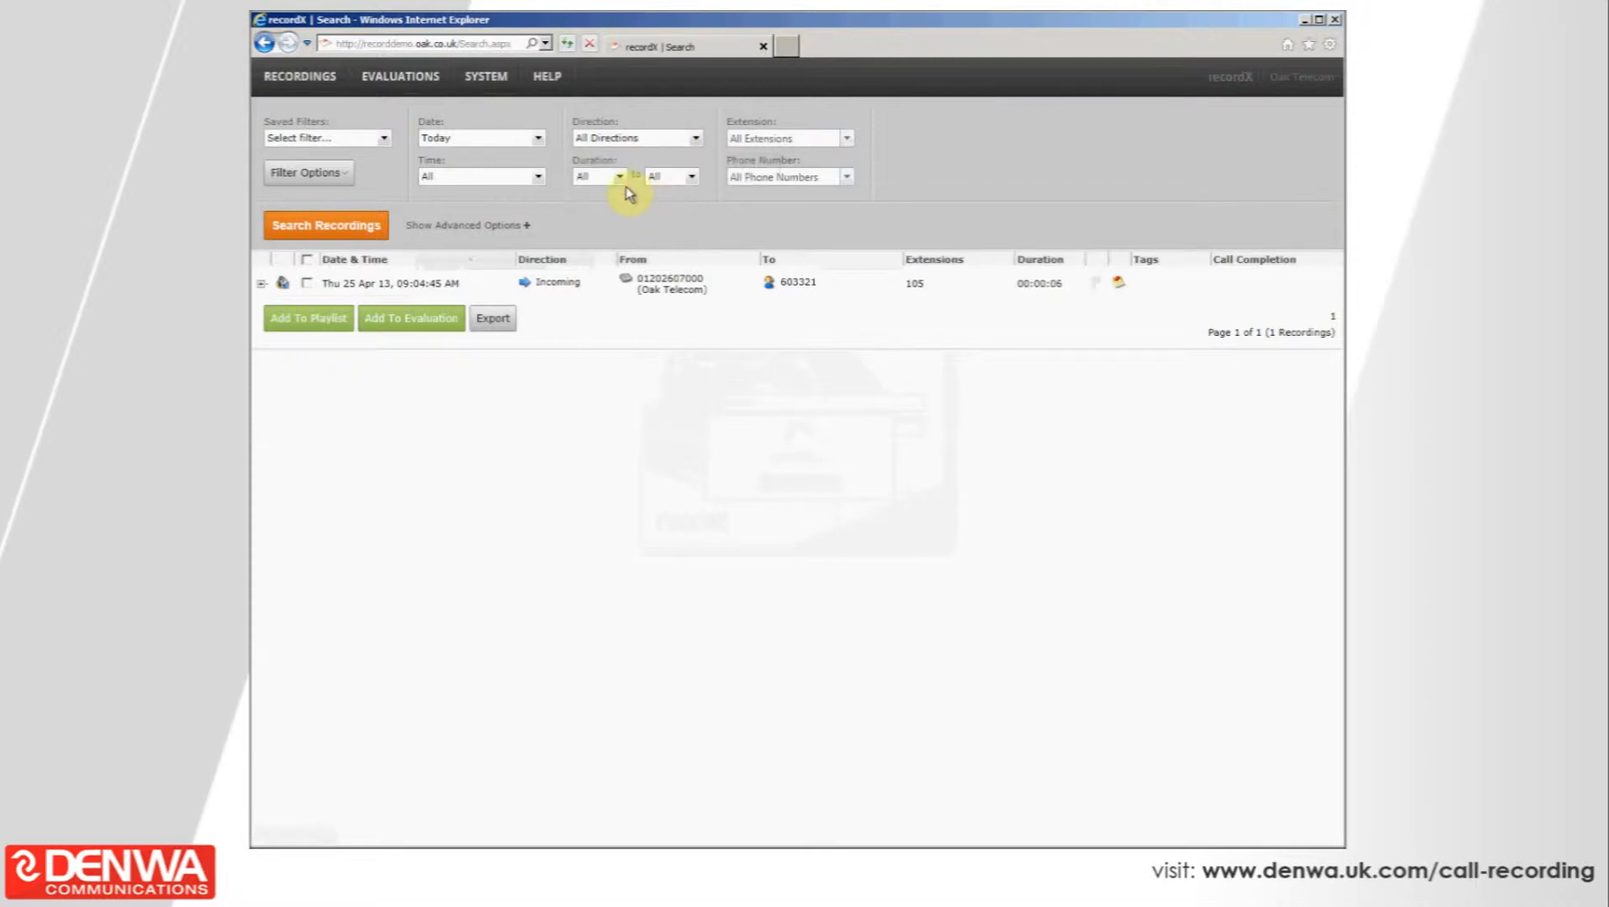
click(617, 176)
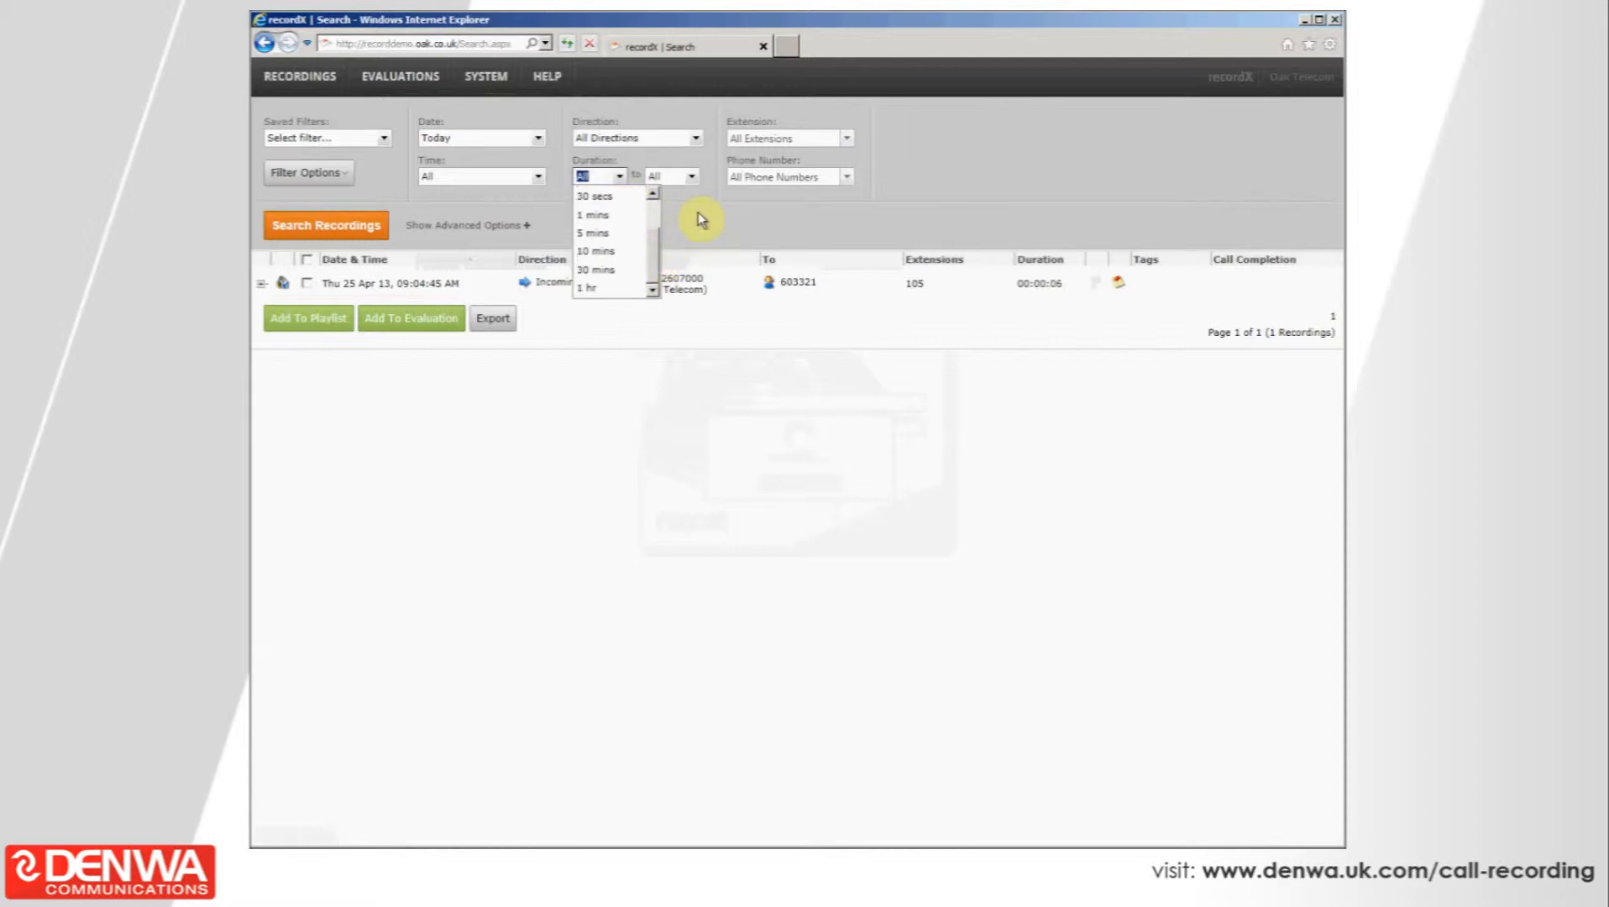
click(883, 138)
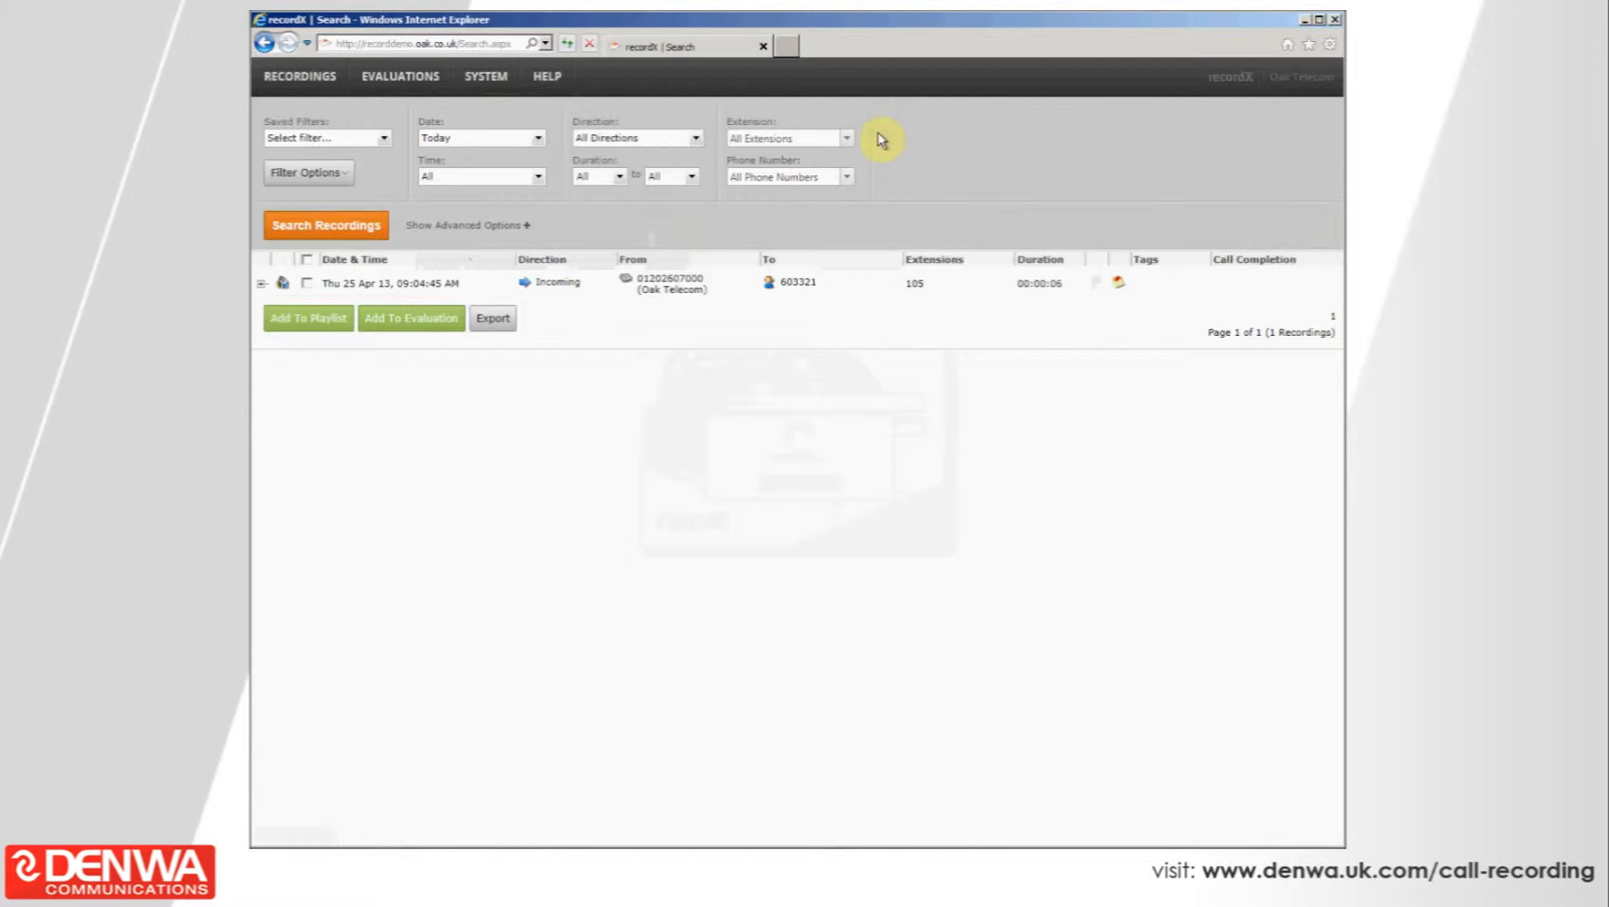
mouse_move(859, 148)
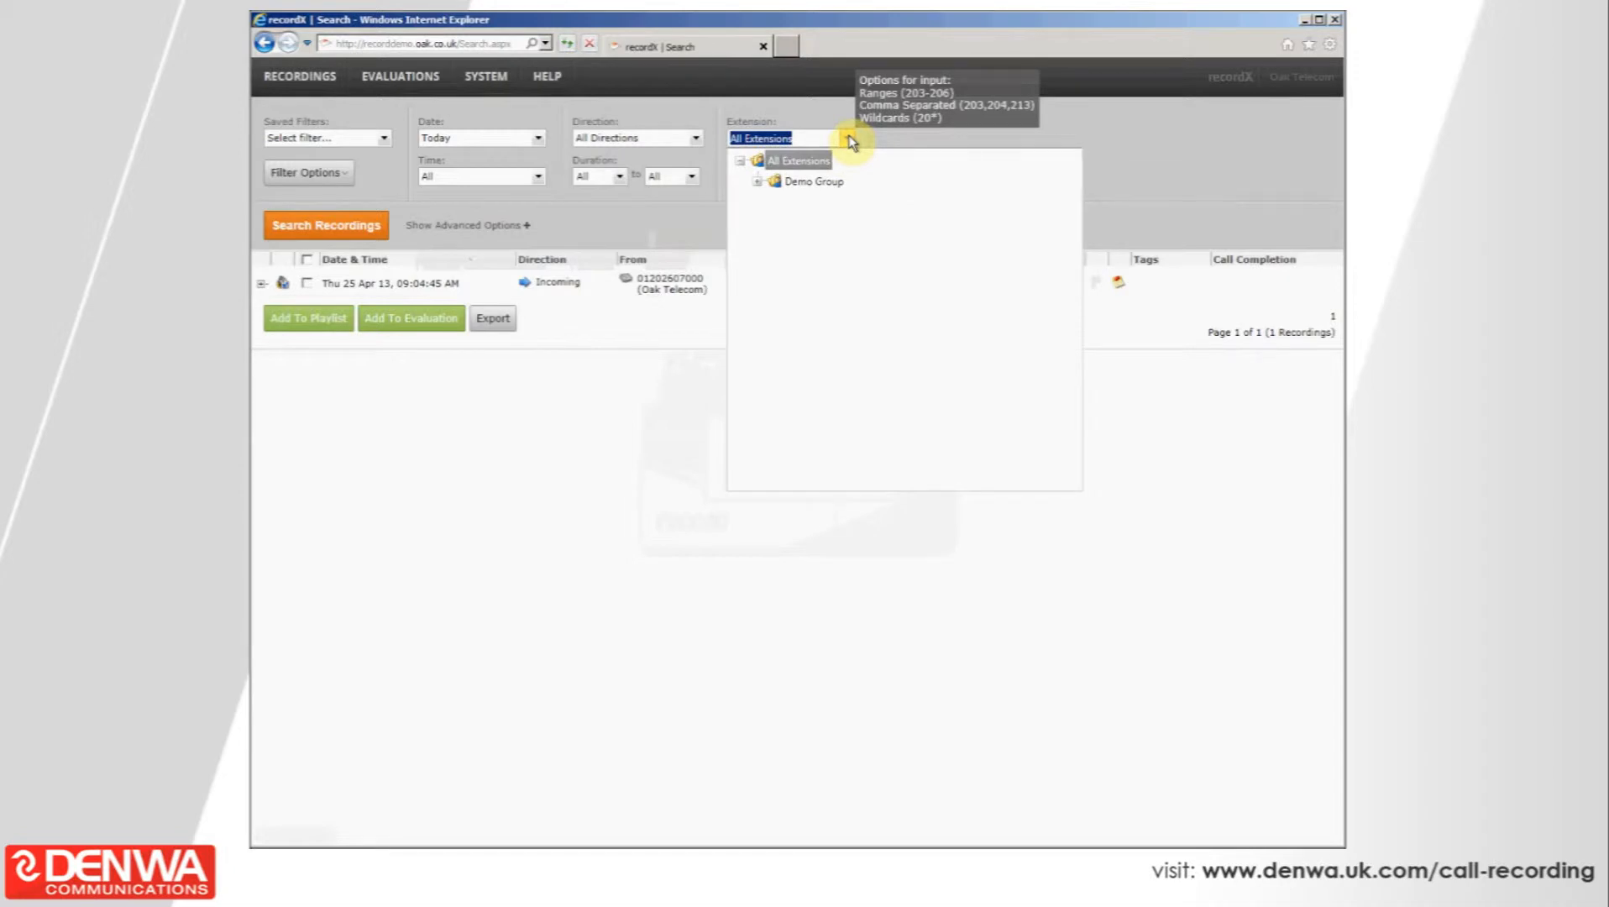
click(844, 138)
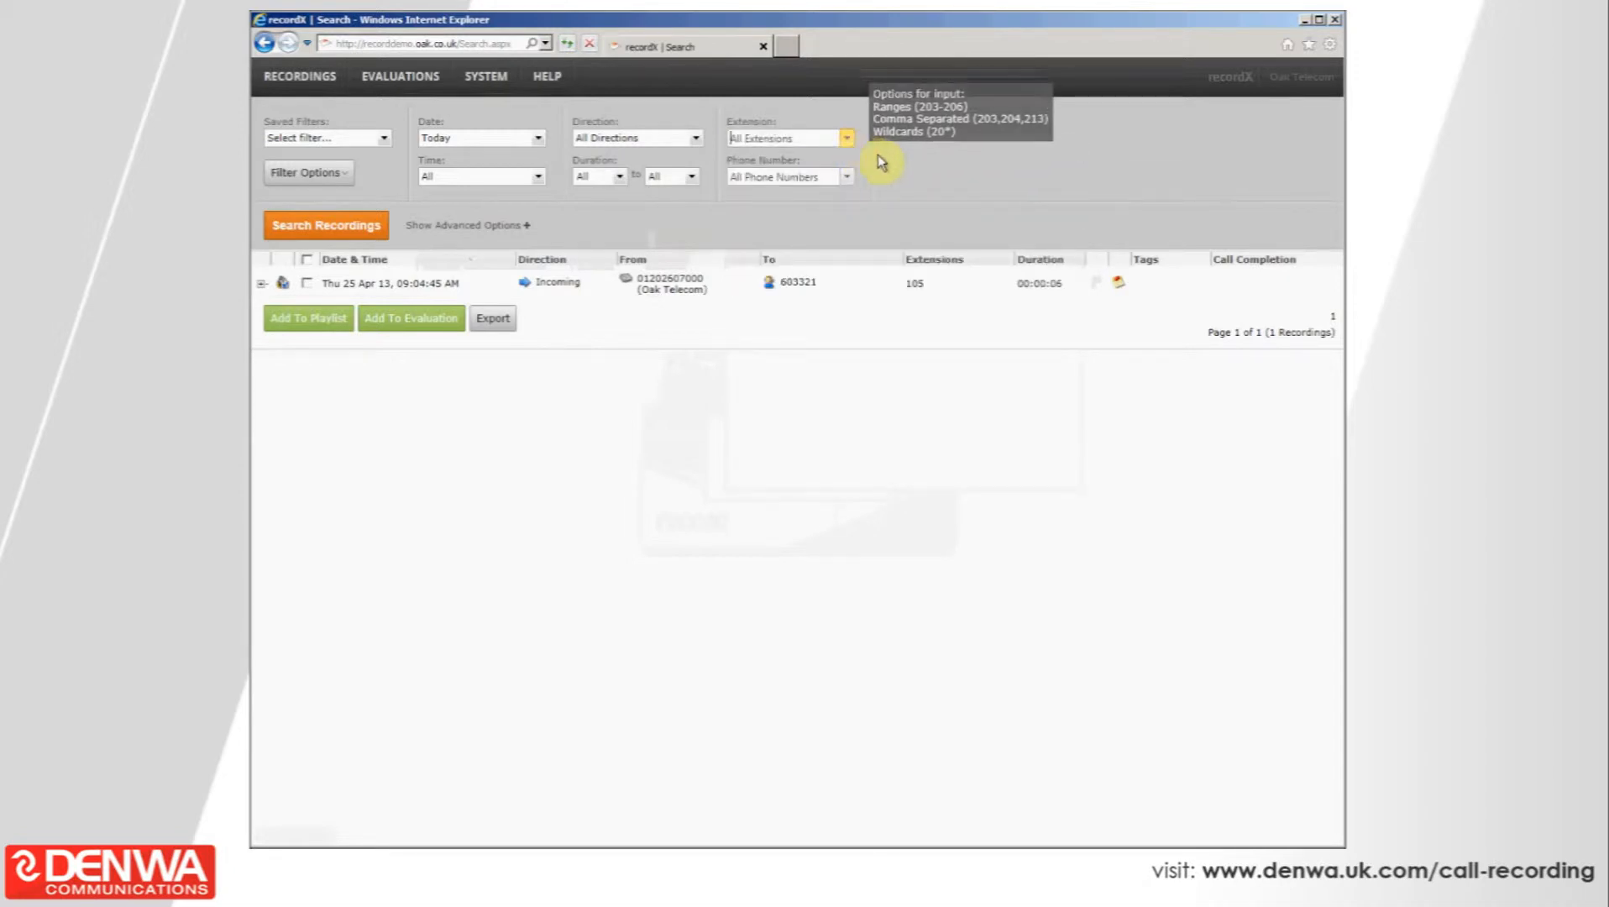
mouse_move(978, 188)
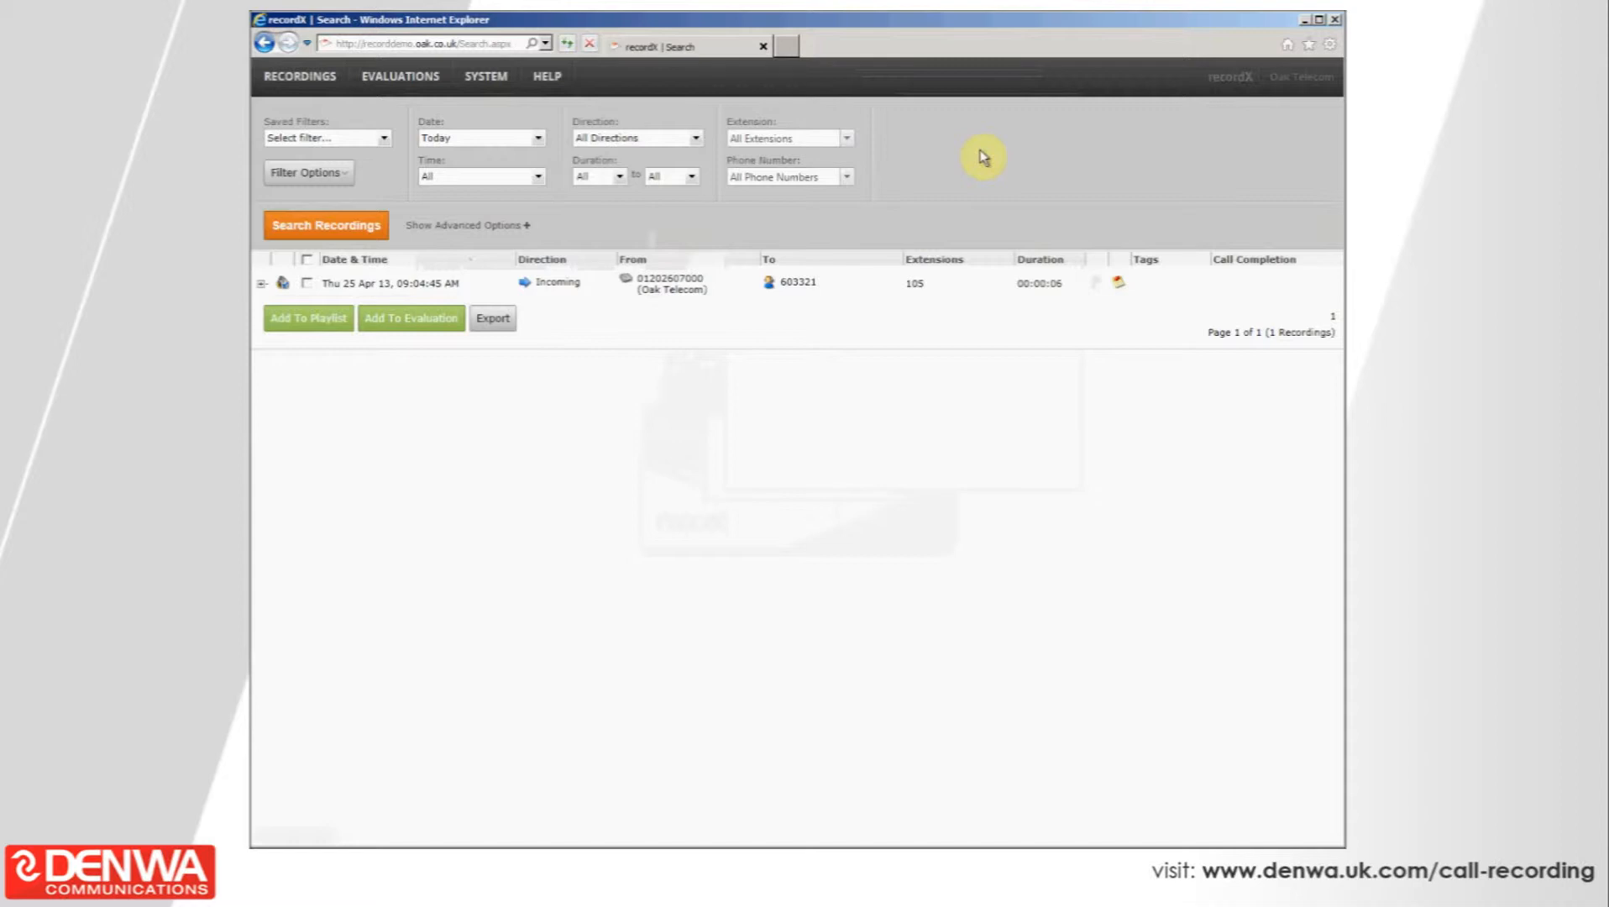
mouse_move(853, 340)
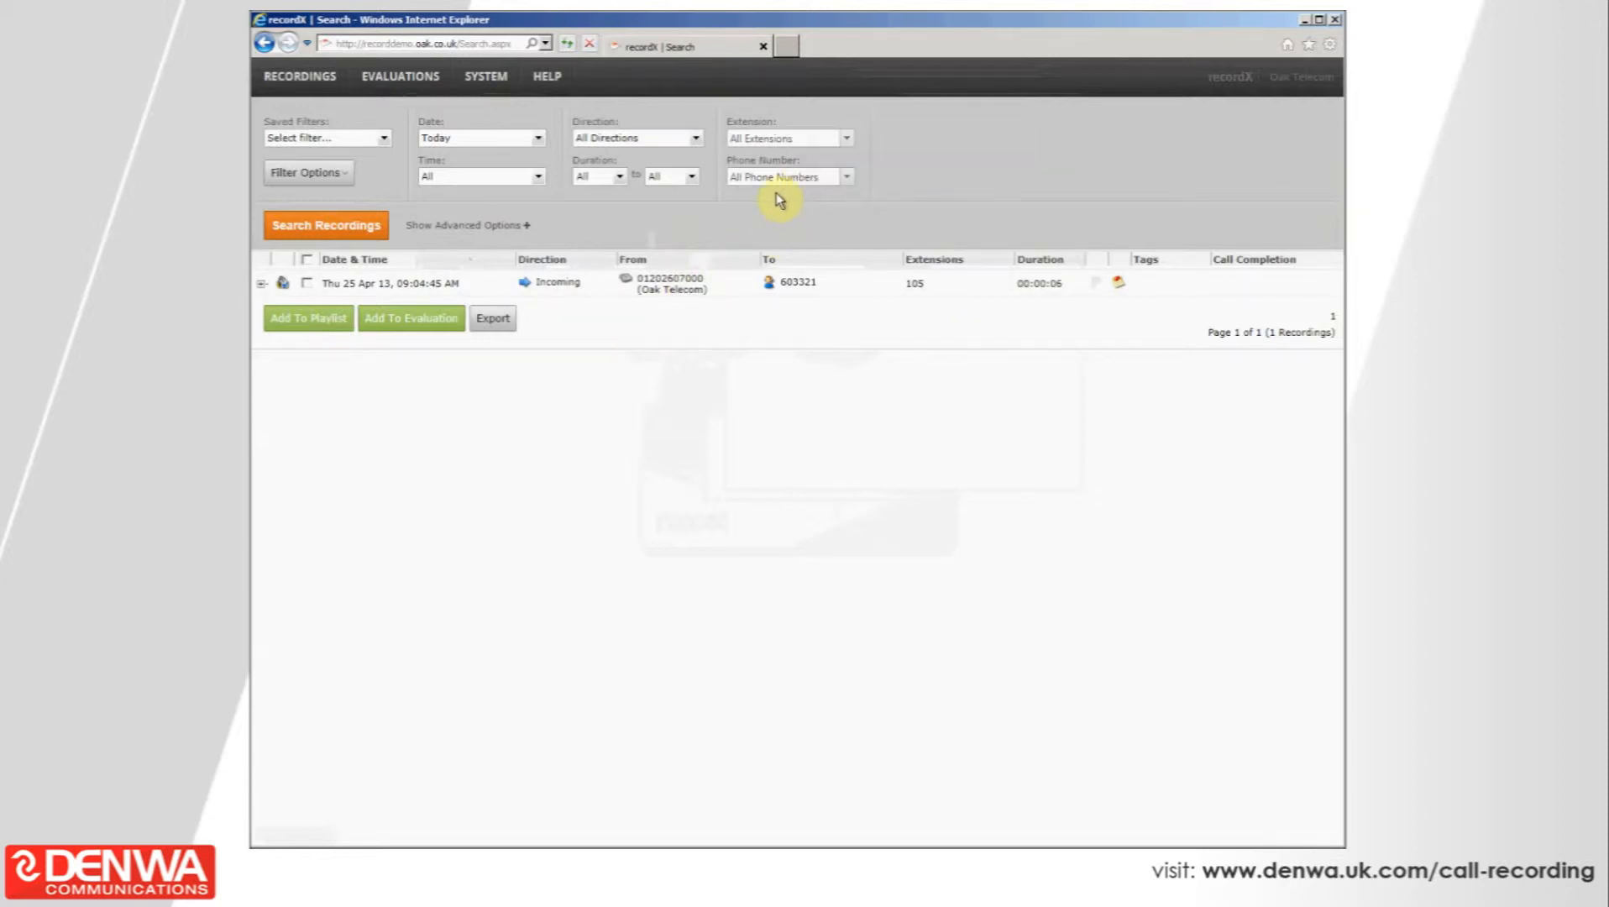
mouse_move(798, 204)
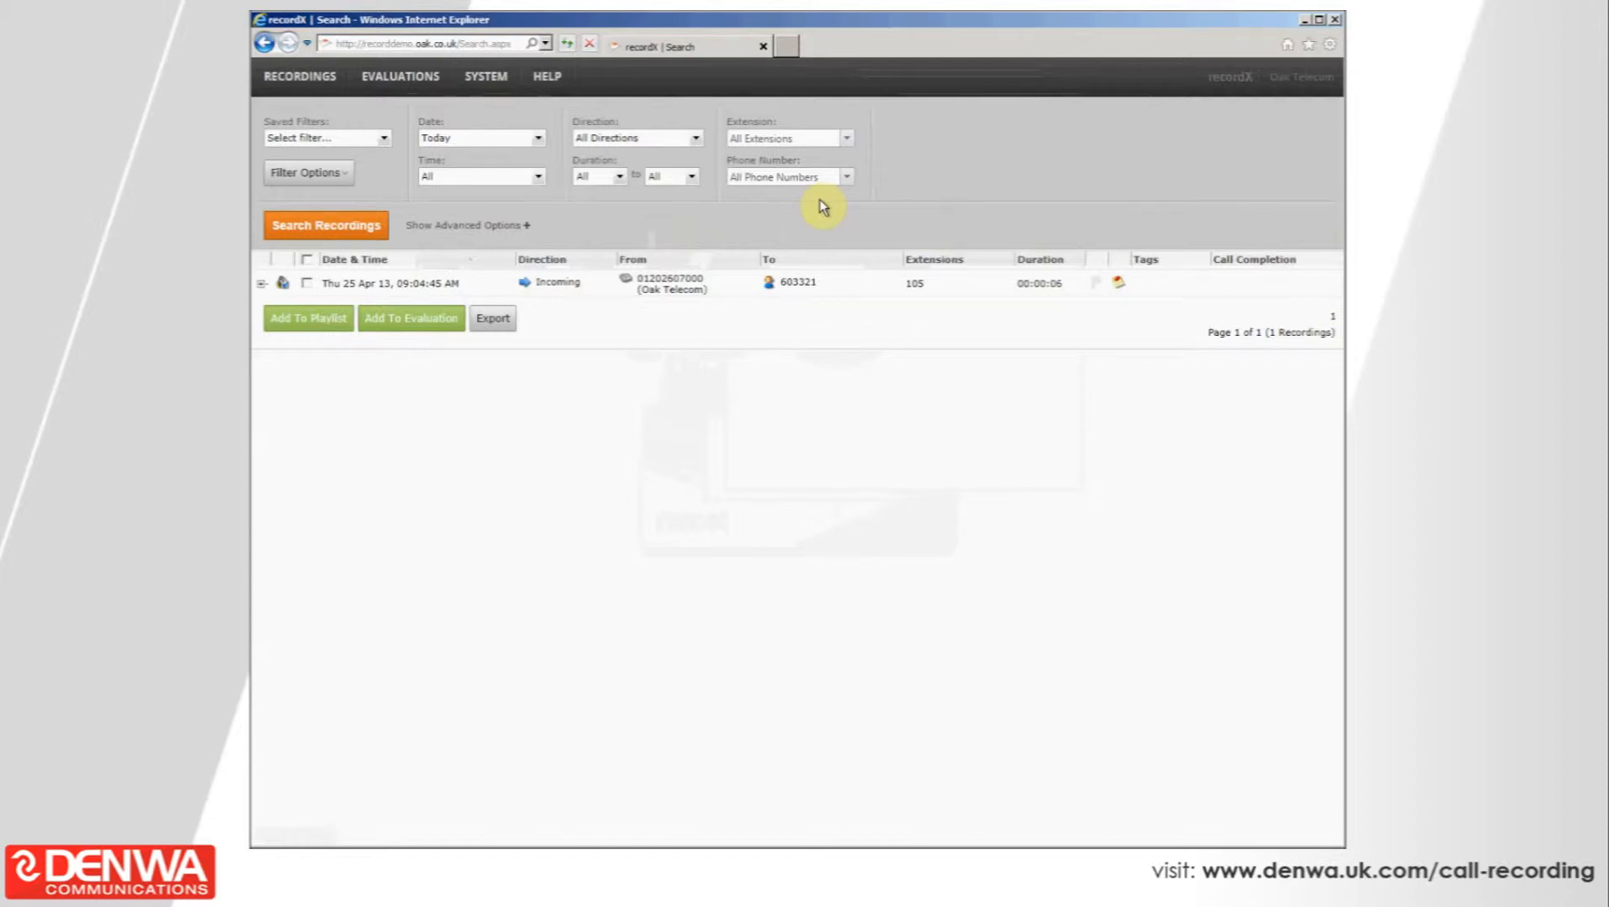
mouse_move(782, 228)
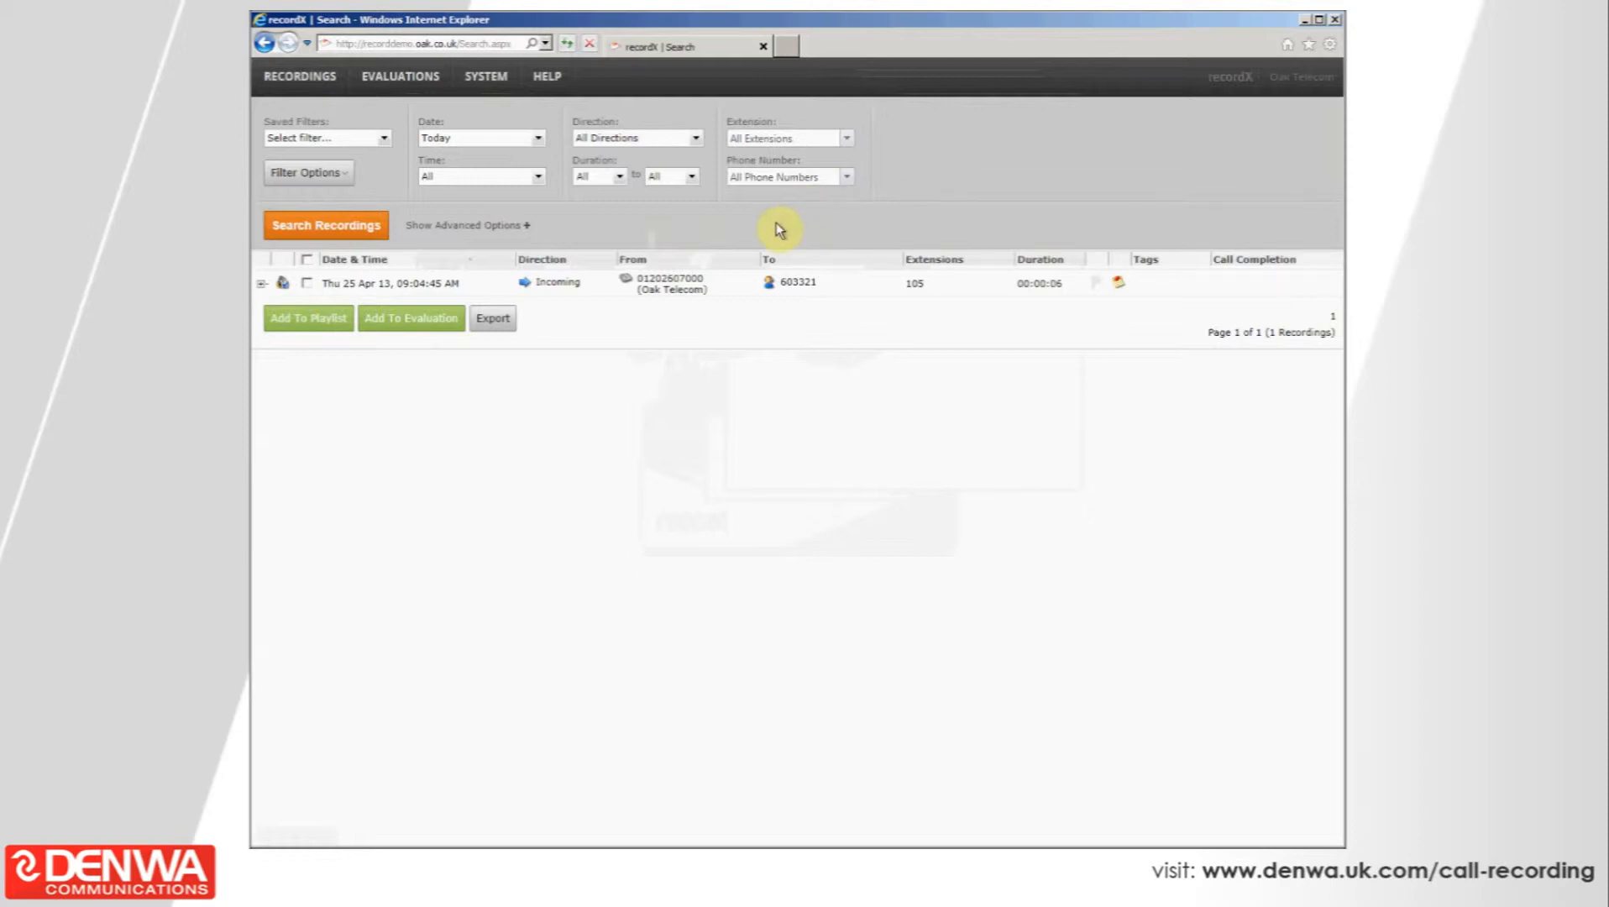
mouse_move(773, 234)
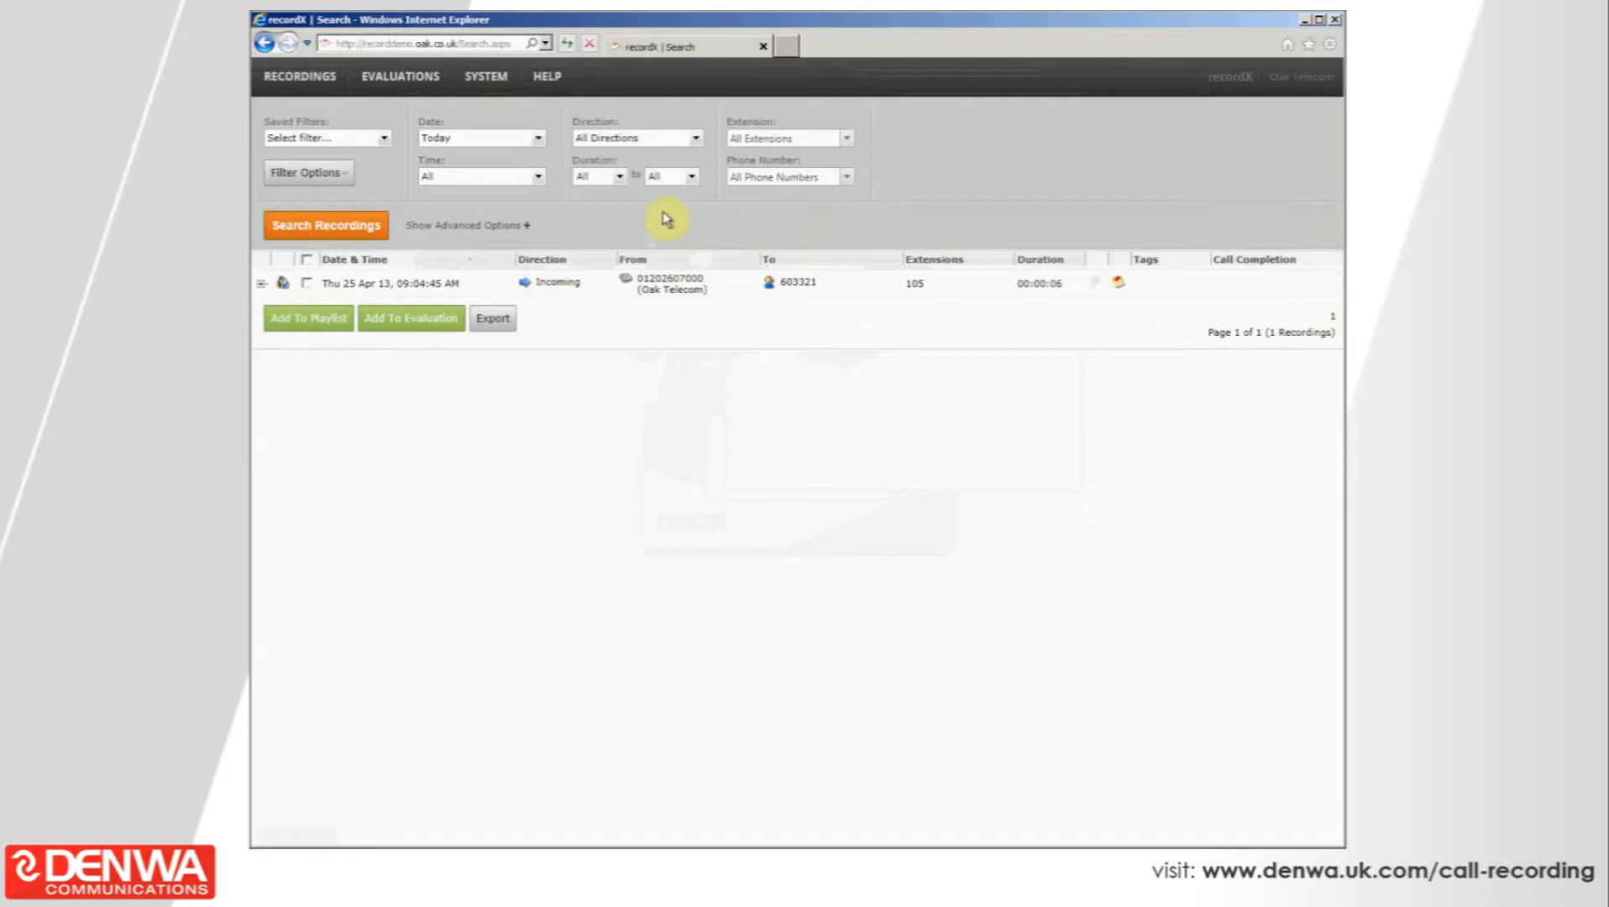
mouse_move(492, 220)
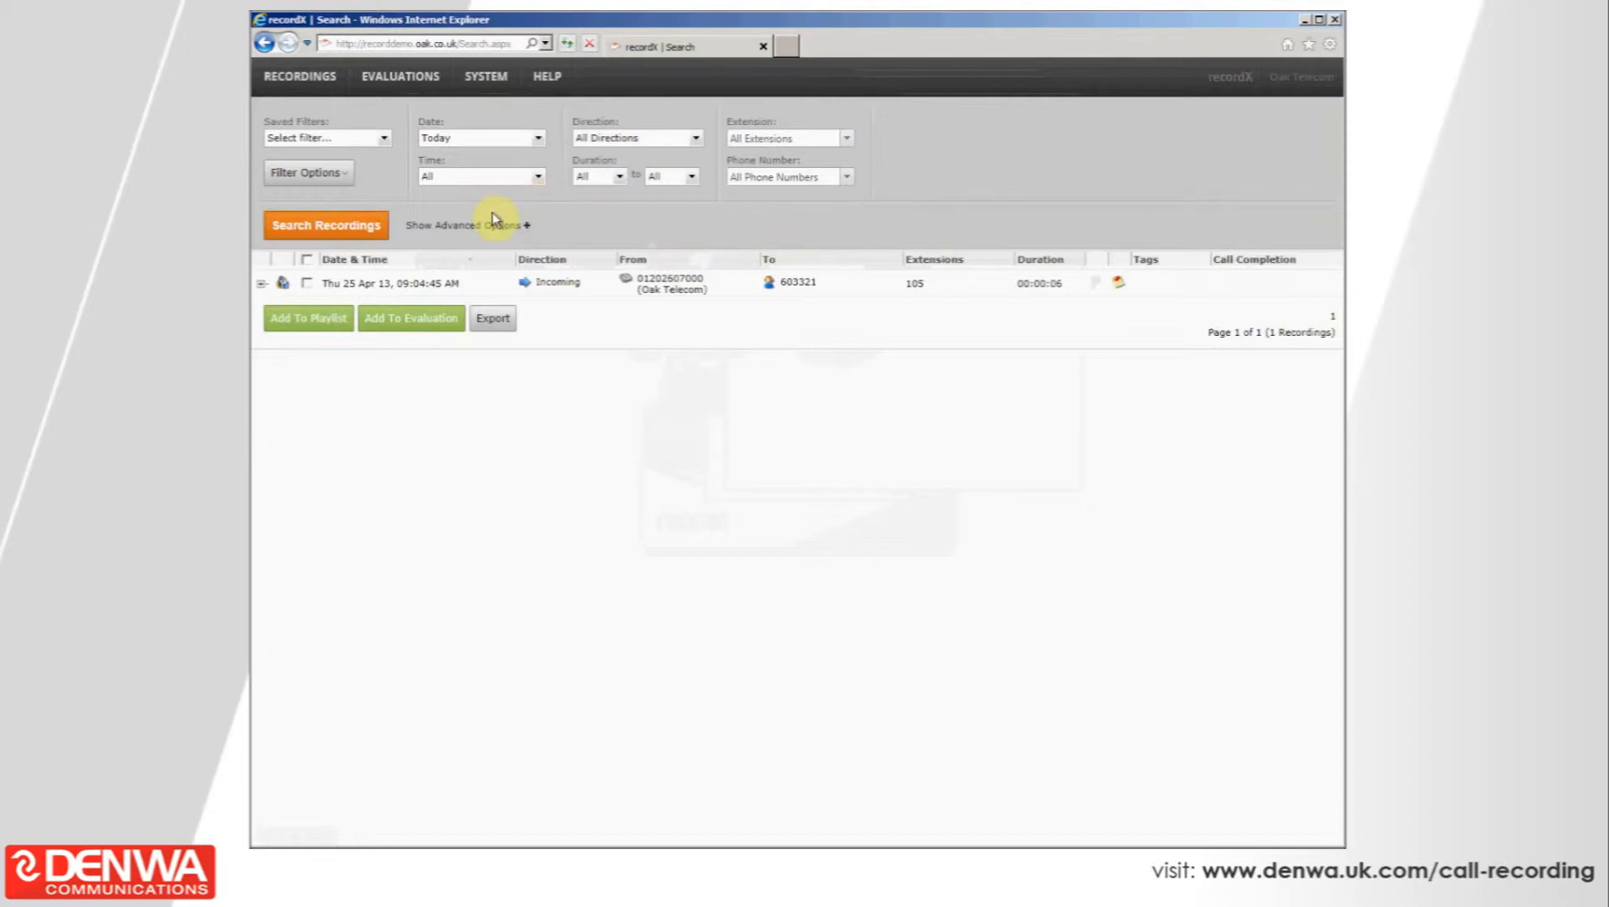
- Reveal the advanced search filters, then hide them again, leaving only basic filters
click(476, 225)
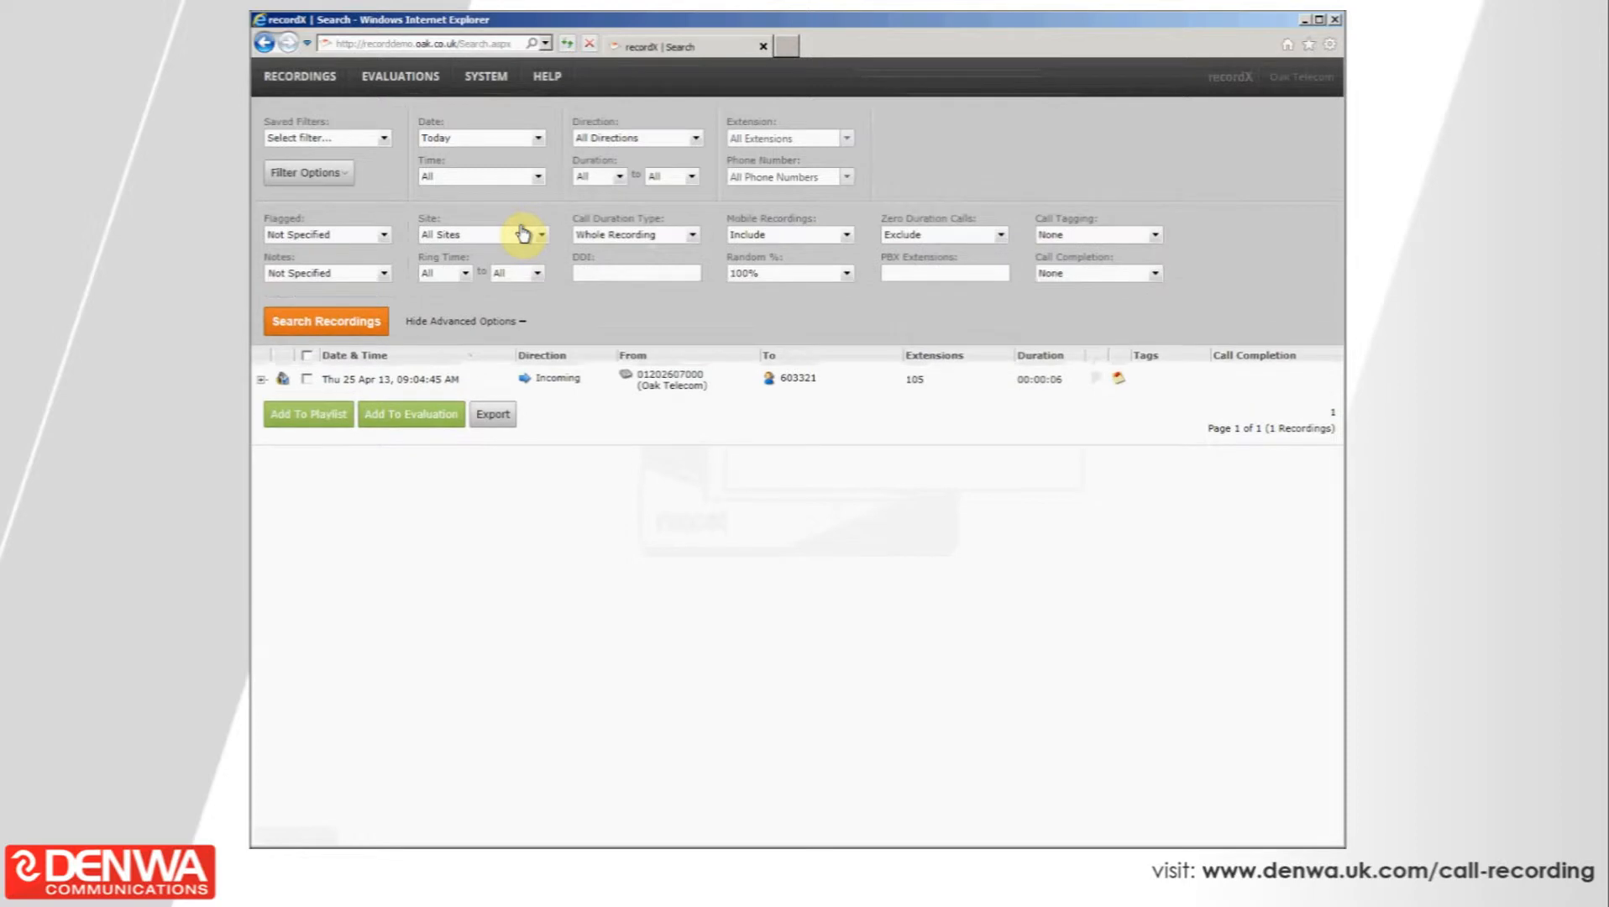
mouse_move(587, 314)
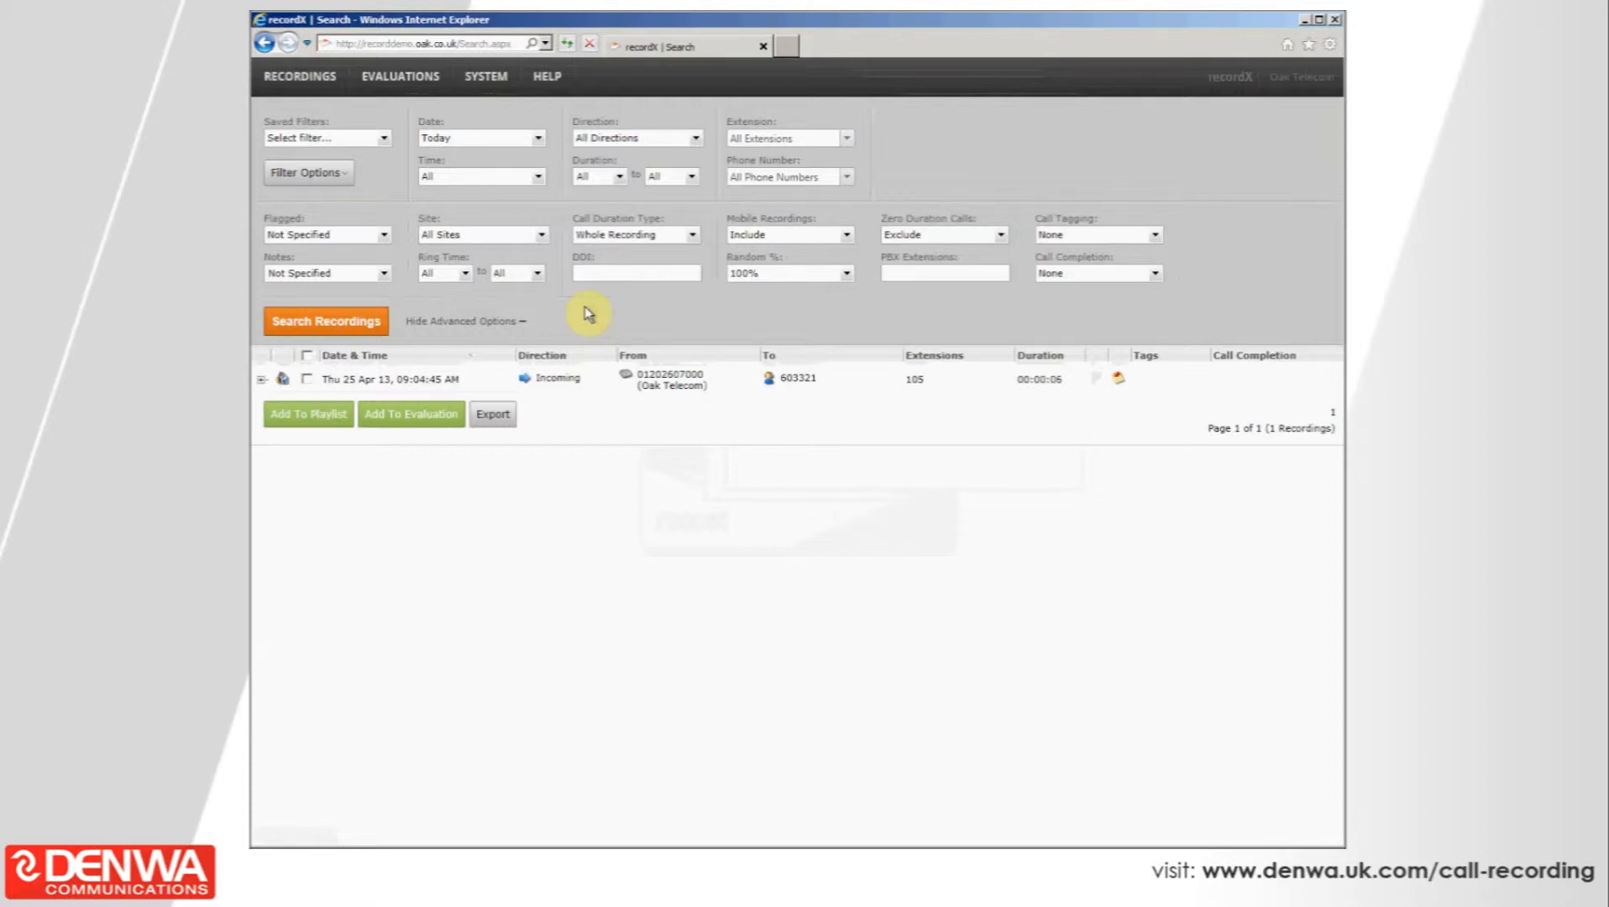
mouse_move(420, 277)
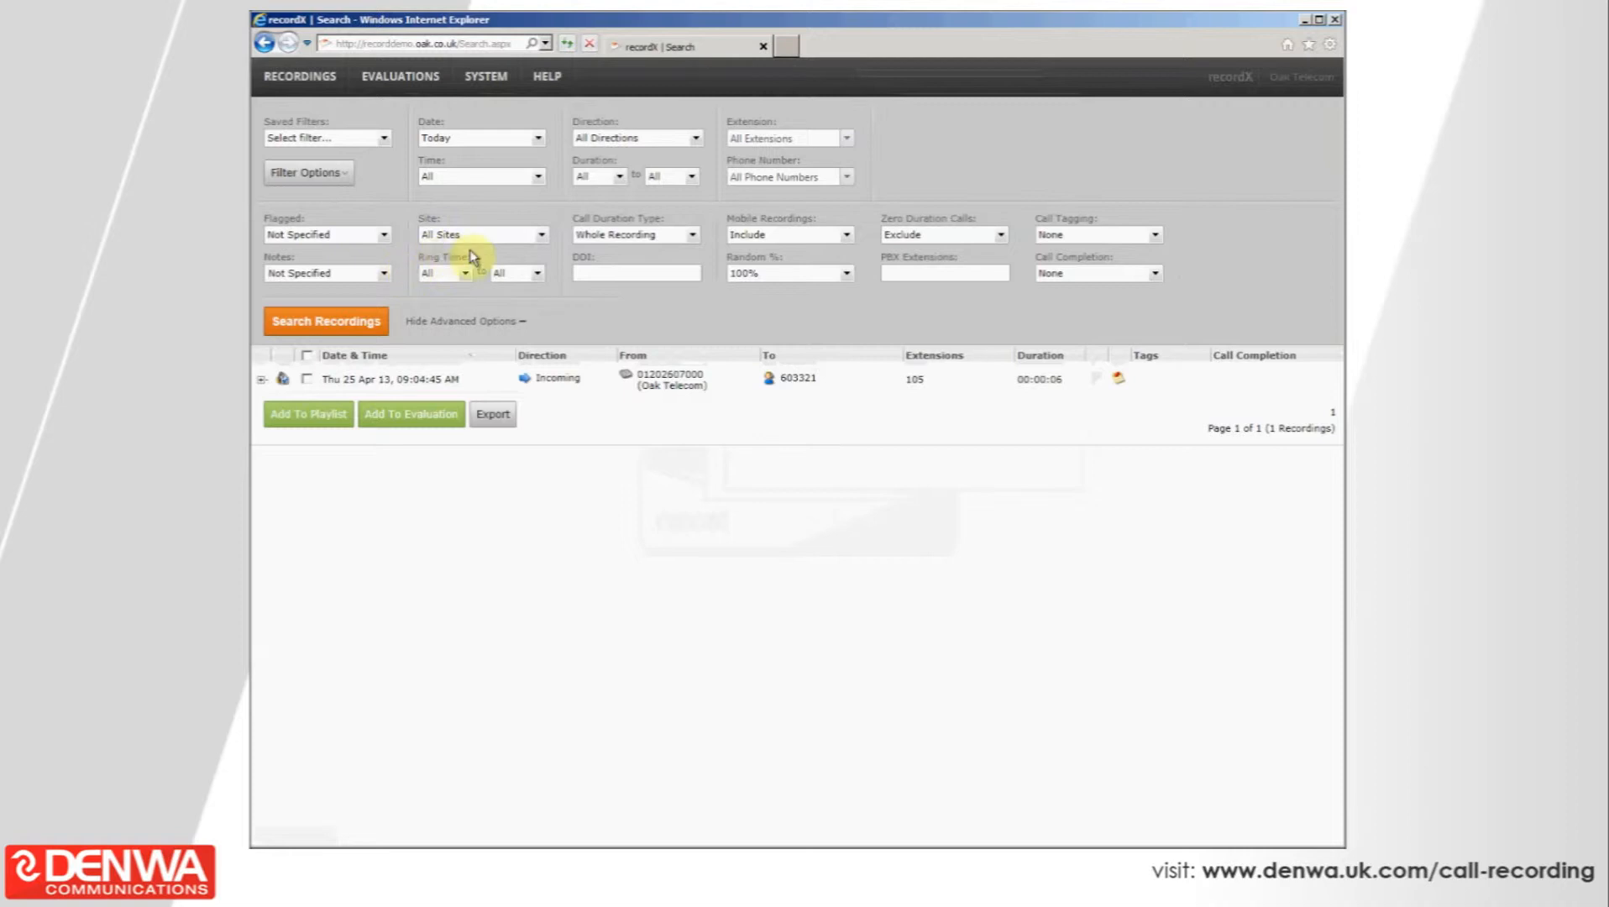
mouse_move(554, 260)
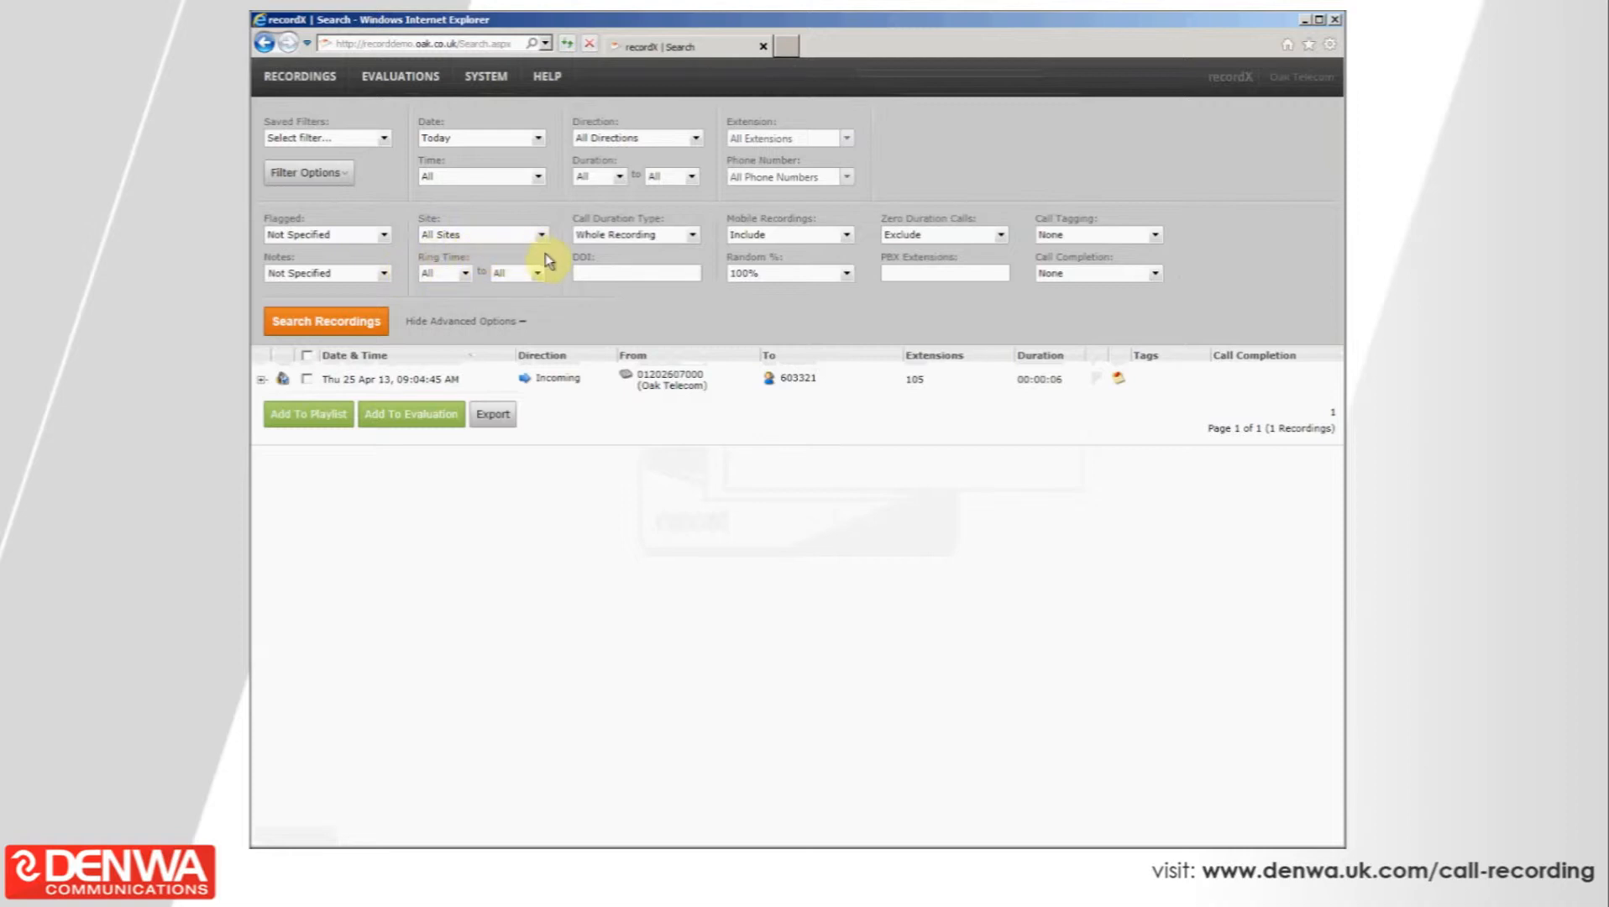
mouse_move(376, 241)
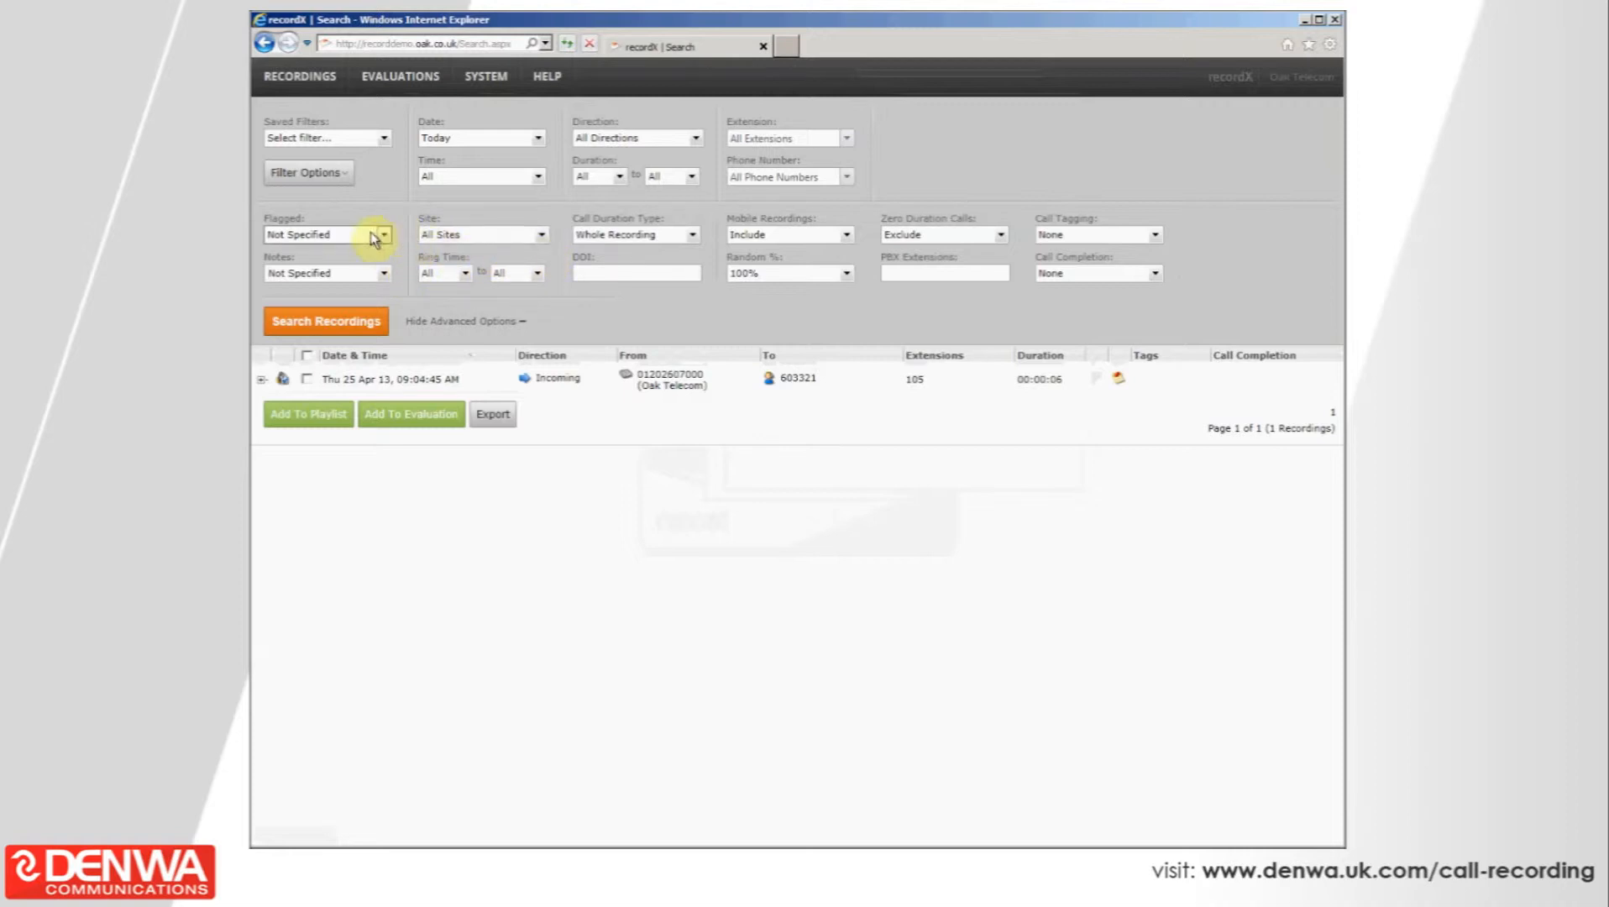
click(384, 234)
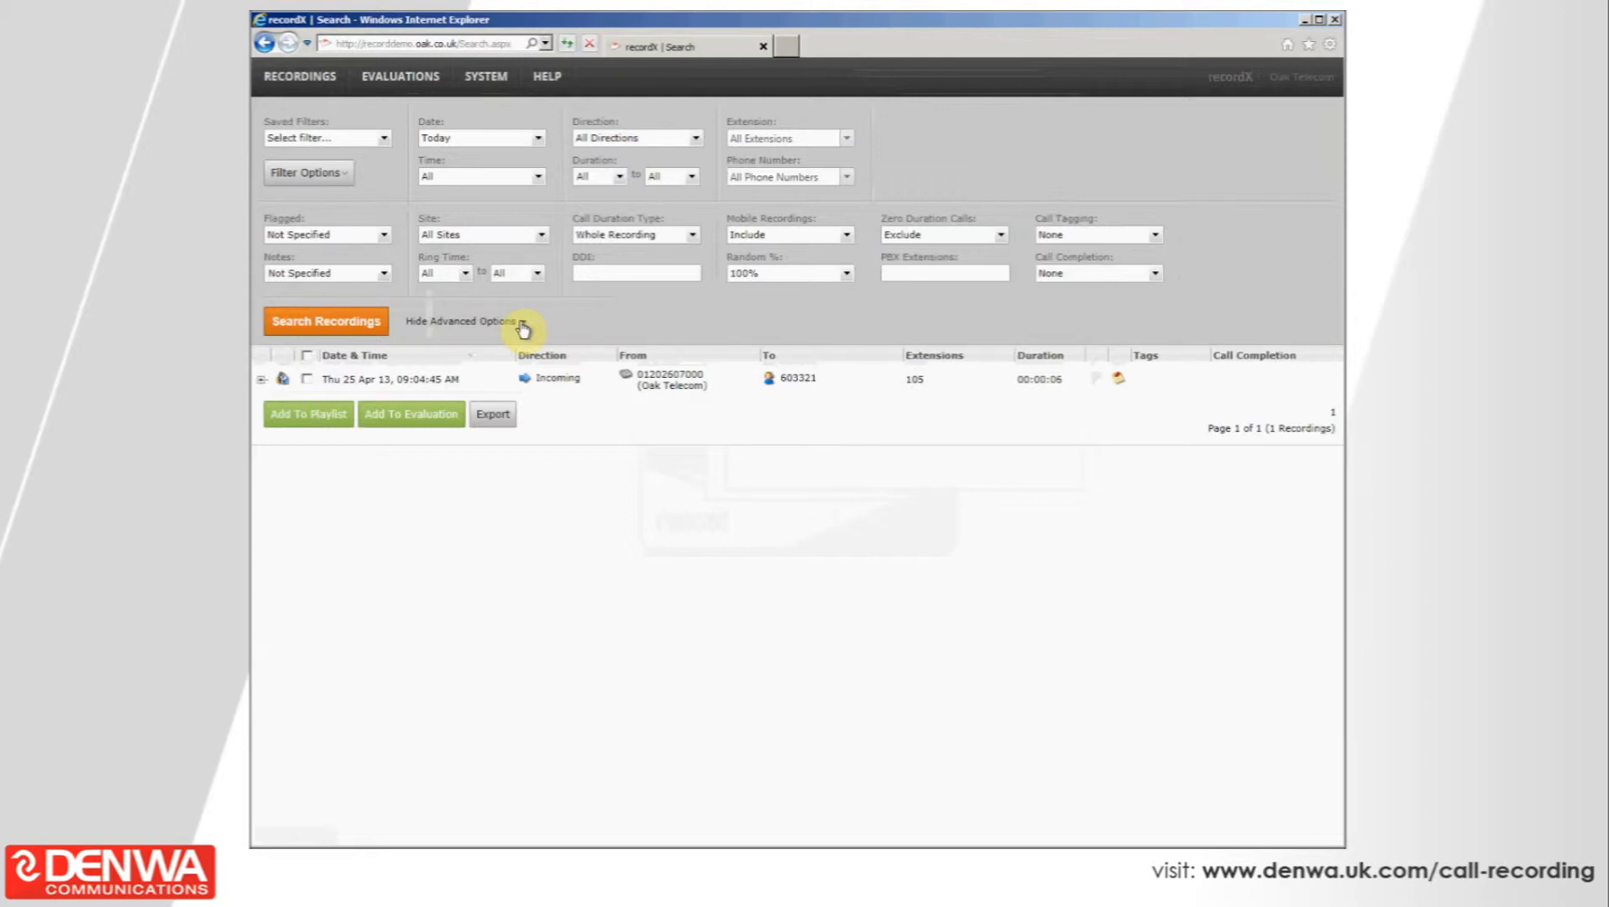
click(459, 321)
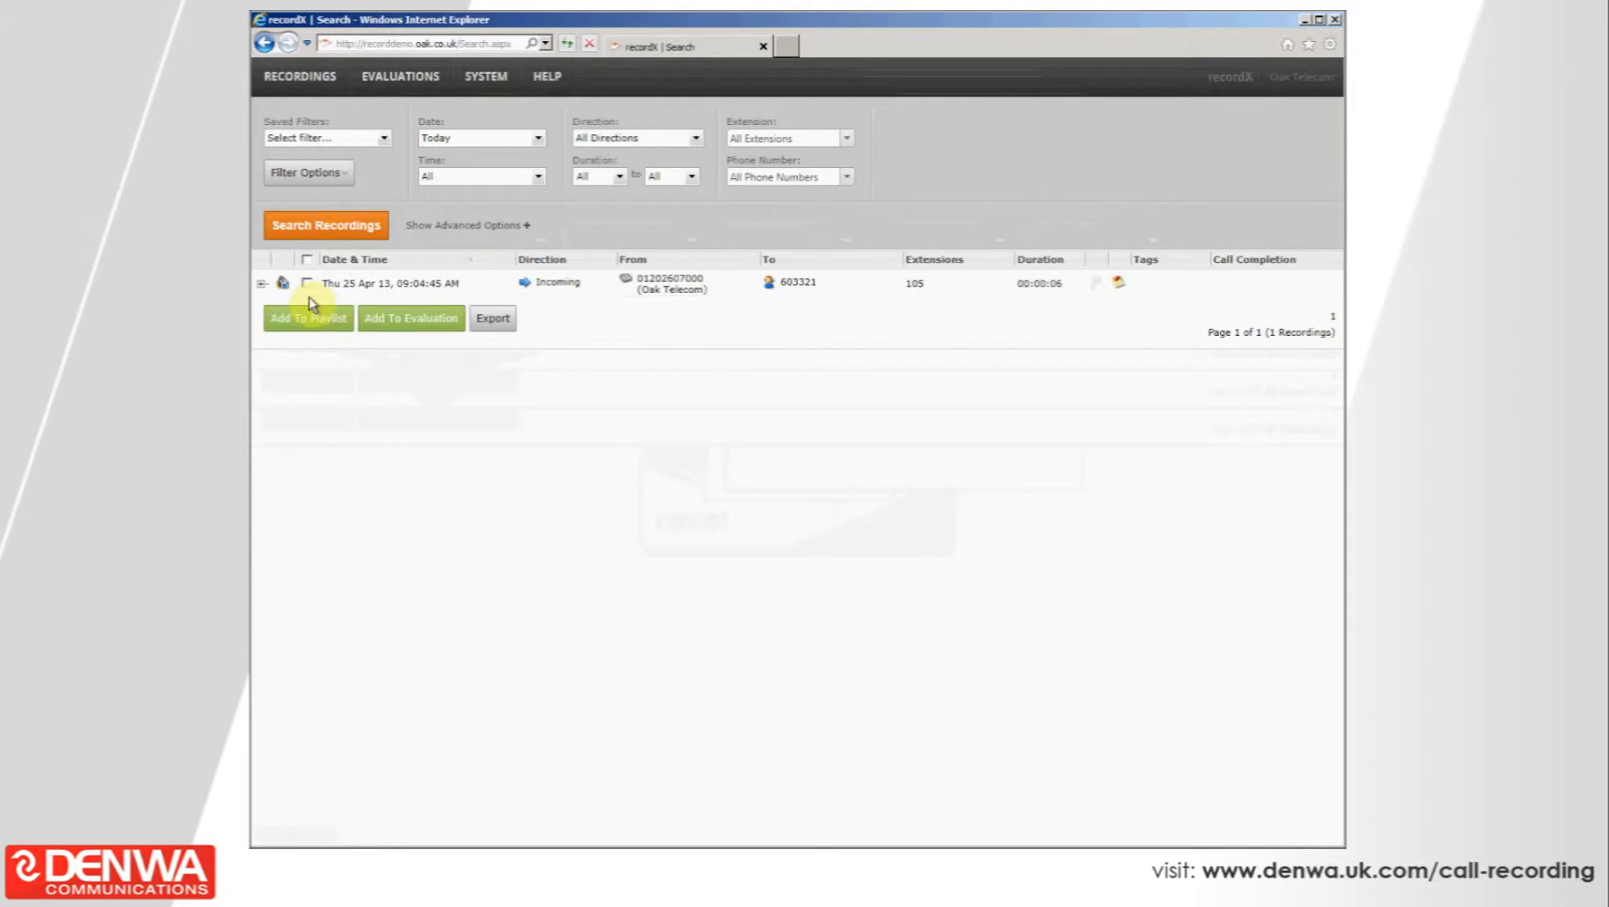
mouse_move(278, 286)
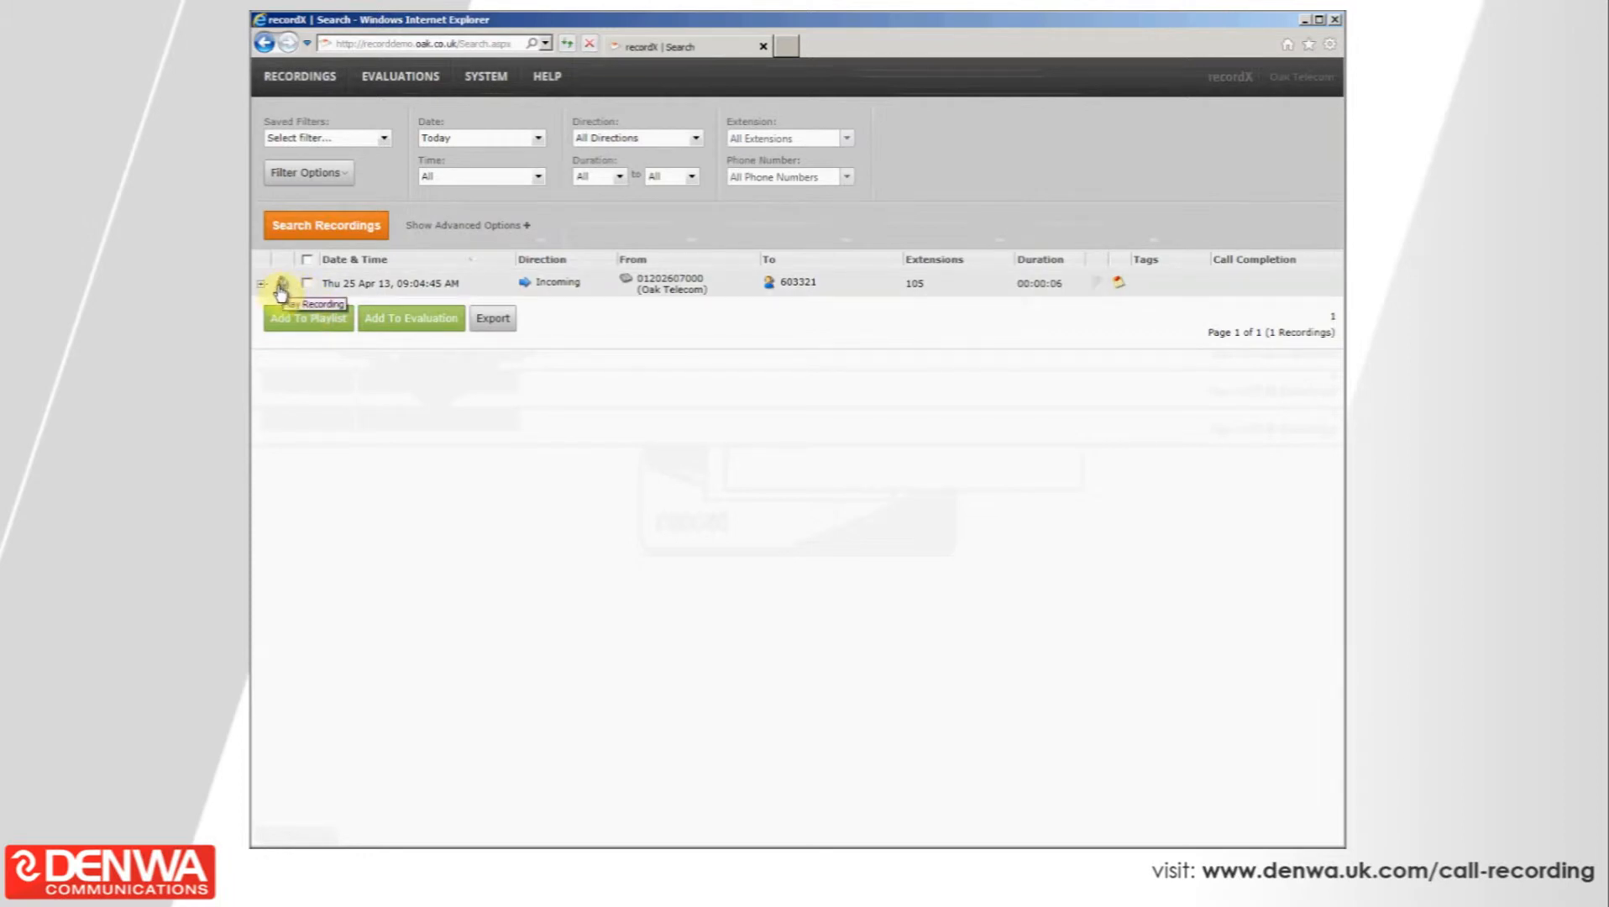
- Download the 25 Apr incoming call recording and open it in Oak Call Player
click(283, 284)
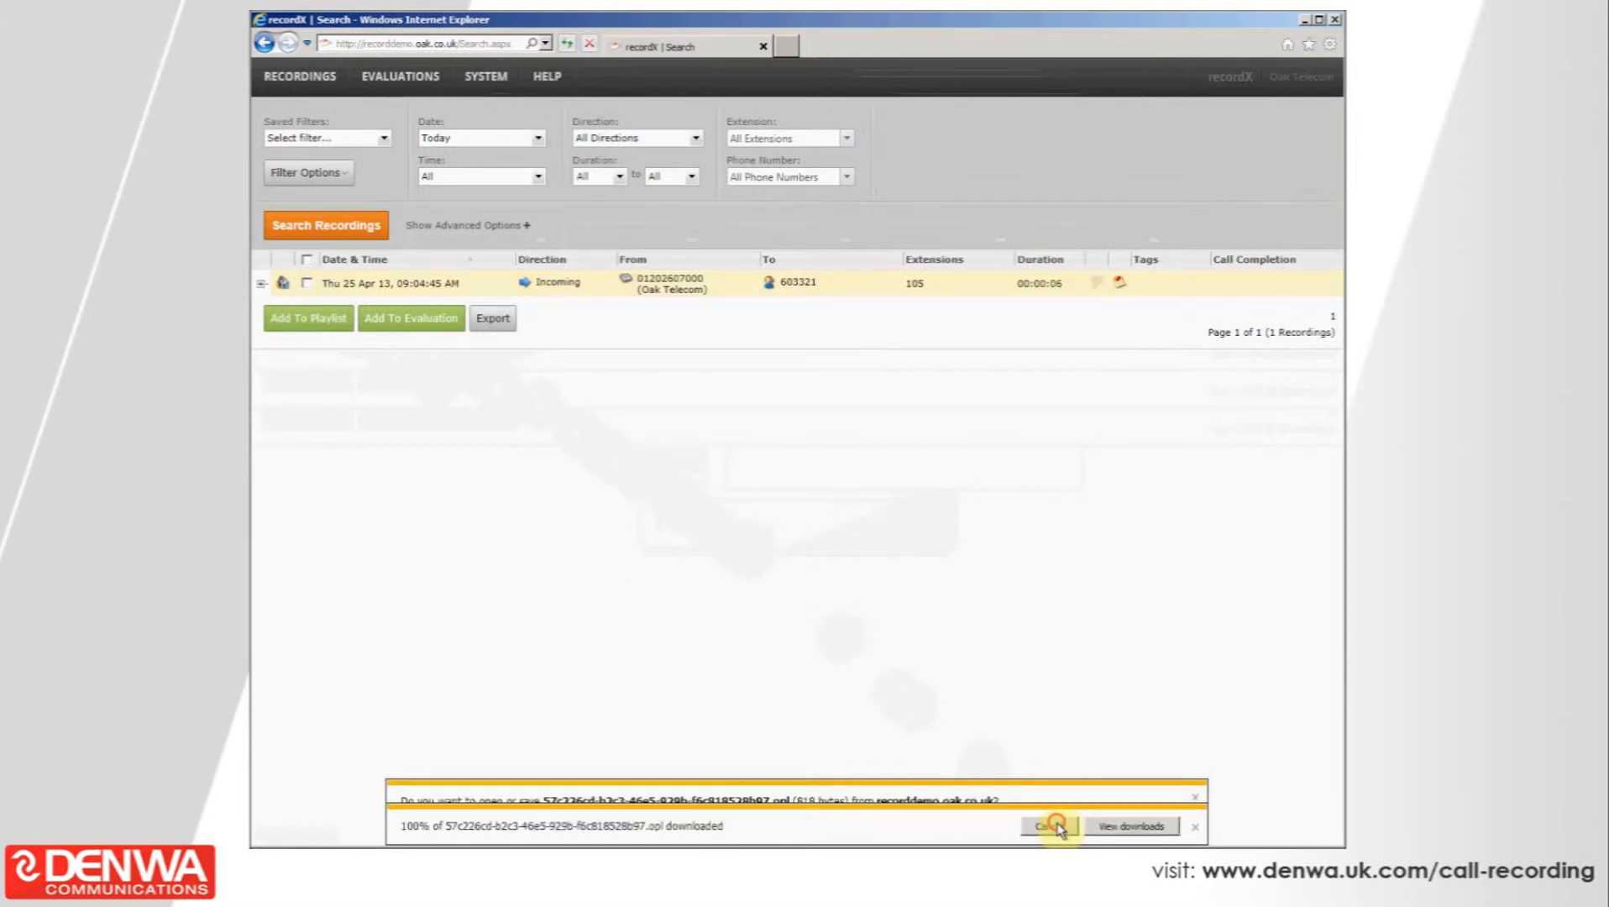
click(1048, 826)
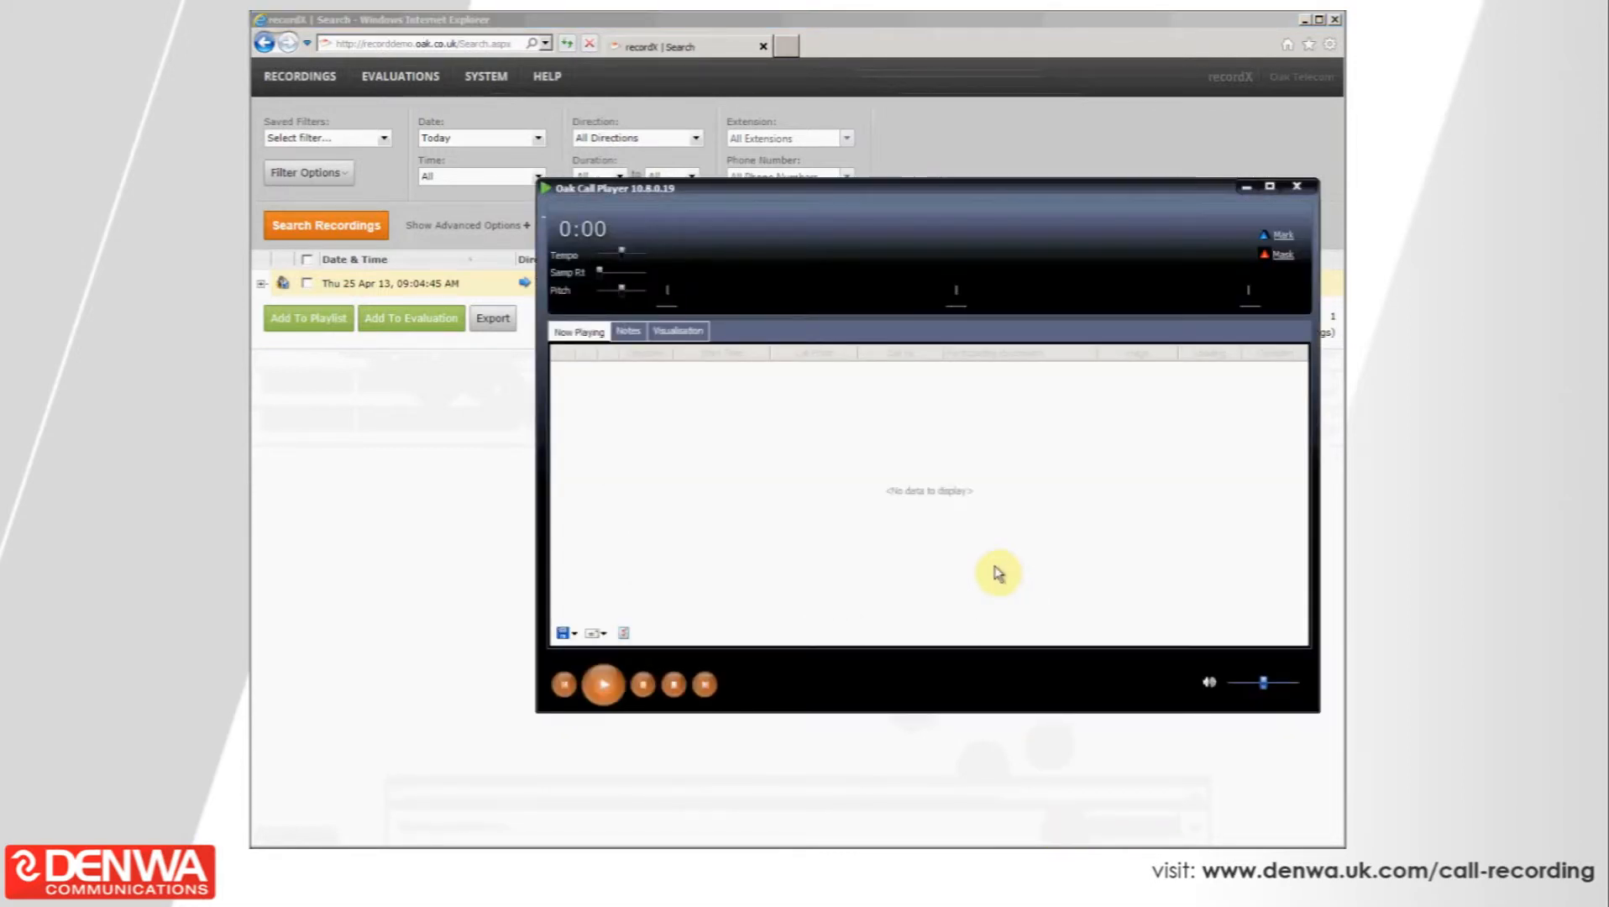
- Bring the 25 Apr call into the Now Playing list with its waveform and details
click(603, 686)
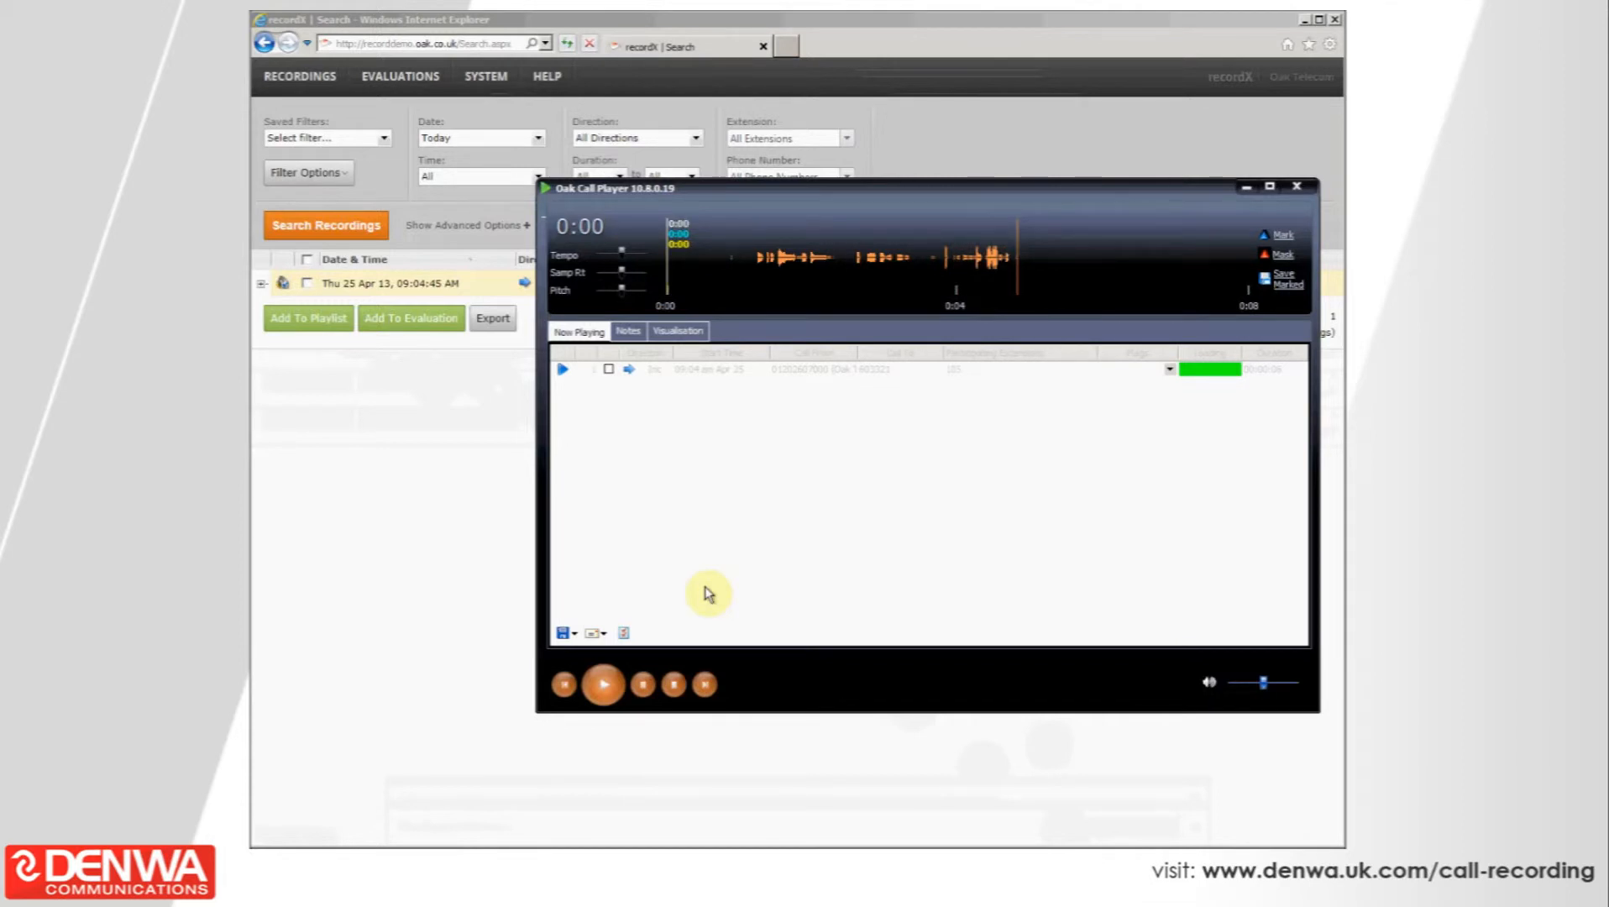
mouse_move(725, 492)
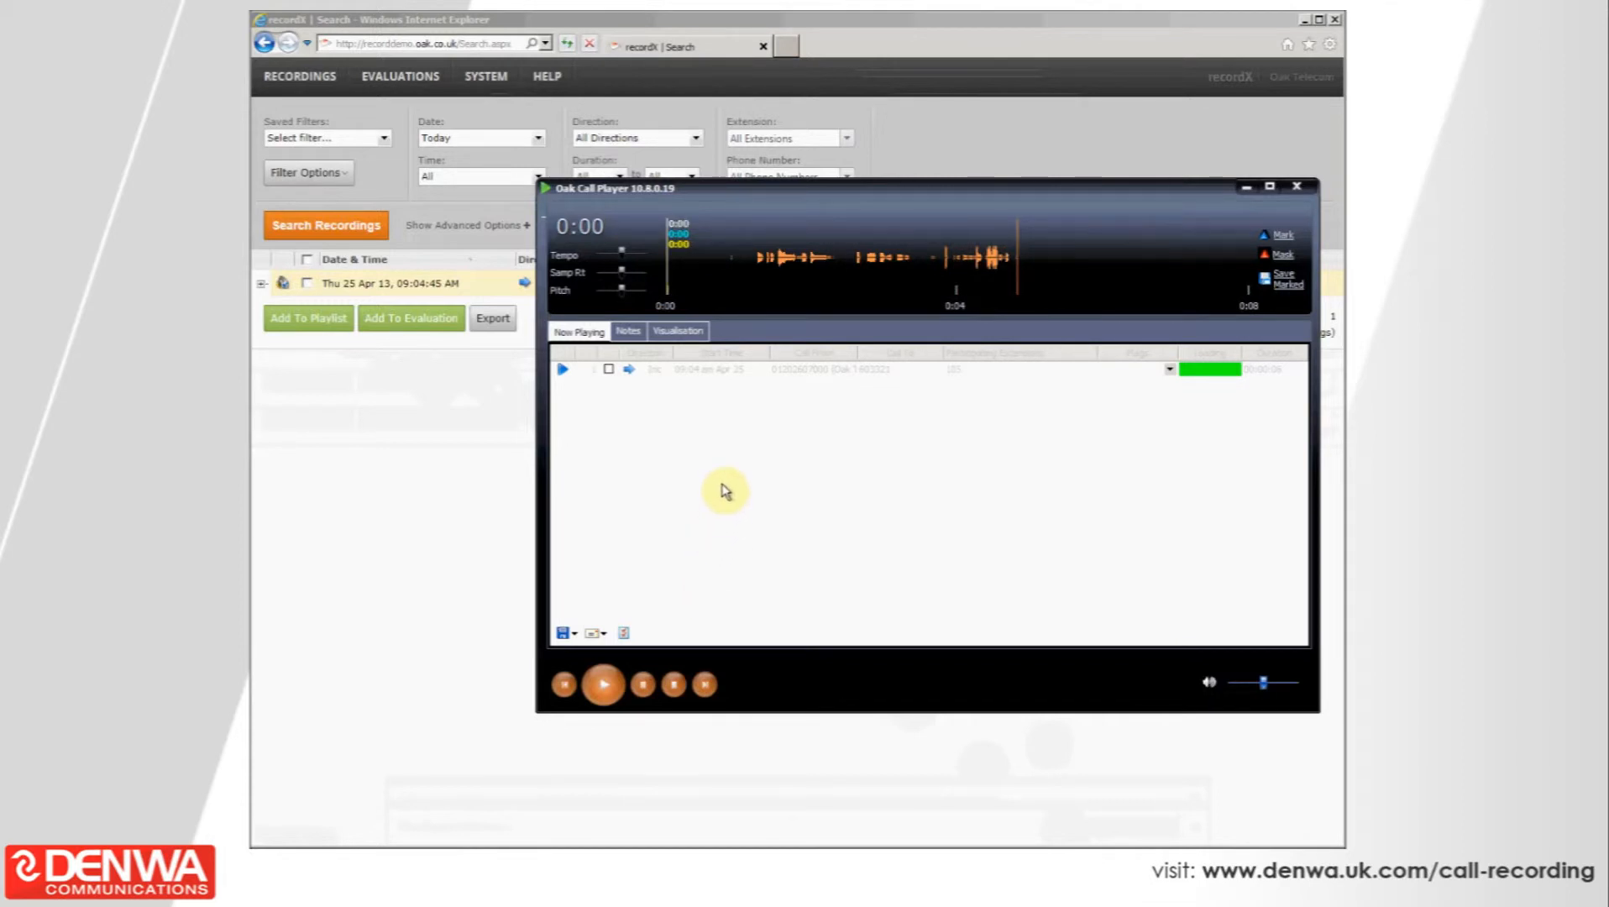
mouse_move(741, 449)
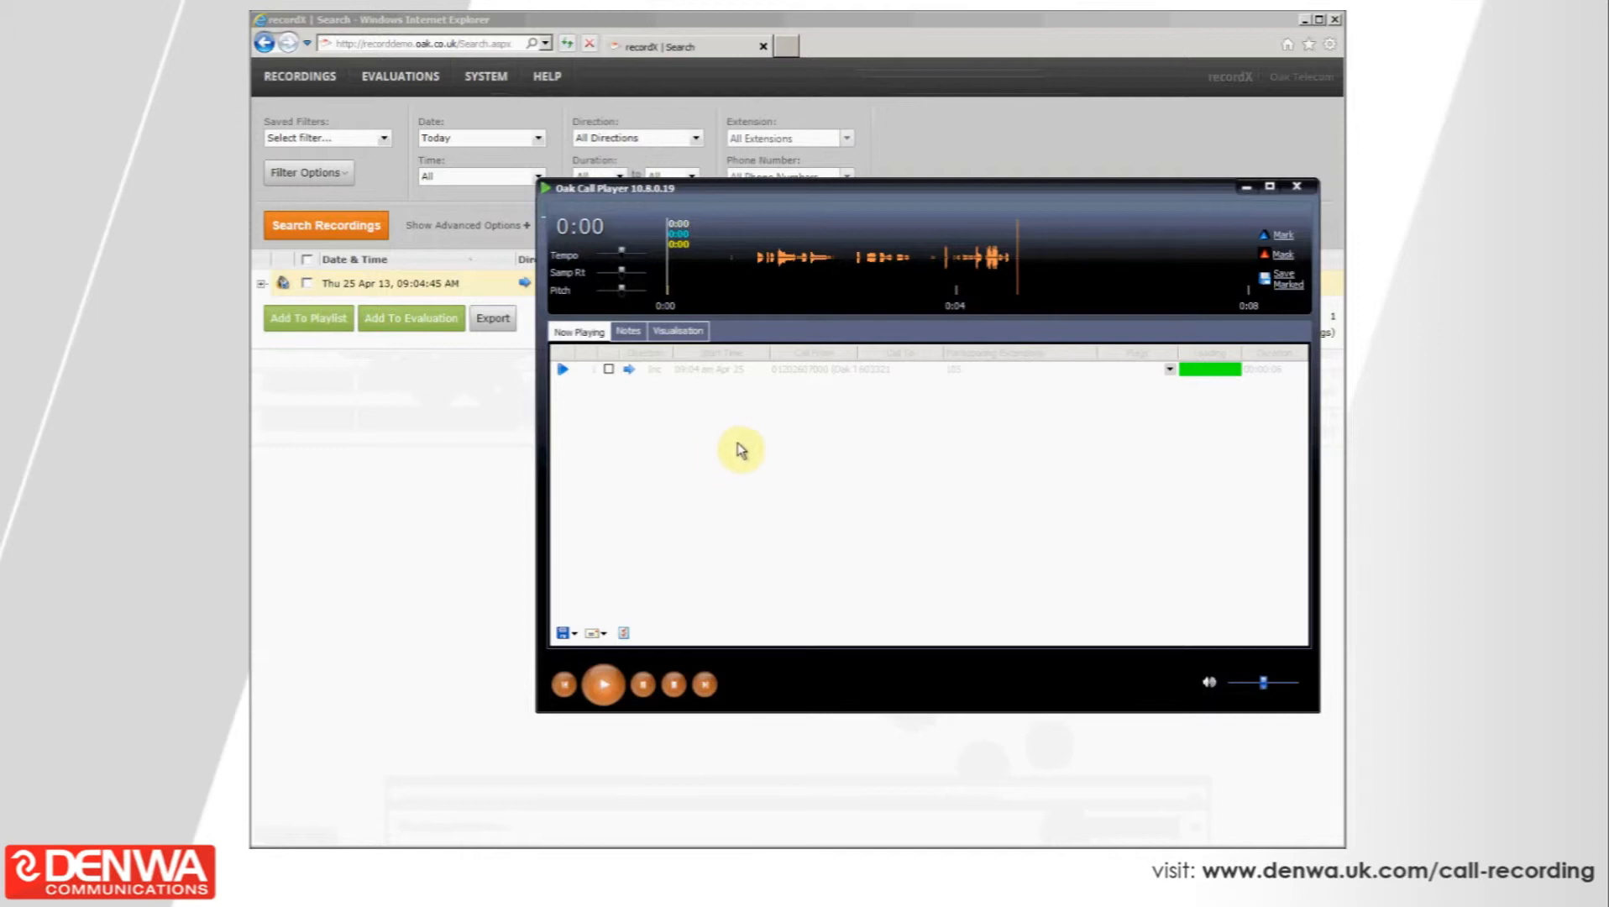
mouse_move(720, 291)
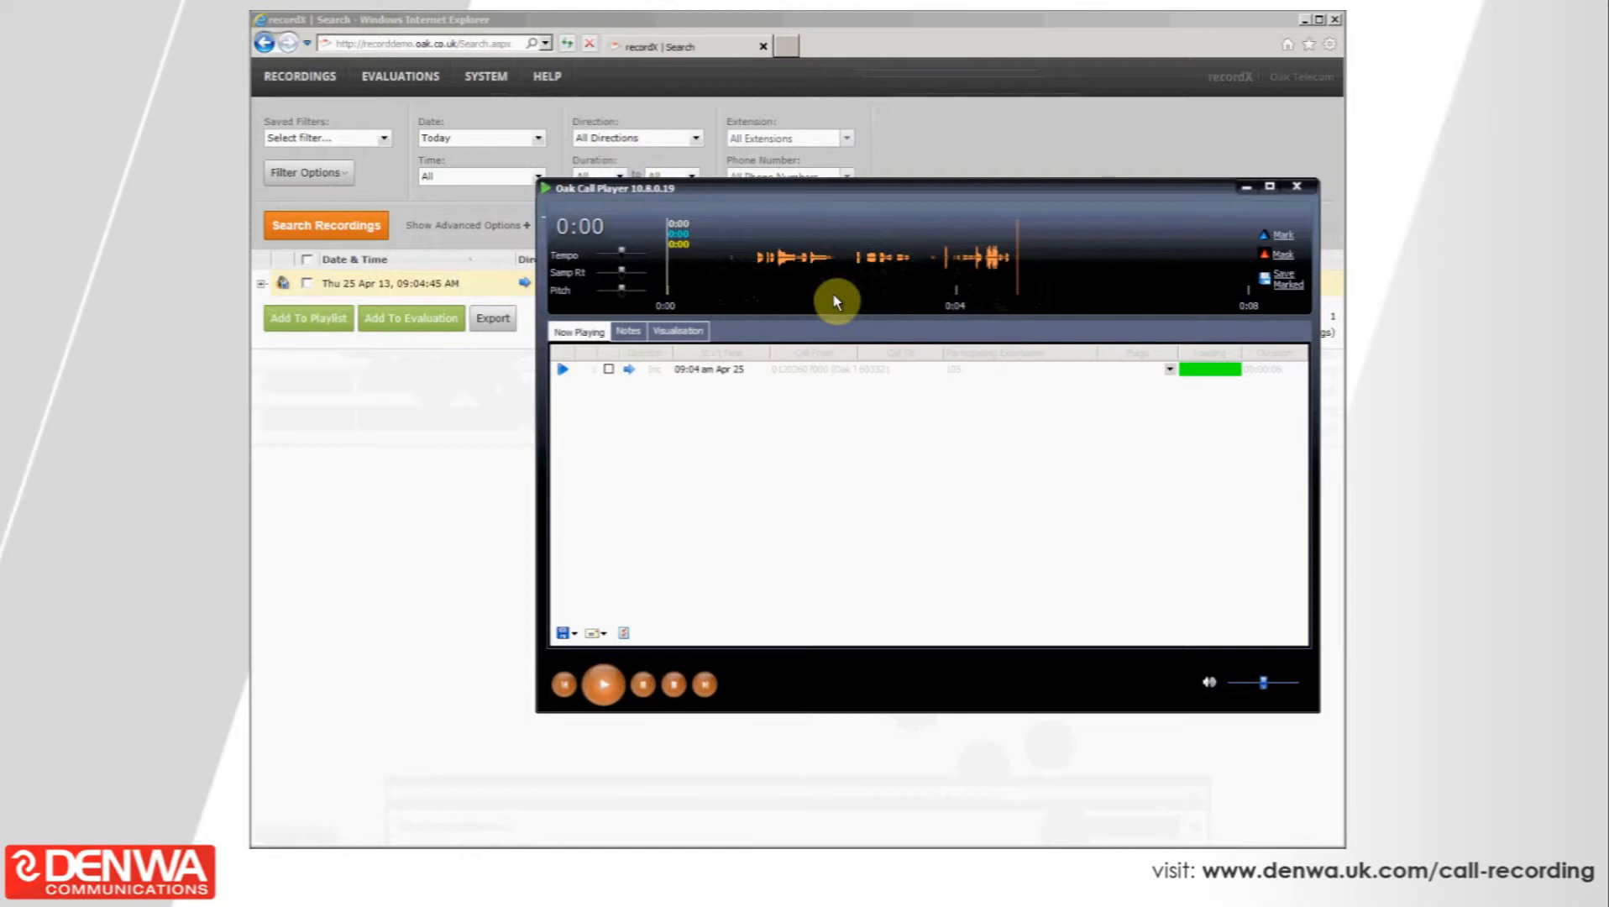
mouse_move(788, 281)
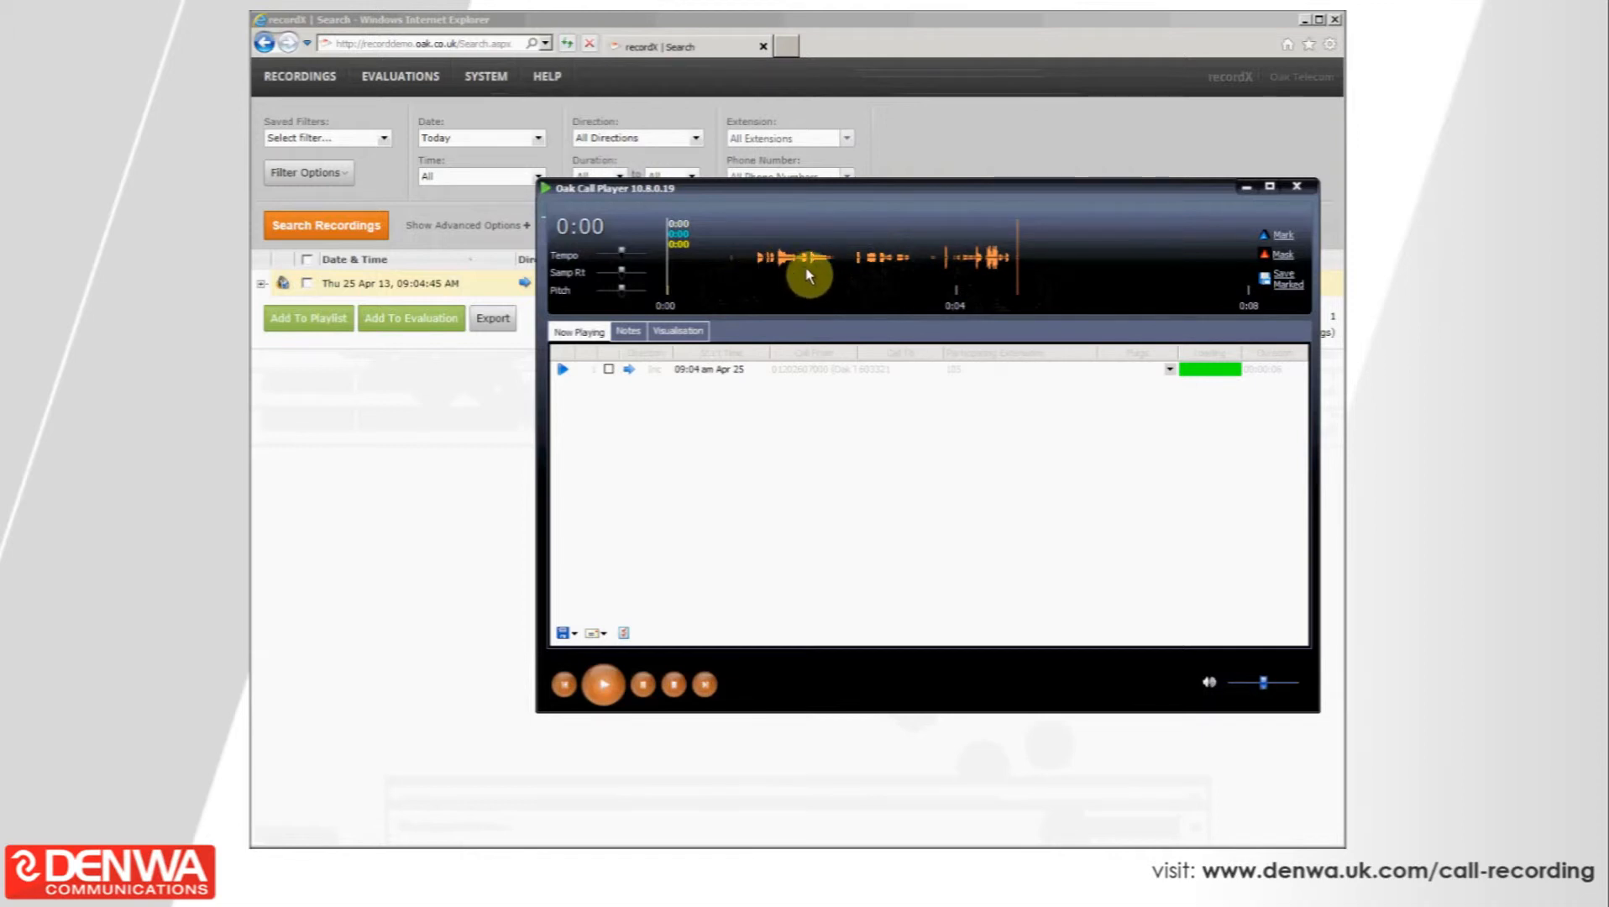
mouse_move(860, 288)
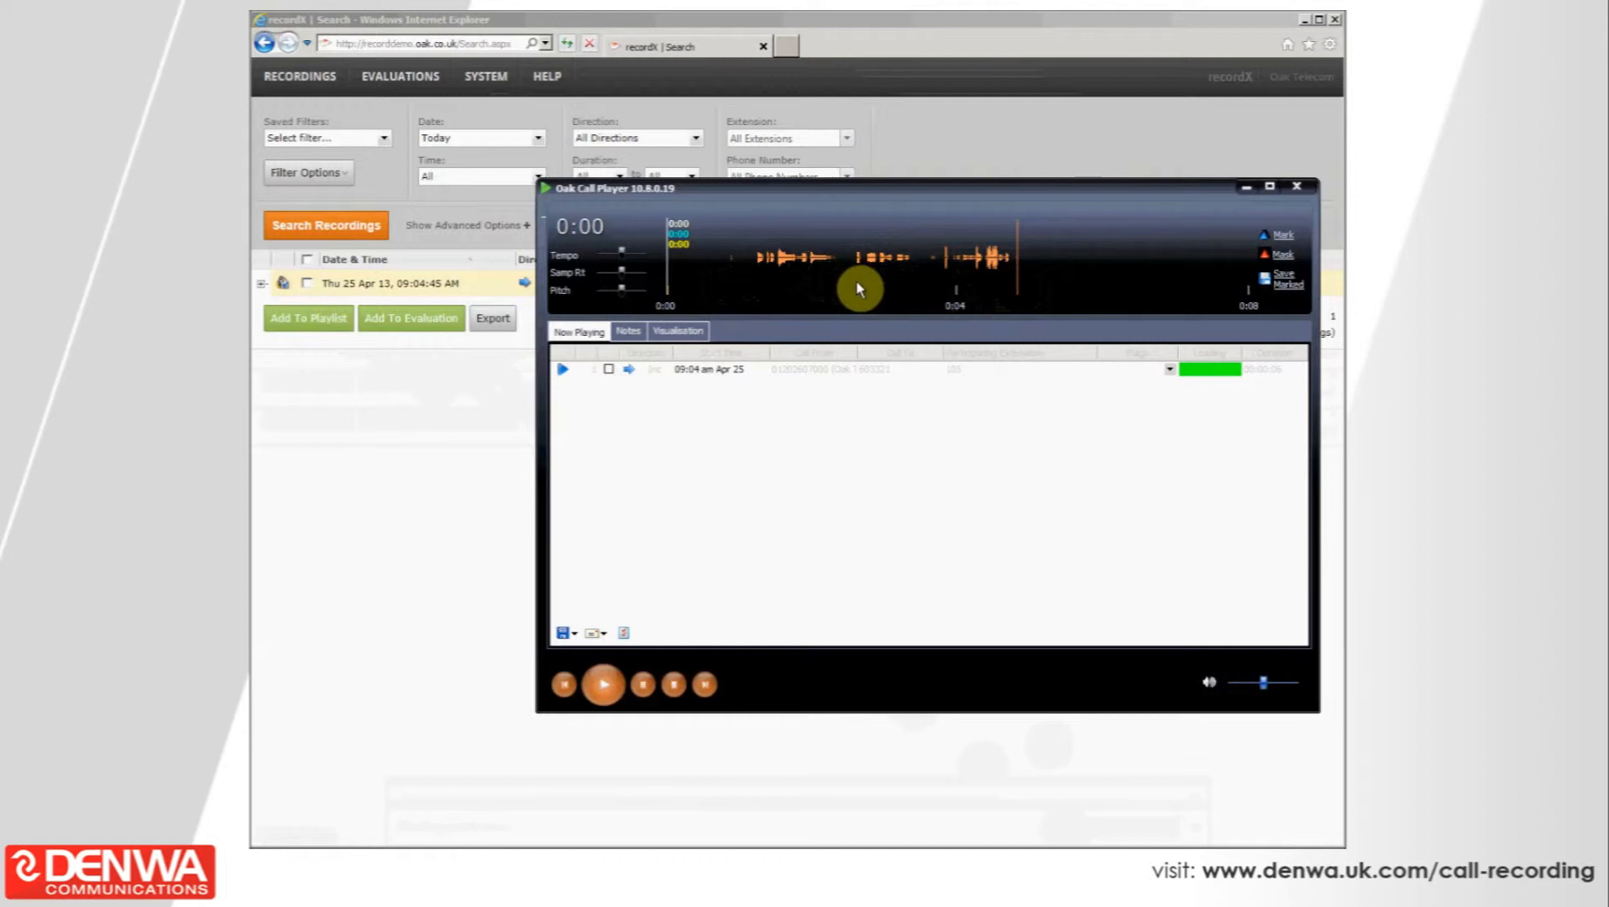
mouse_move(591, 247)
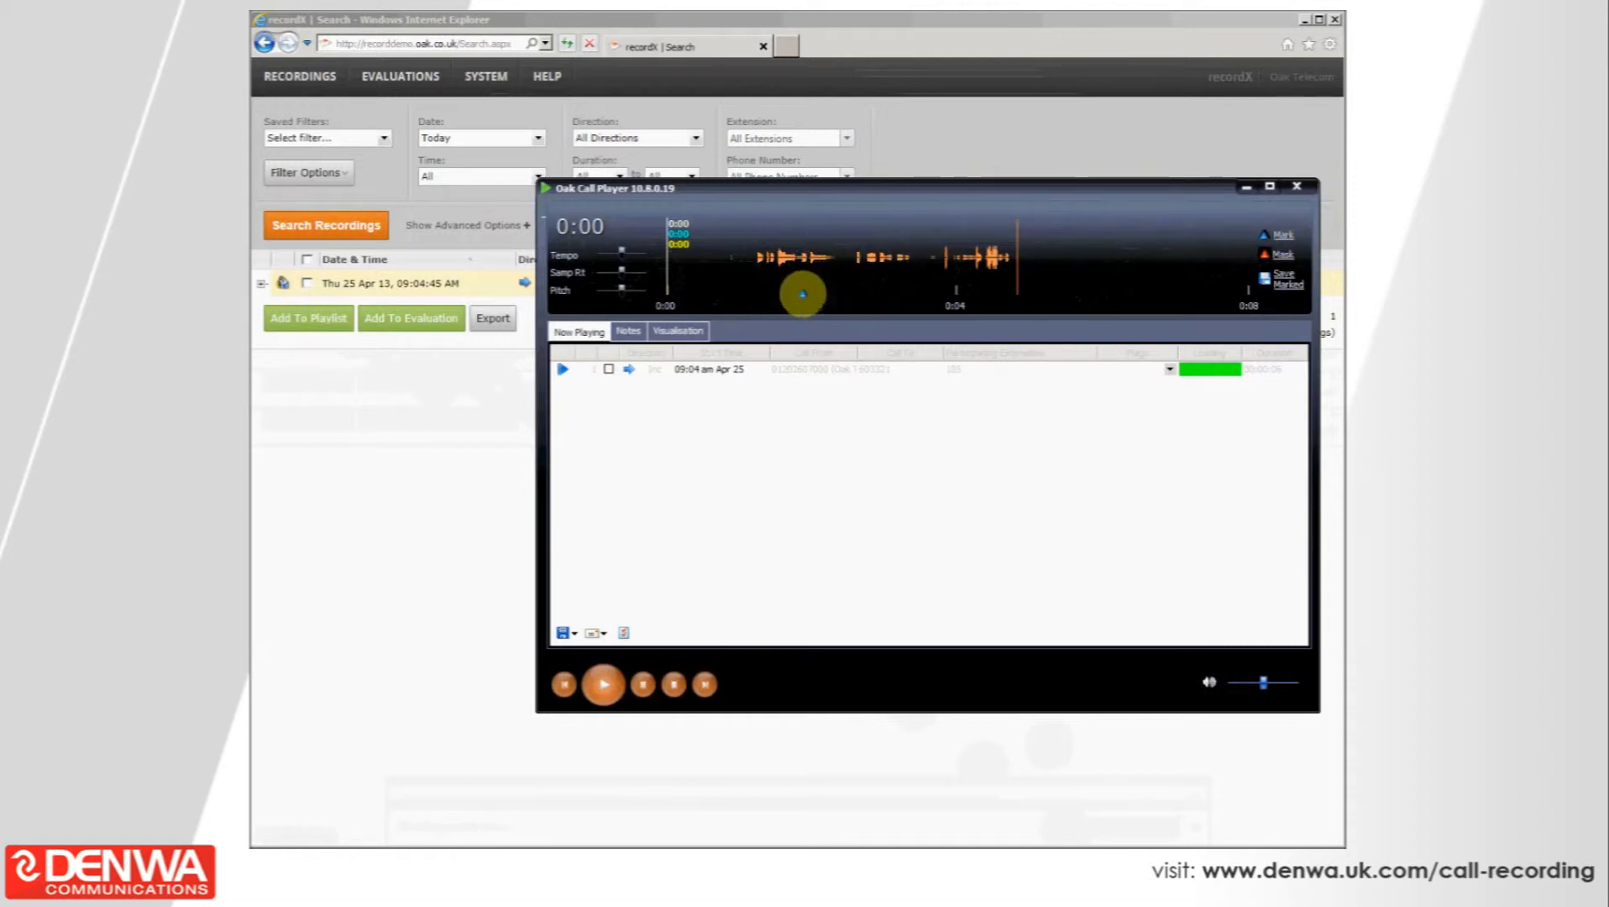
- Place an 'Important' marker near the start of the call's waveform
click(1279, 235)
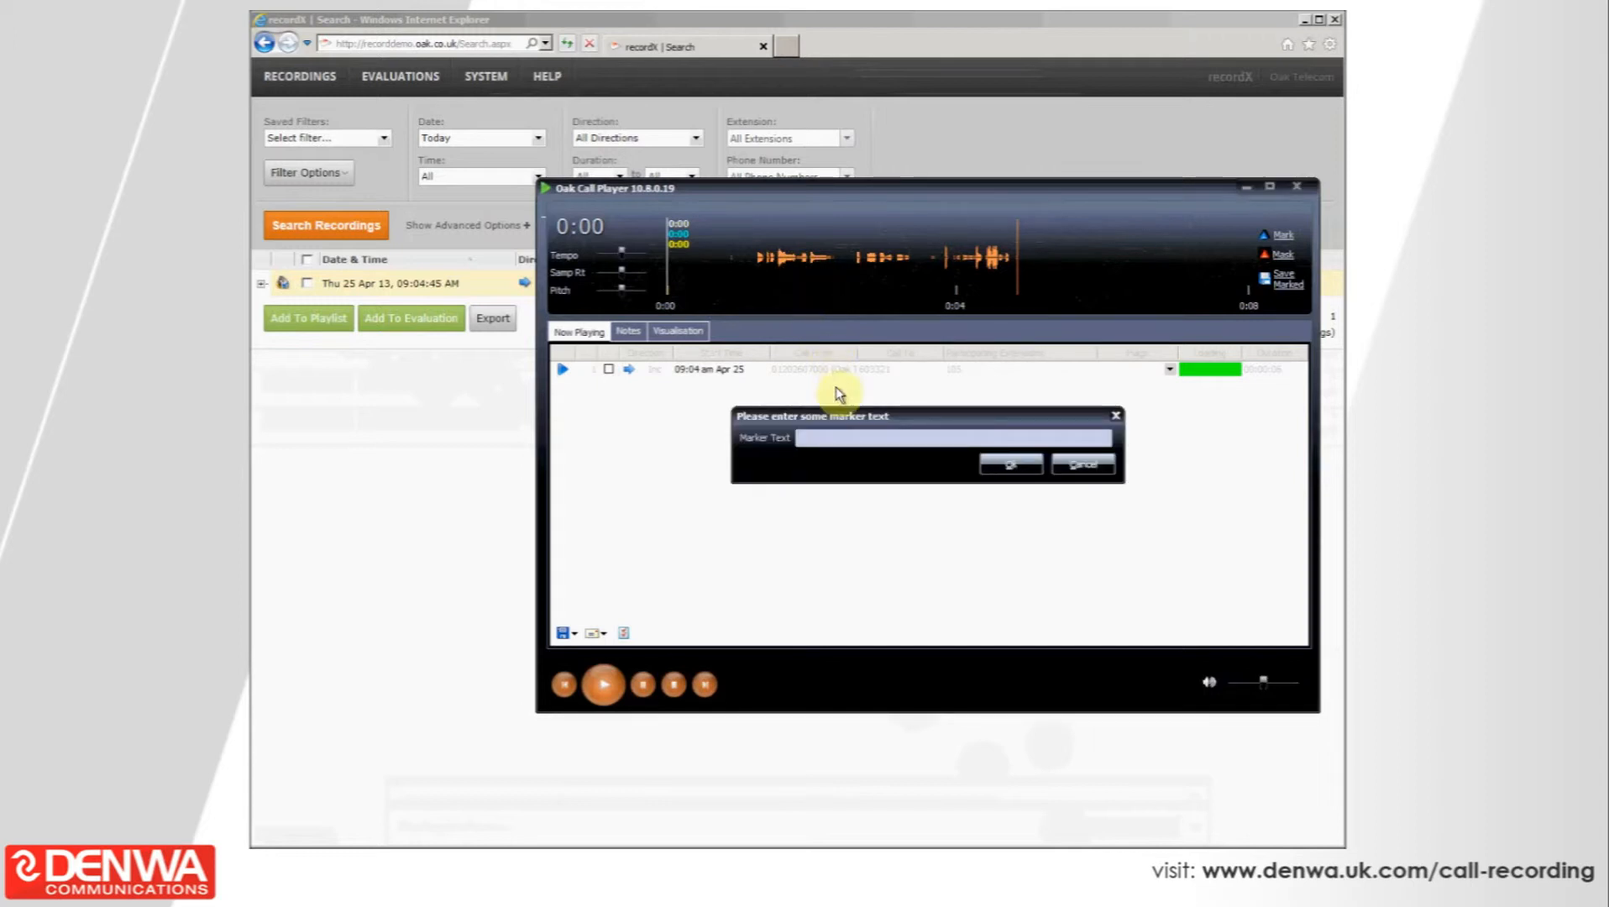
click(853, 438)
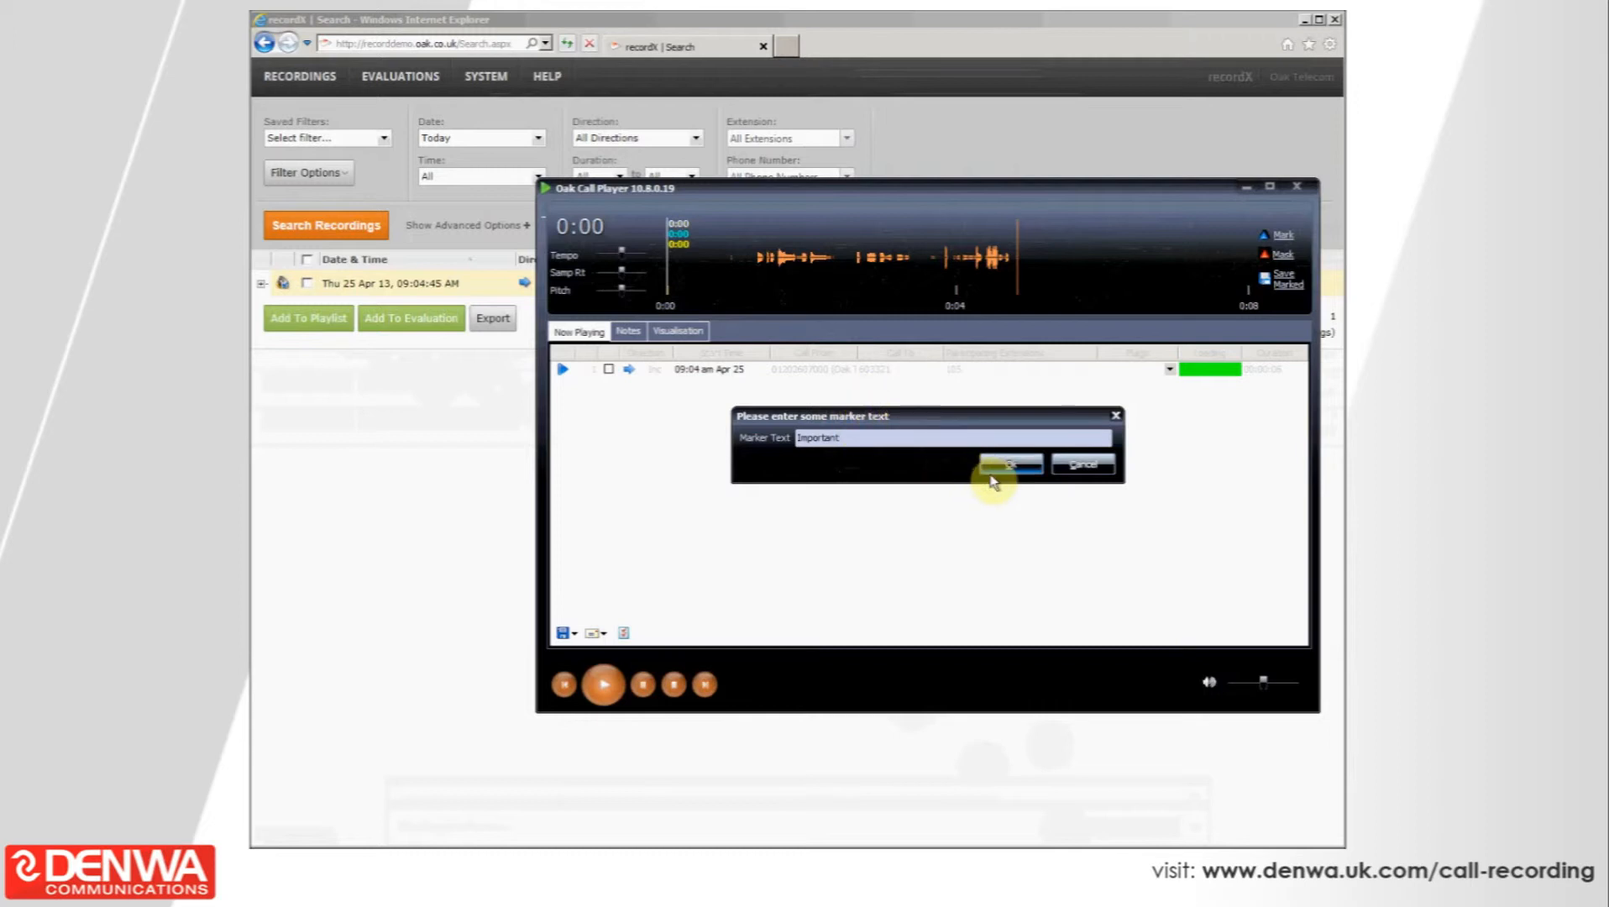
click(1010, 465)
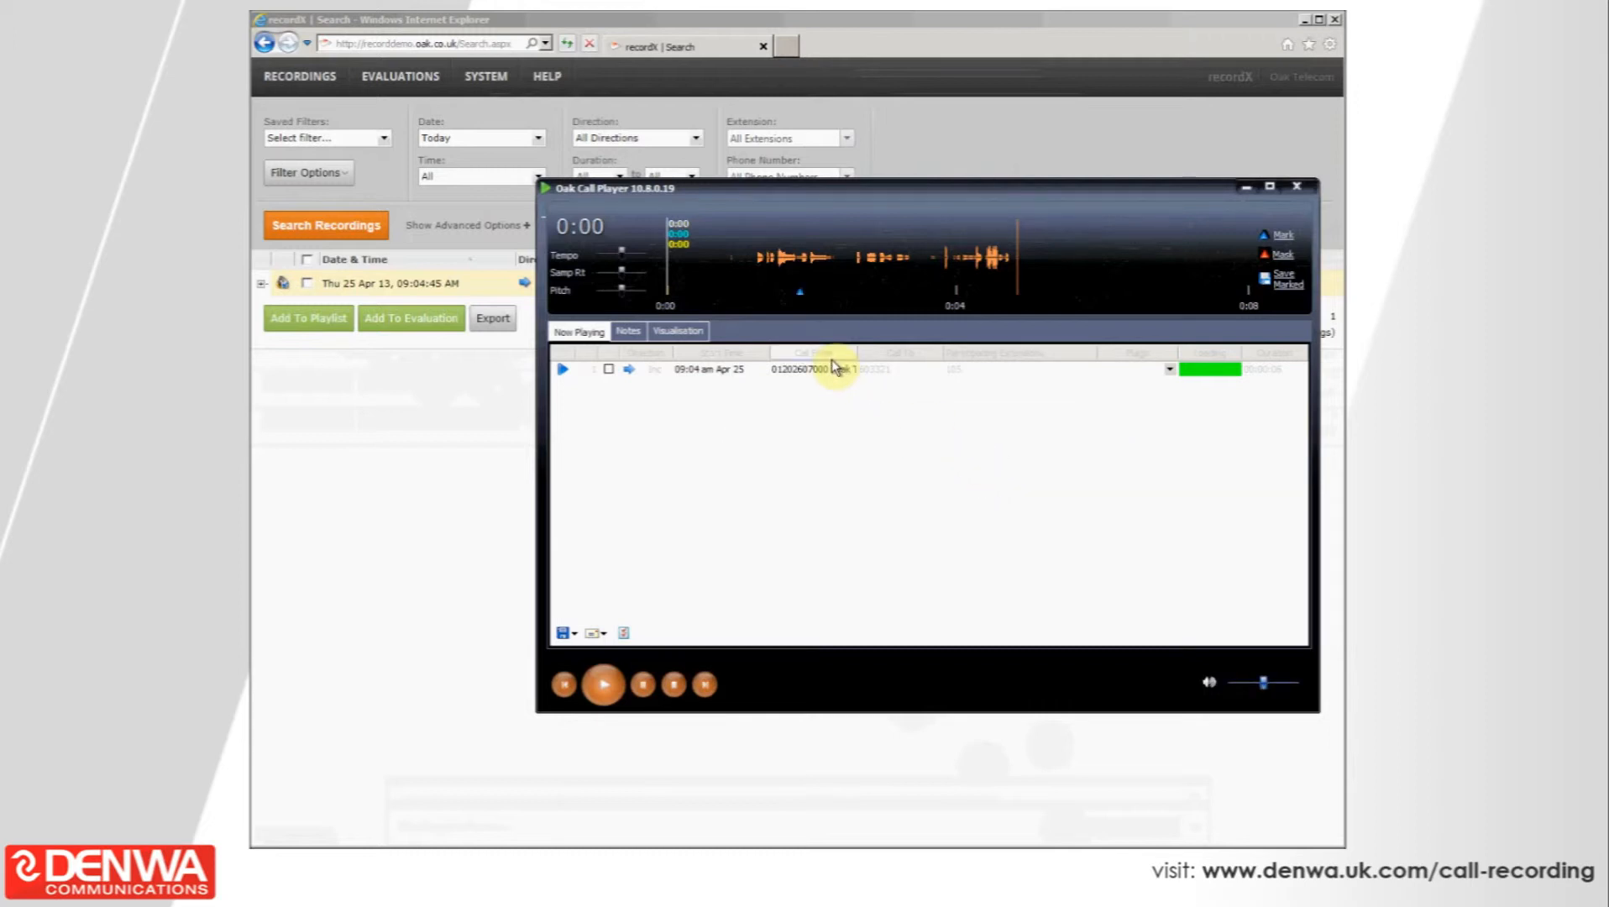
mouse_move(788, 273)
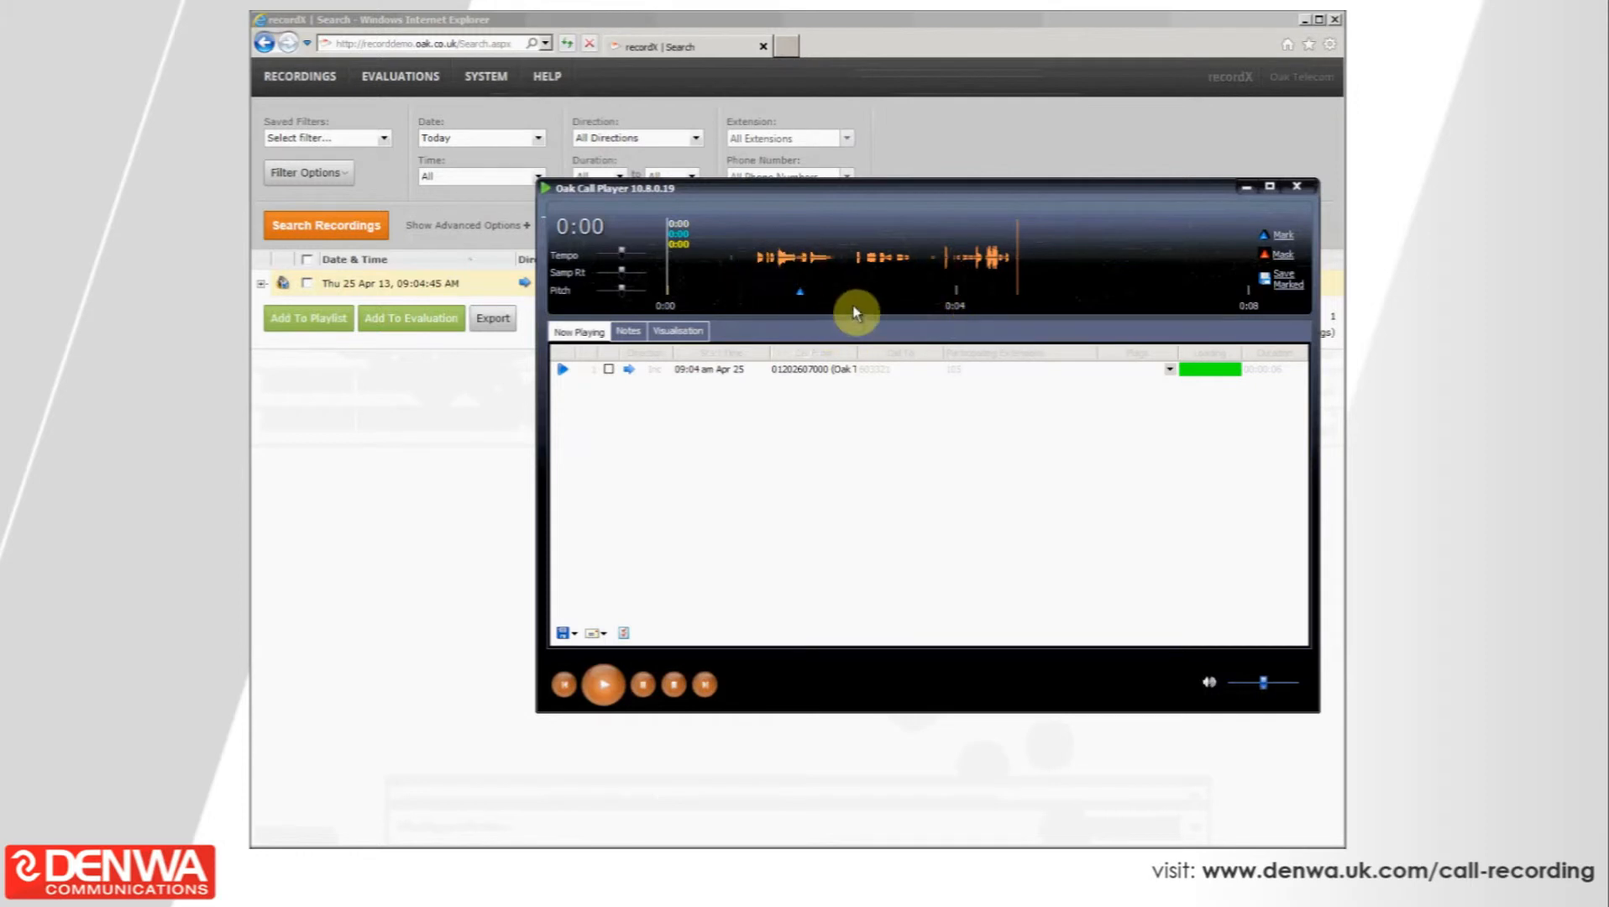
mouse_move(1212, 256)
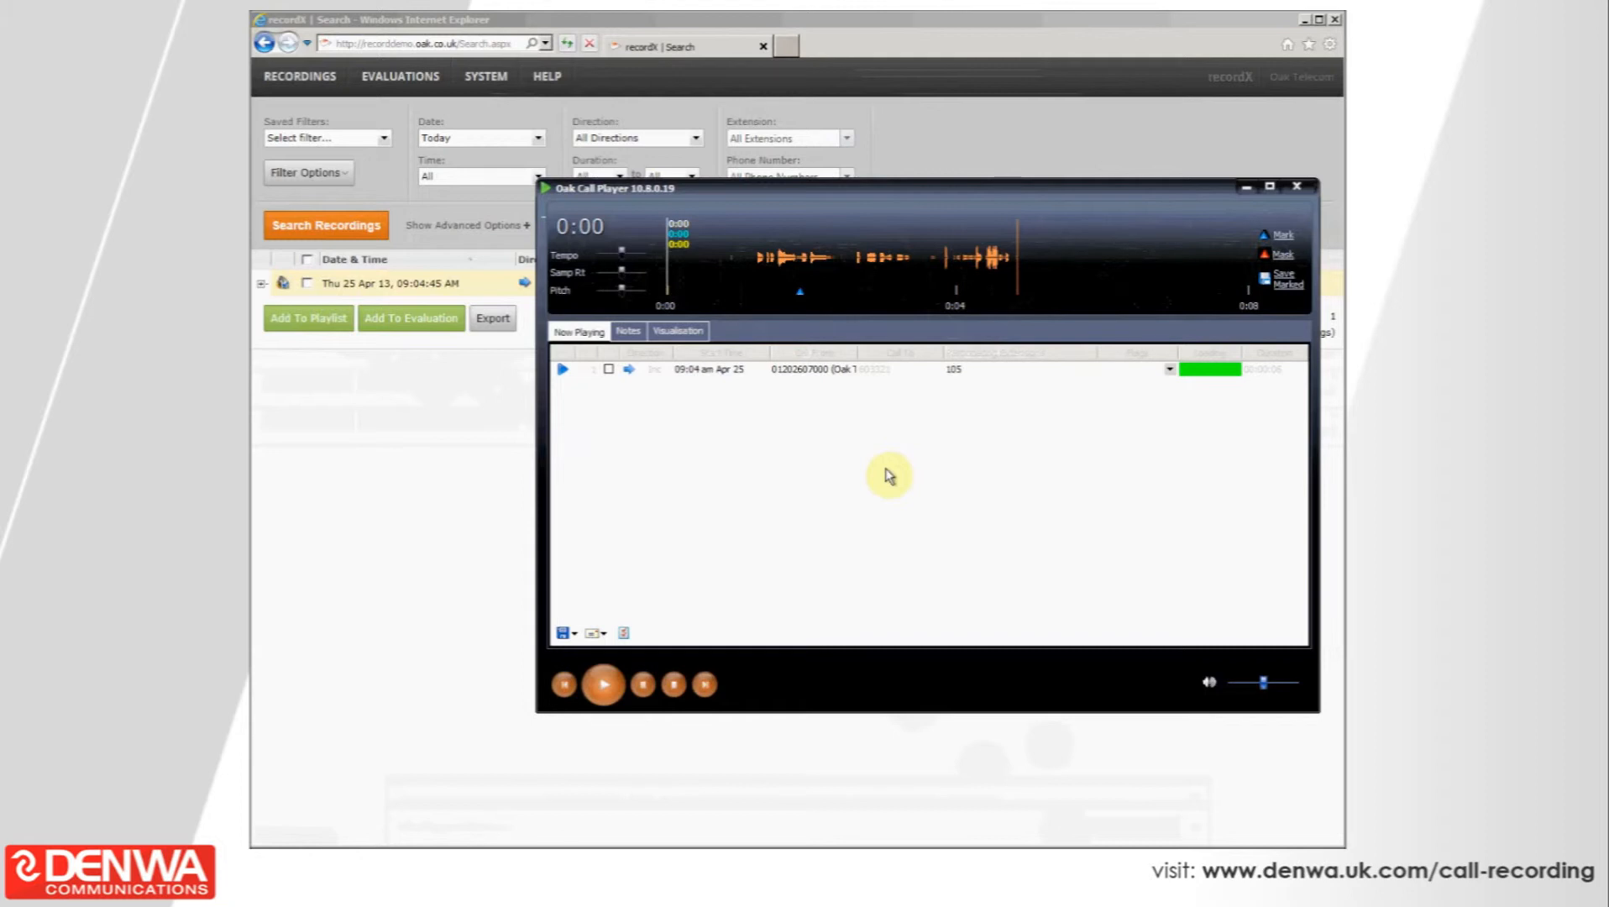
mouse_move(1180, 263)
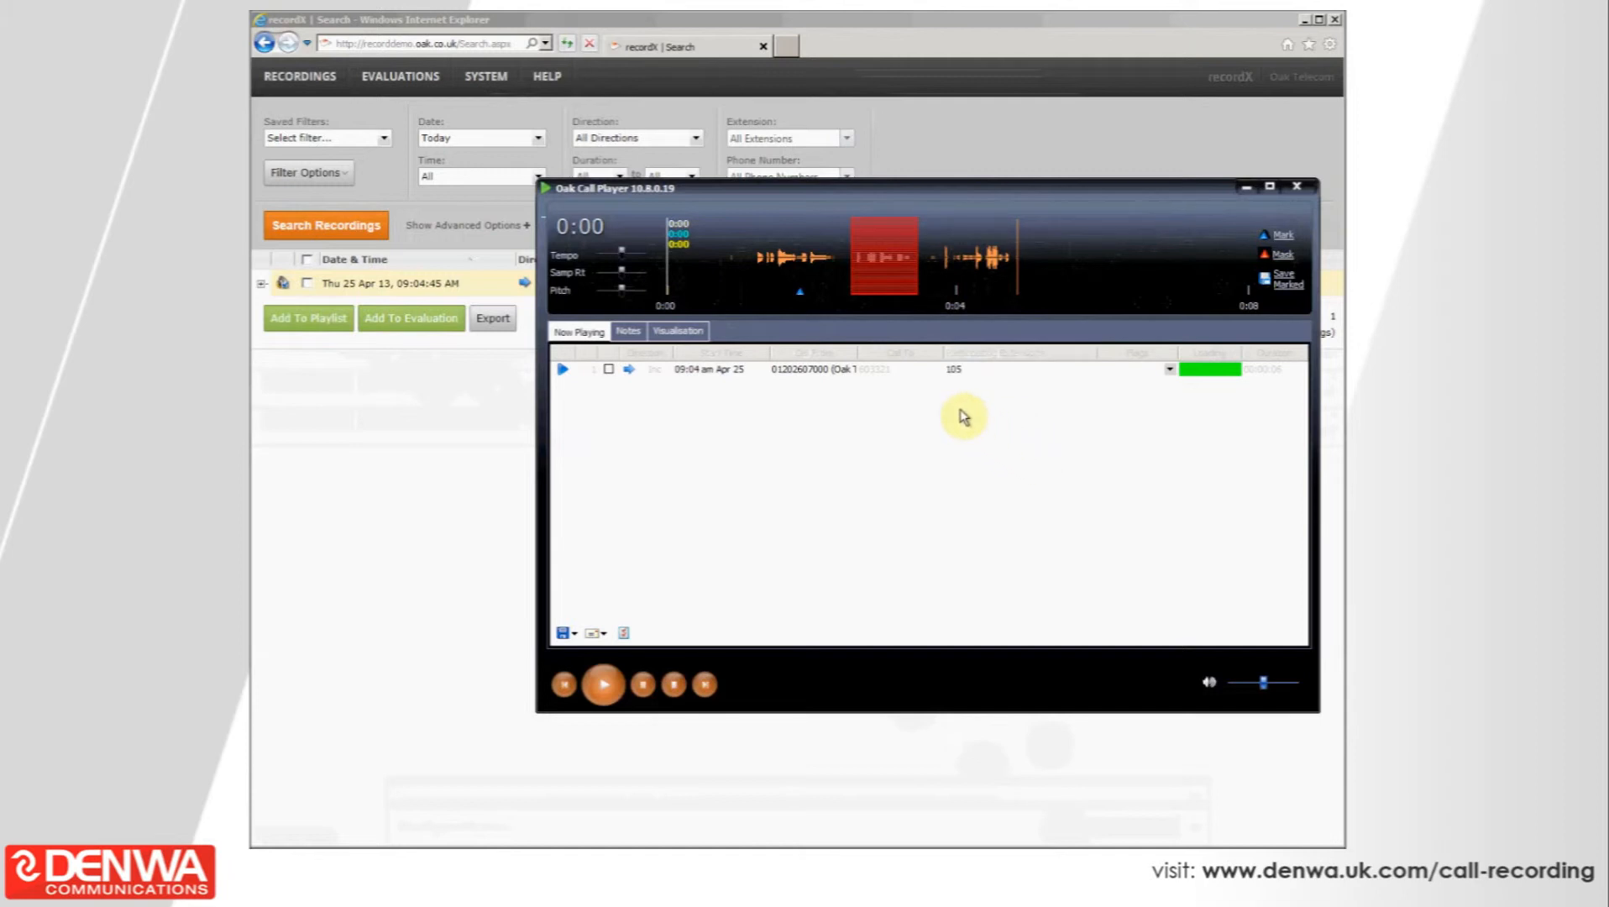
mouse_move(1072, 288)
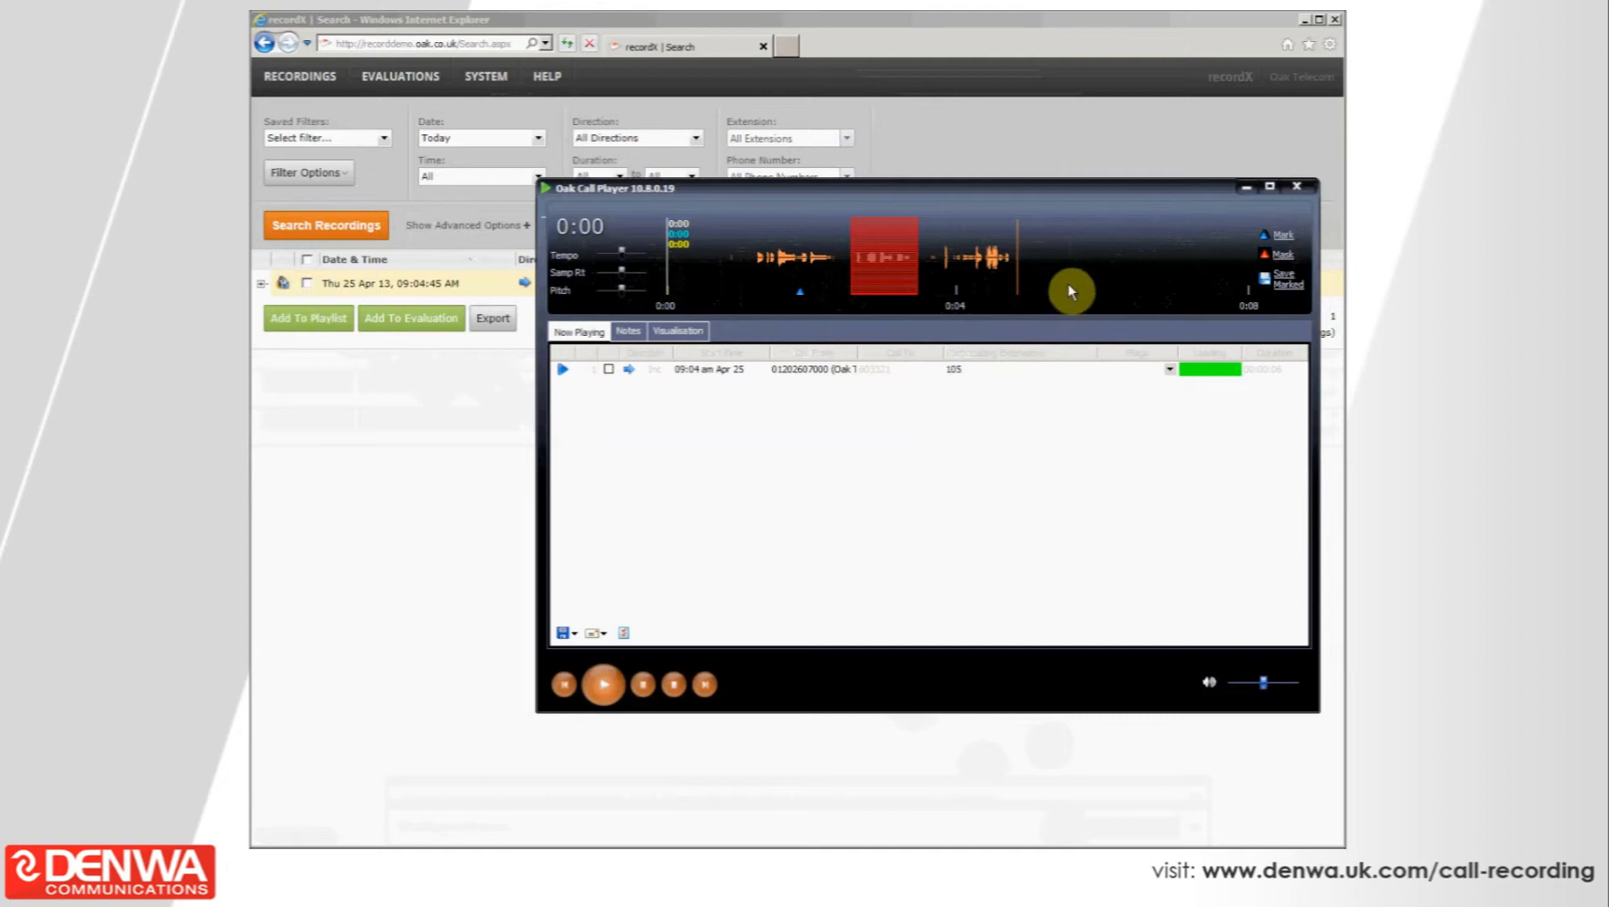
mouse_move(1068, 292)
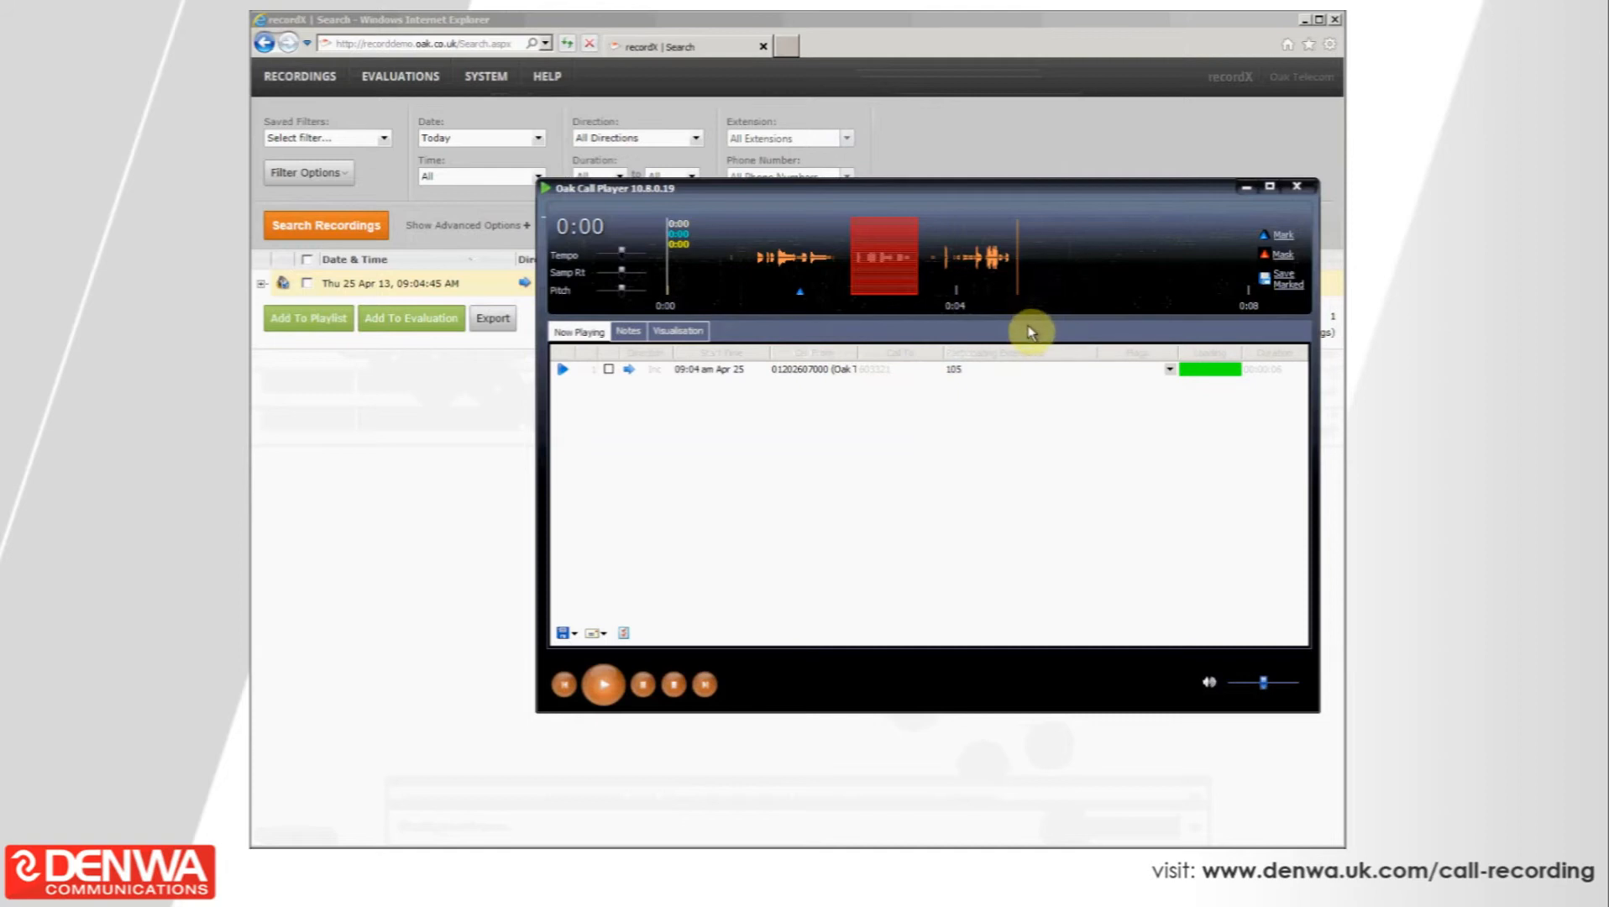
mouse_move(906, 497)
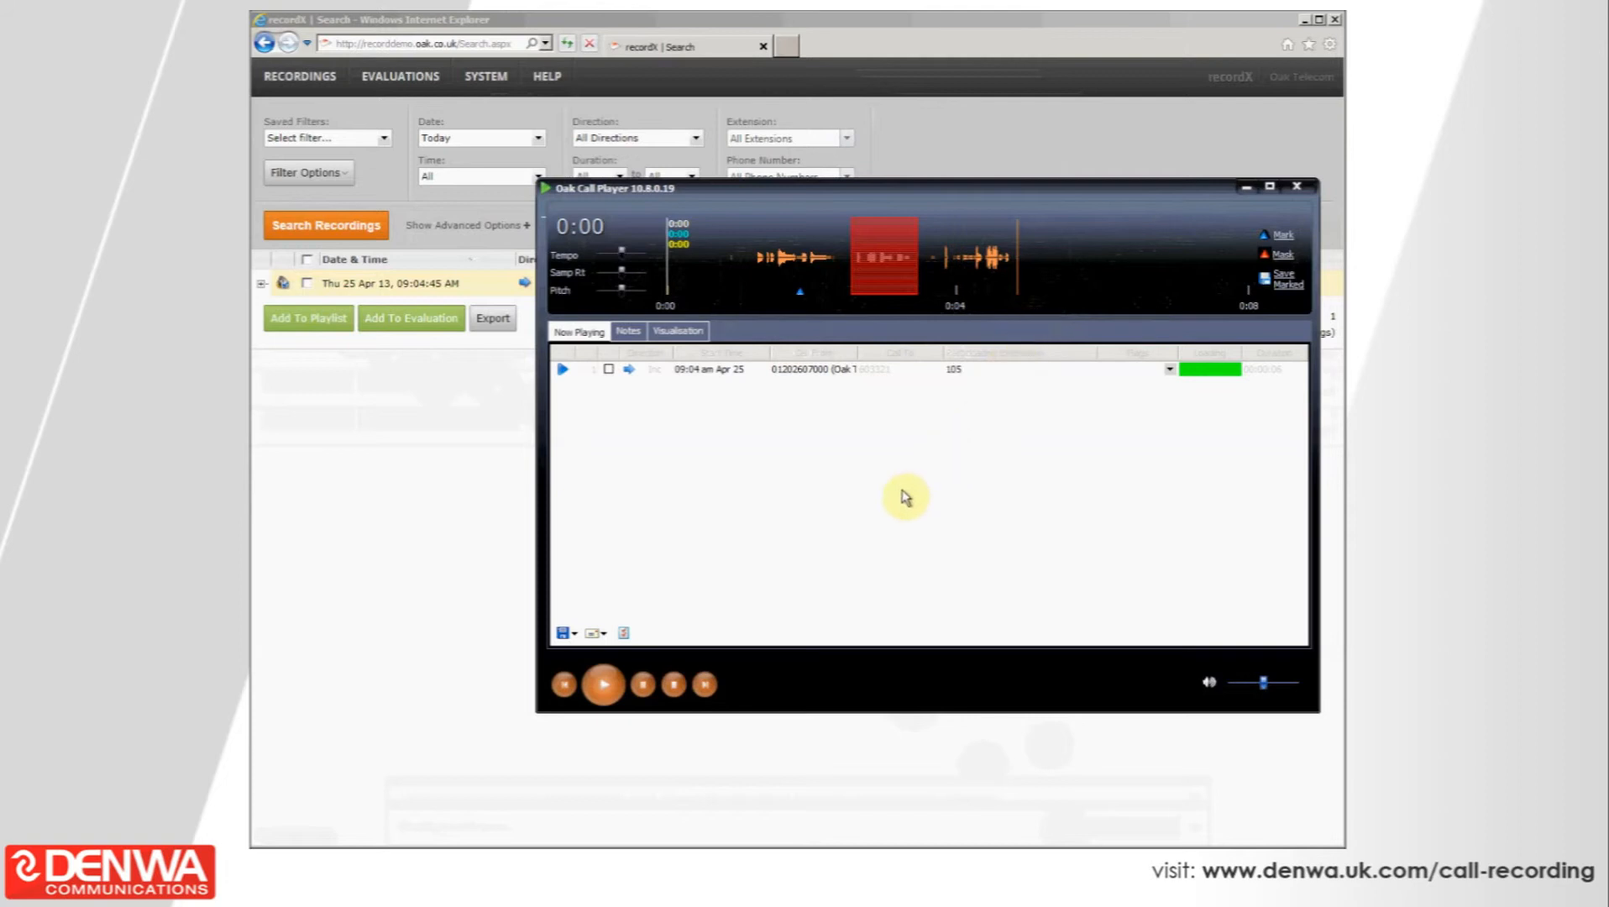
mouse_move(898, 473)
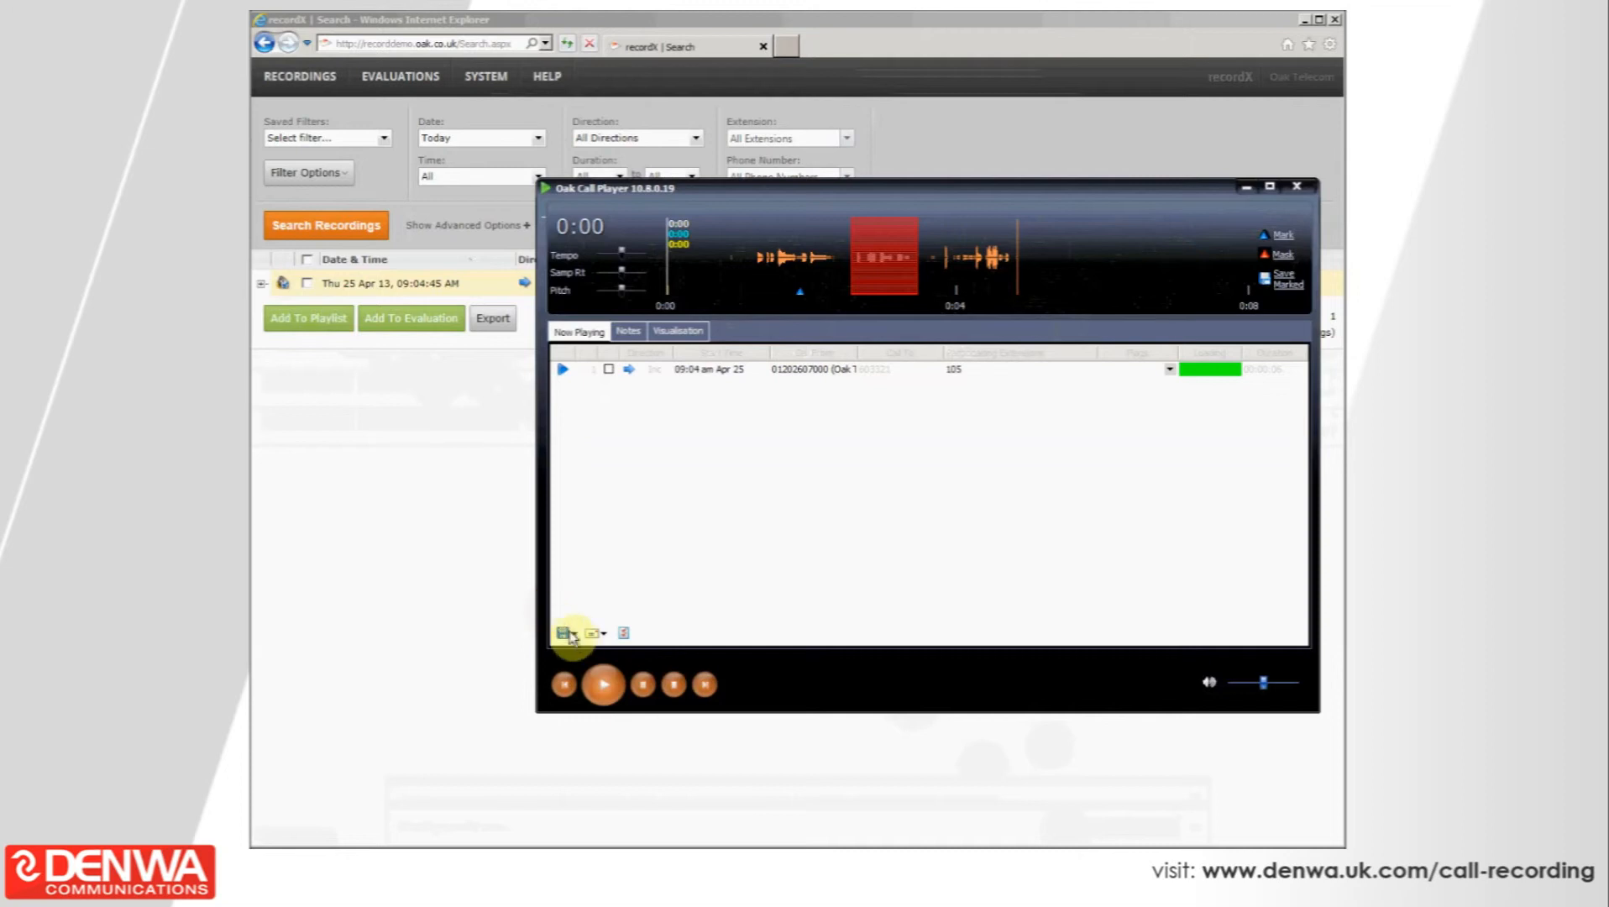
- Export the marked, masked call to the Desktop as a WAV file
click(562, 633)
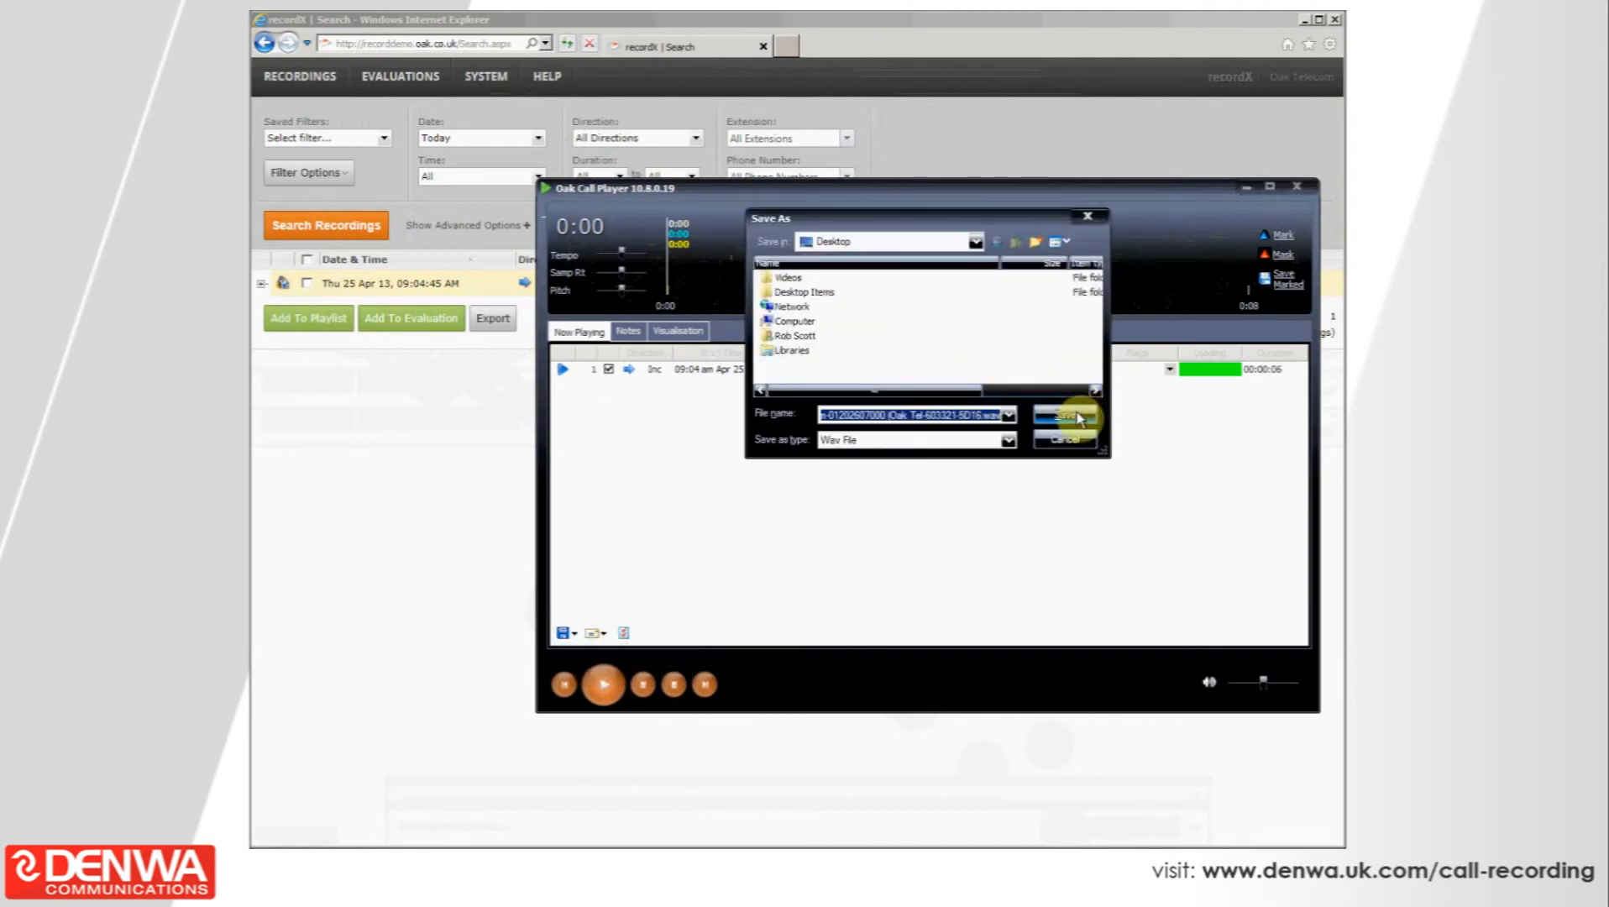
click(1064, 417)
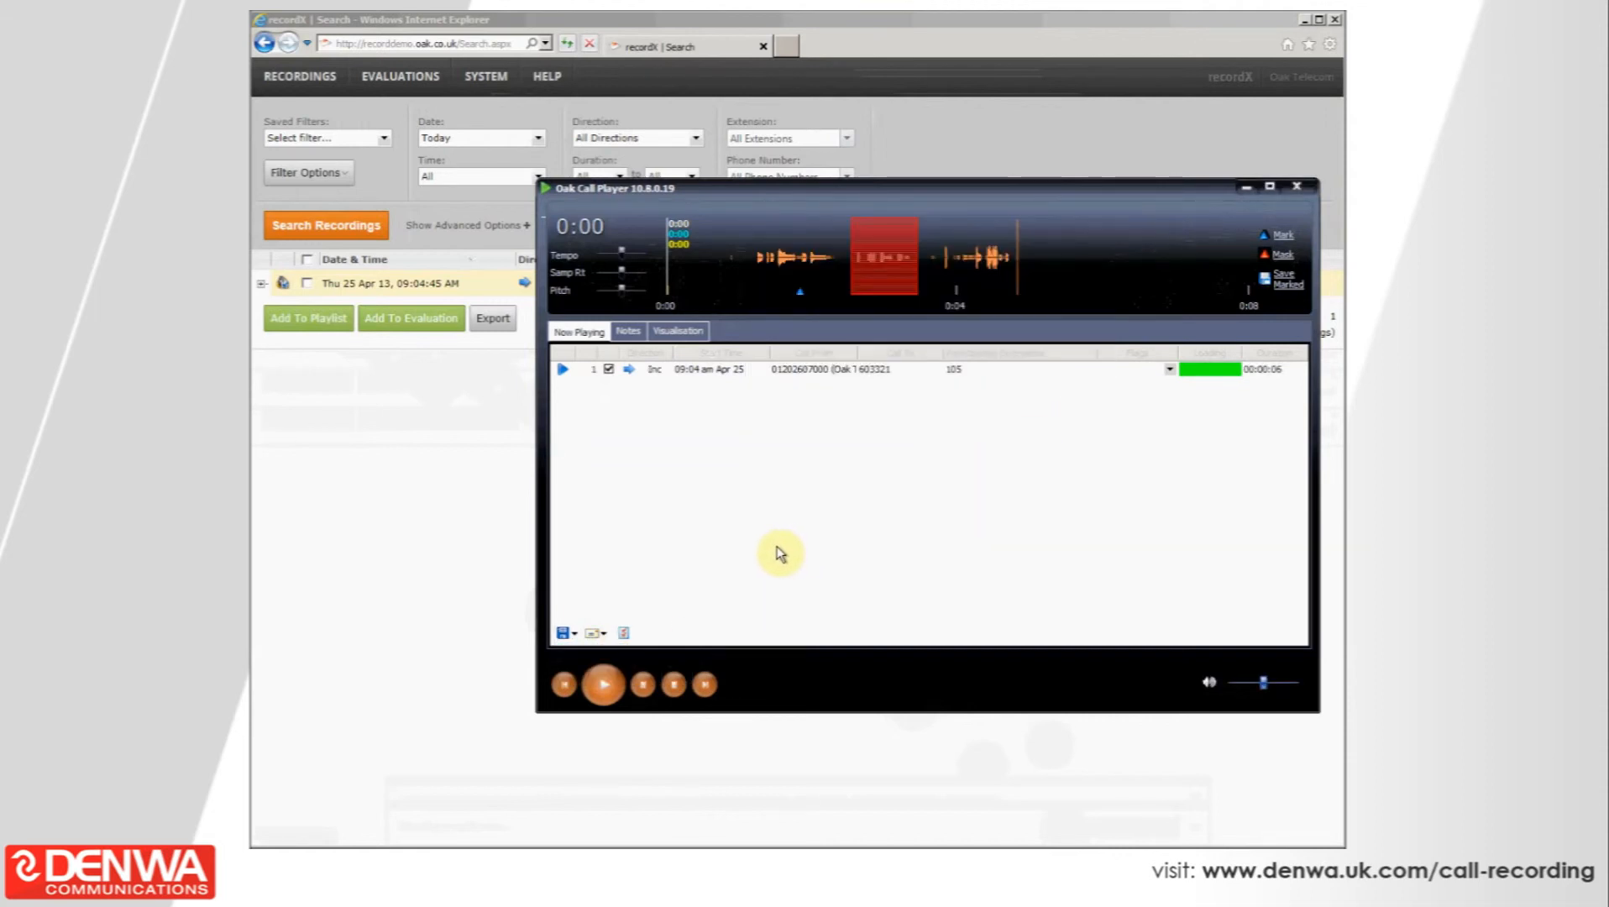
mouse_move(666, 601)
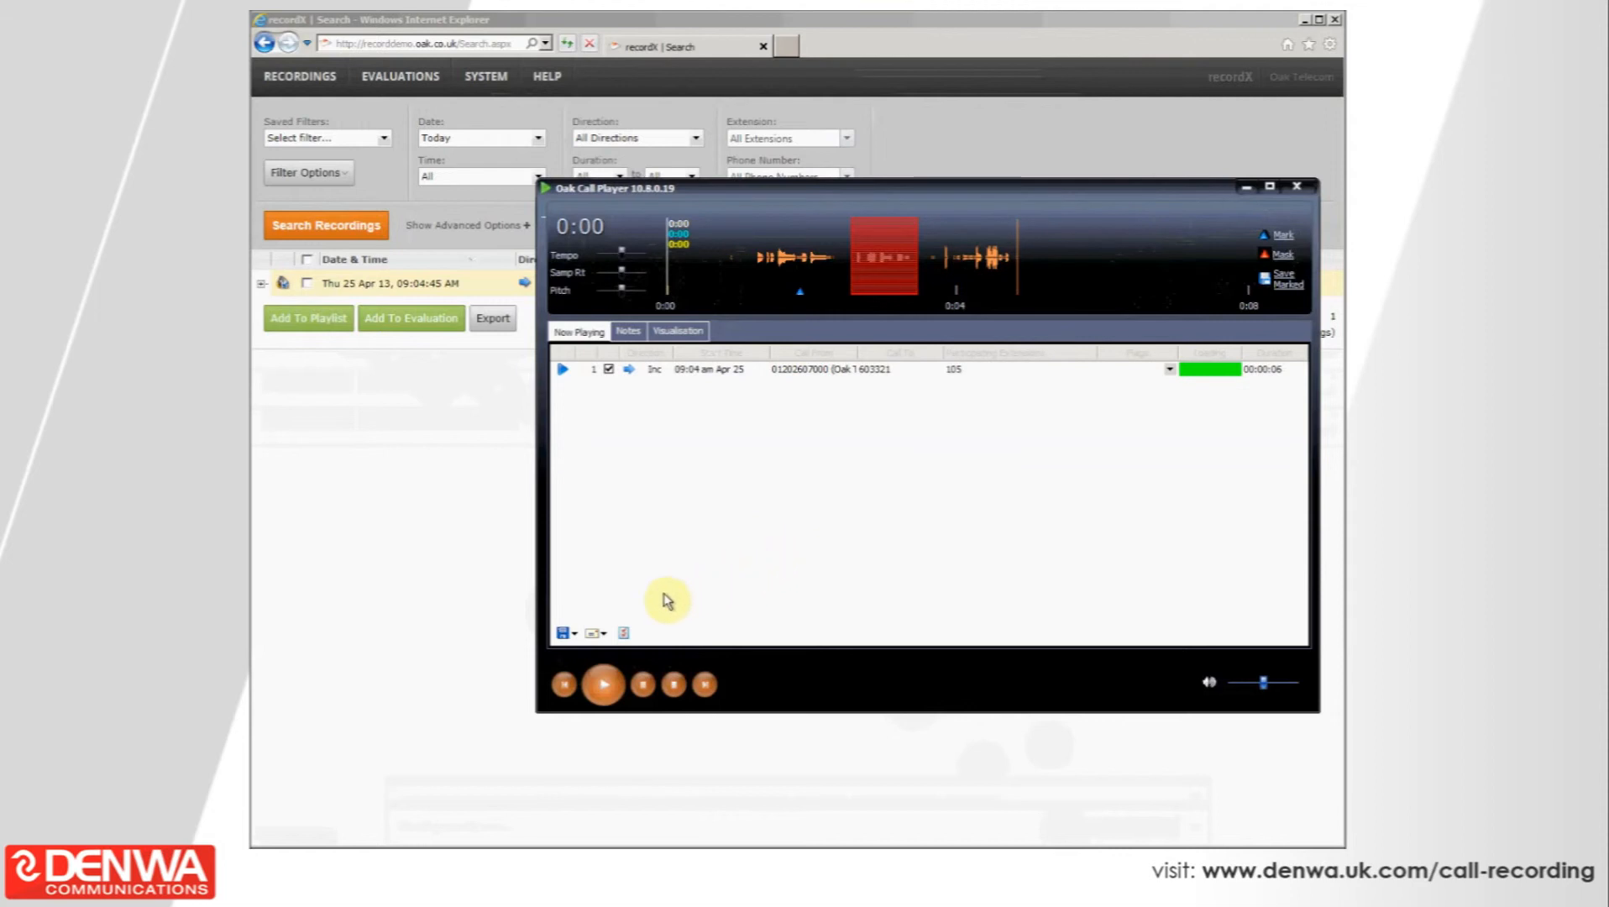
click(588, 634)
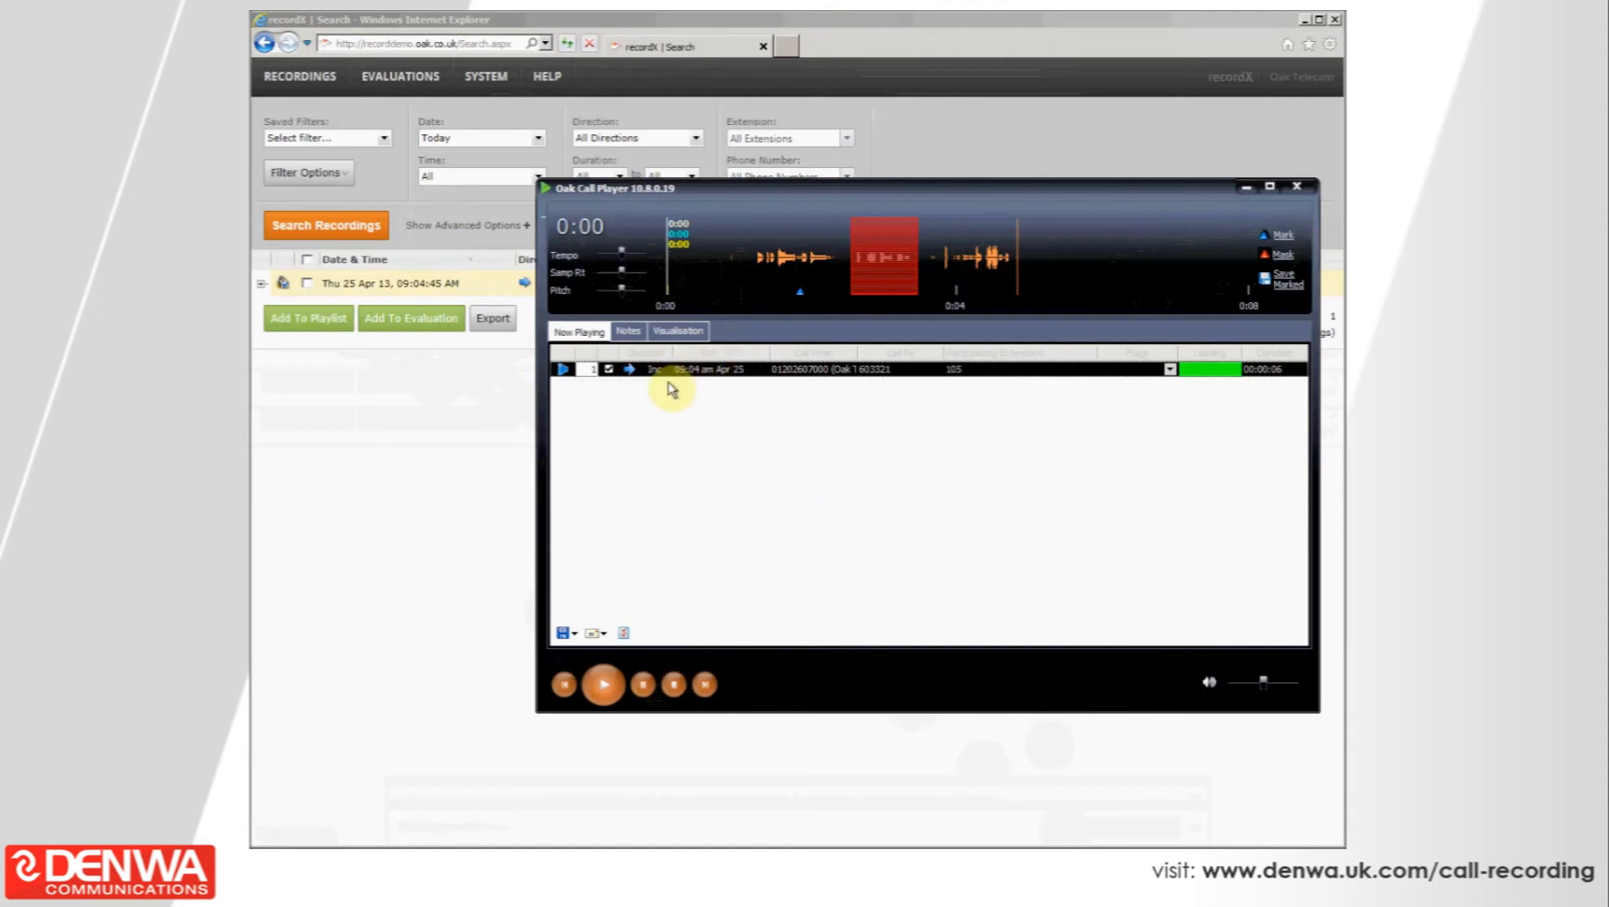
mouse_move(729, 395)
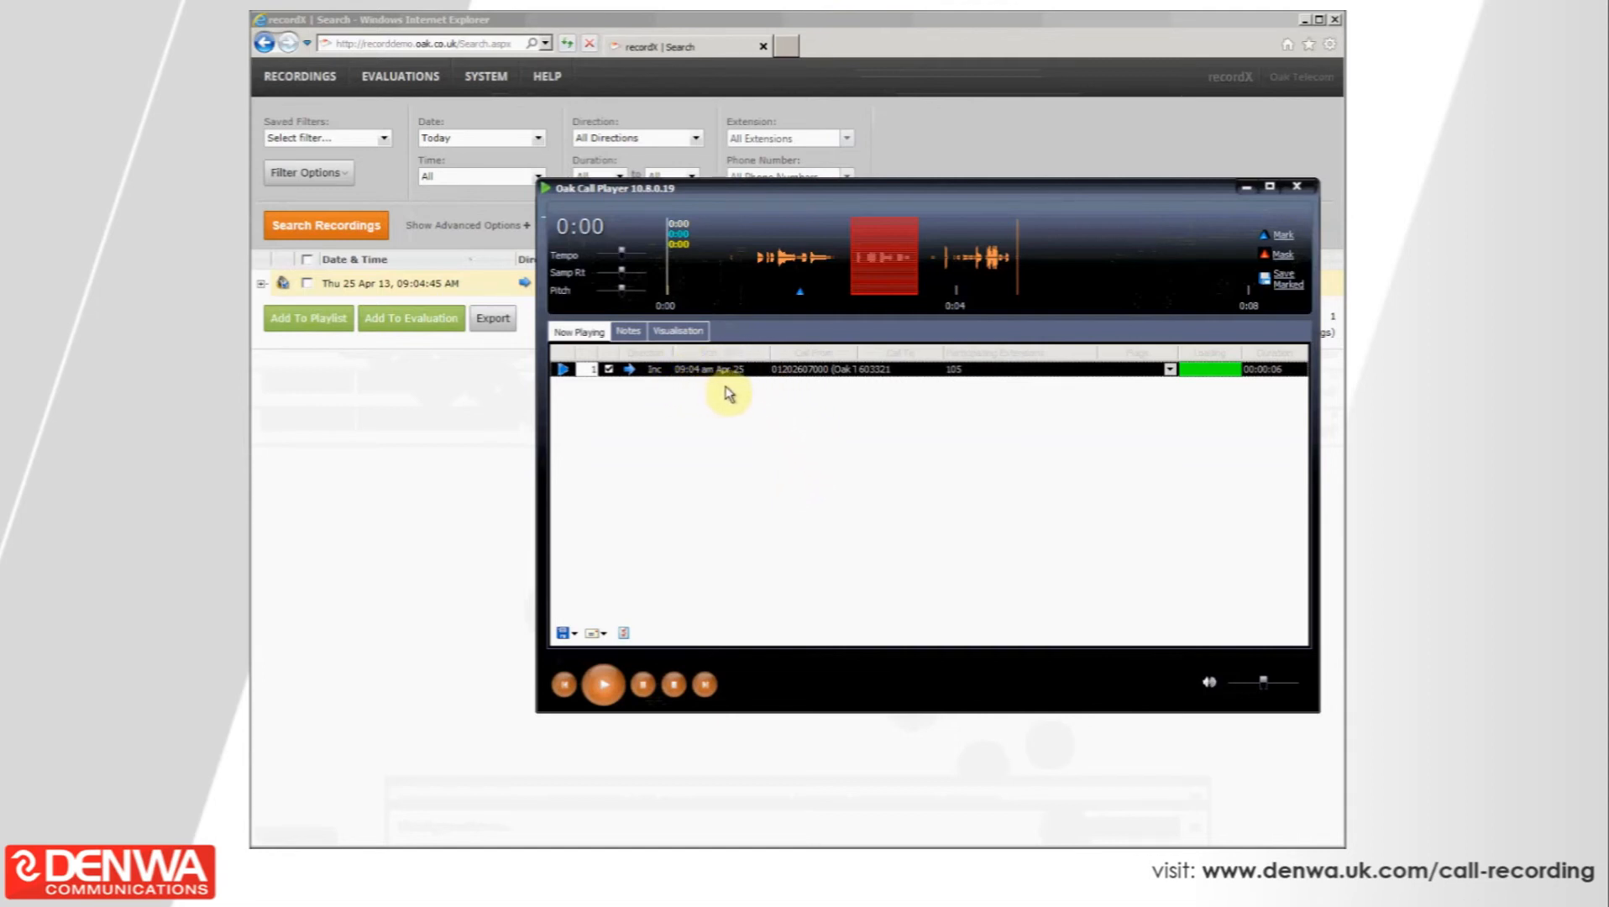
mouse_move(859, 393)
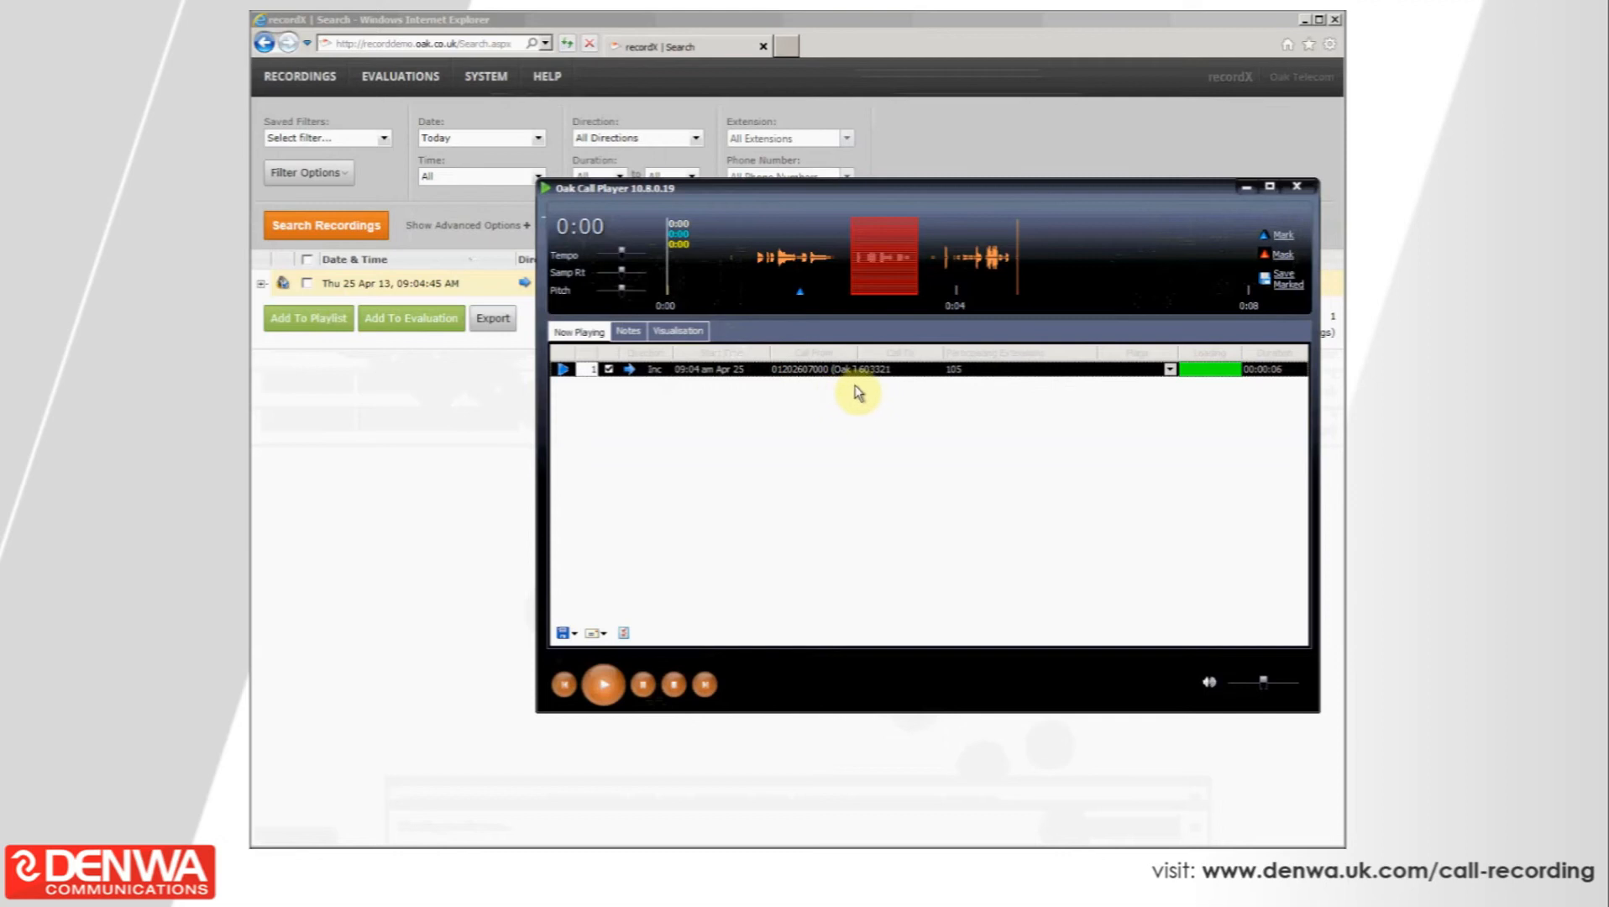
mouse_move(978, 392)
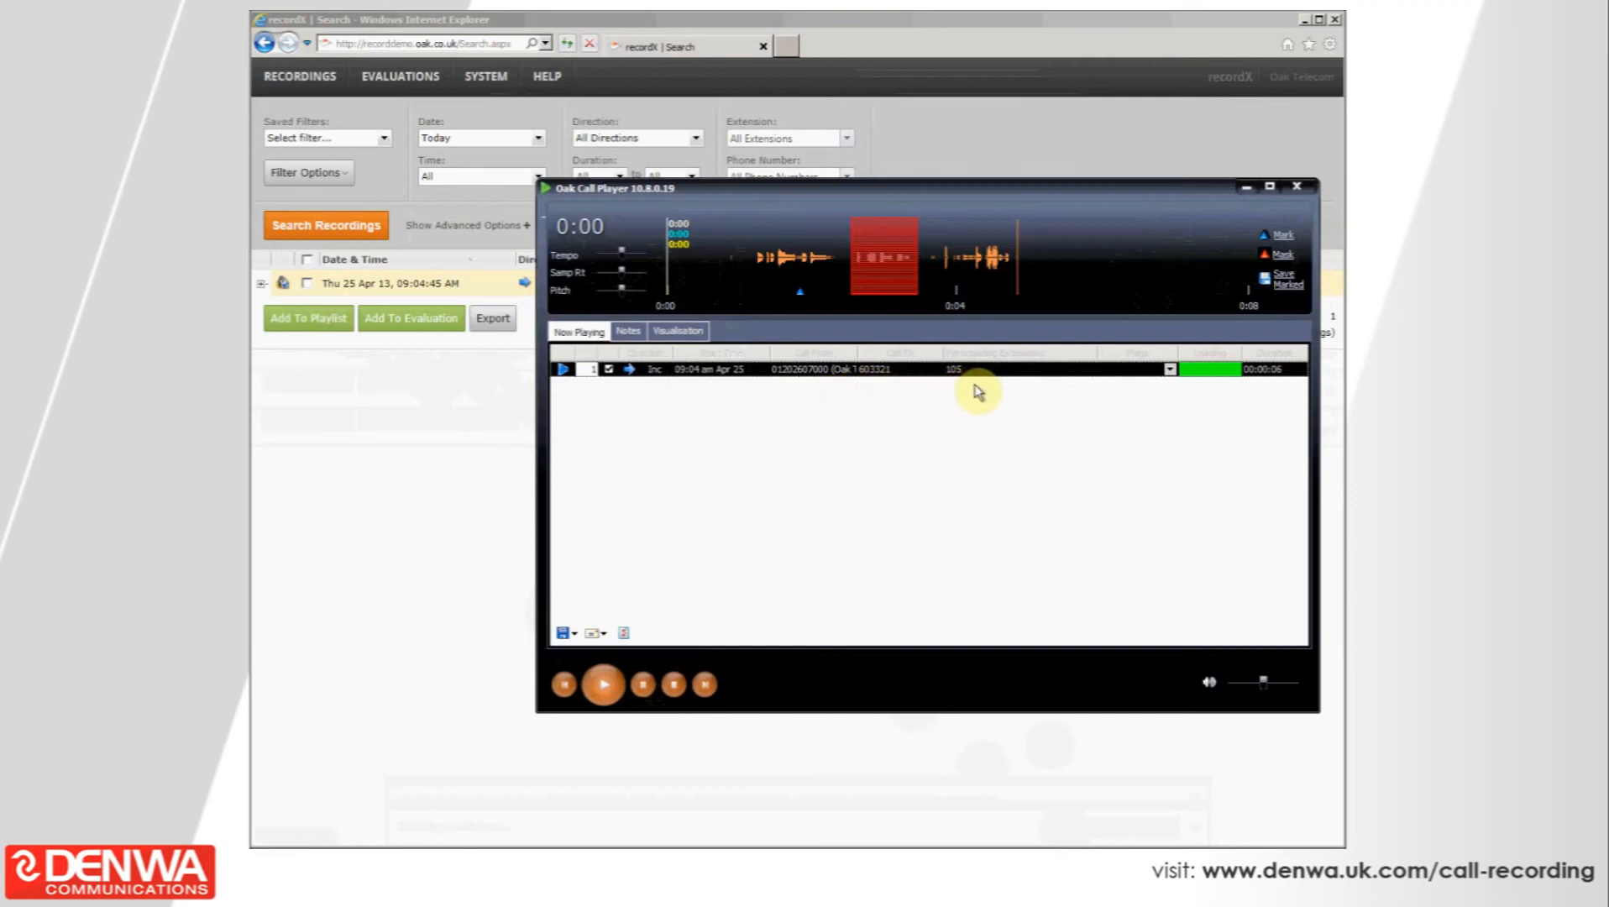
mouse_move(1026, 393)
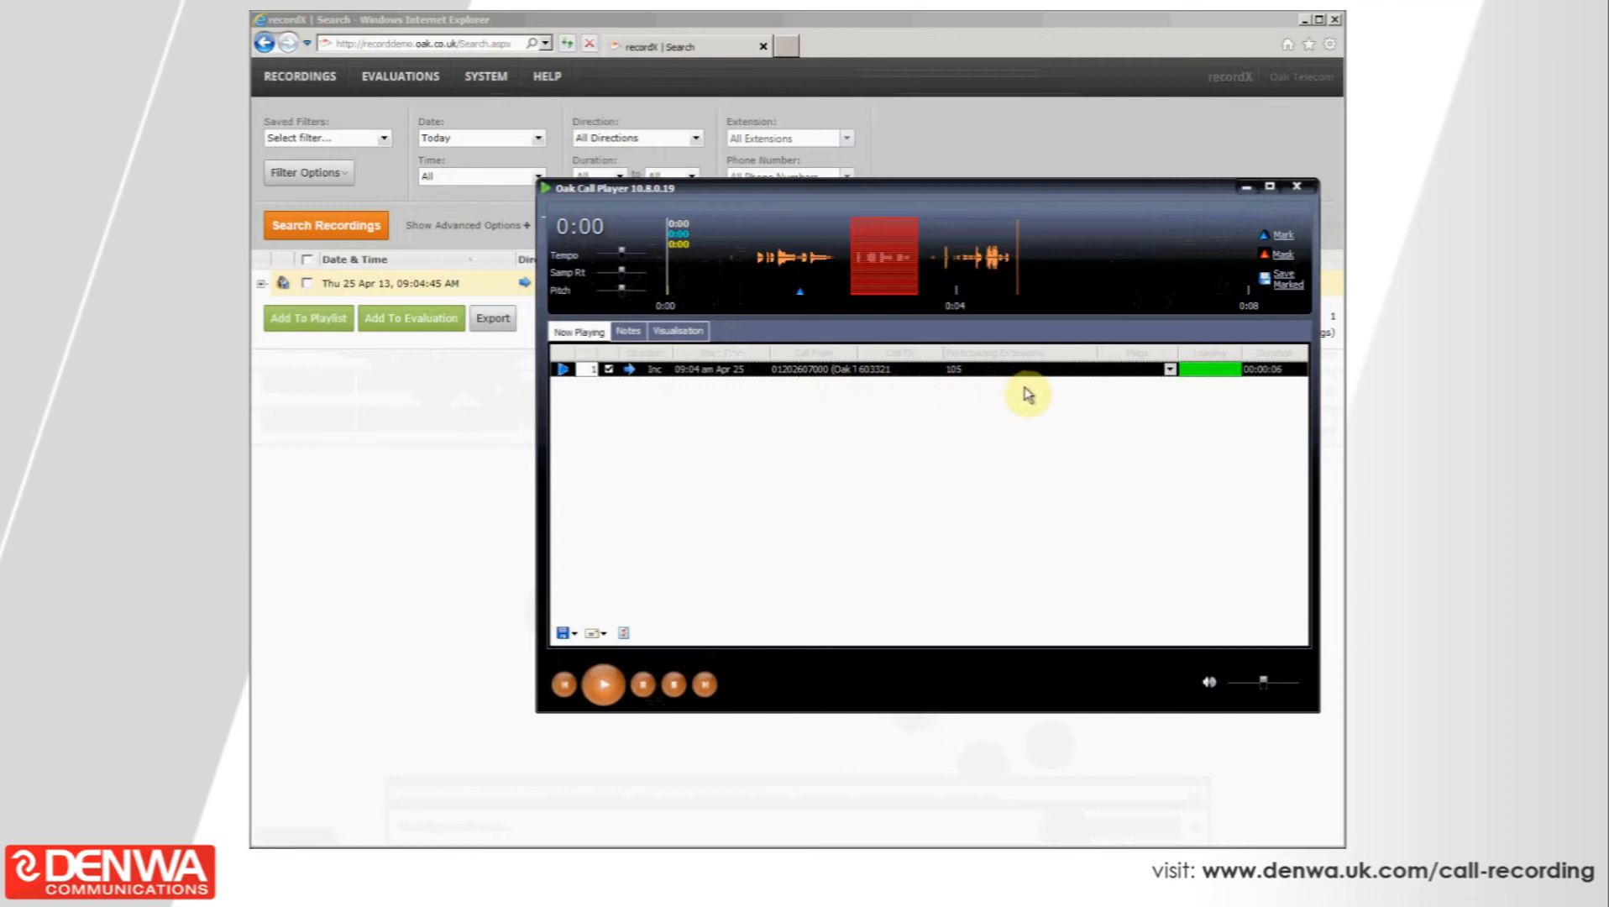
mouse_move(1049, 395)
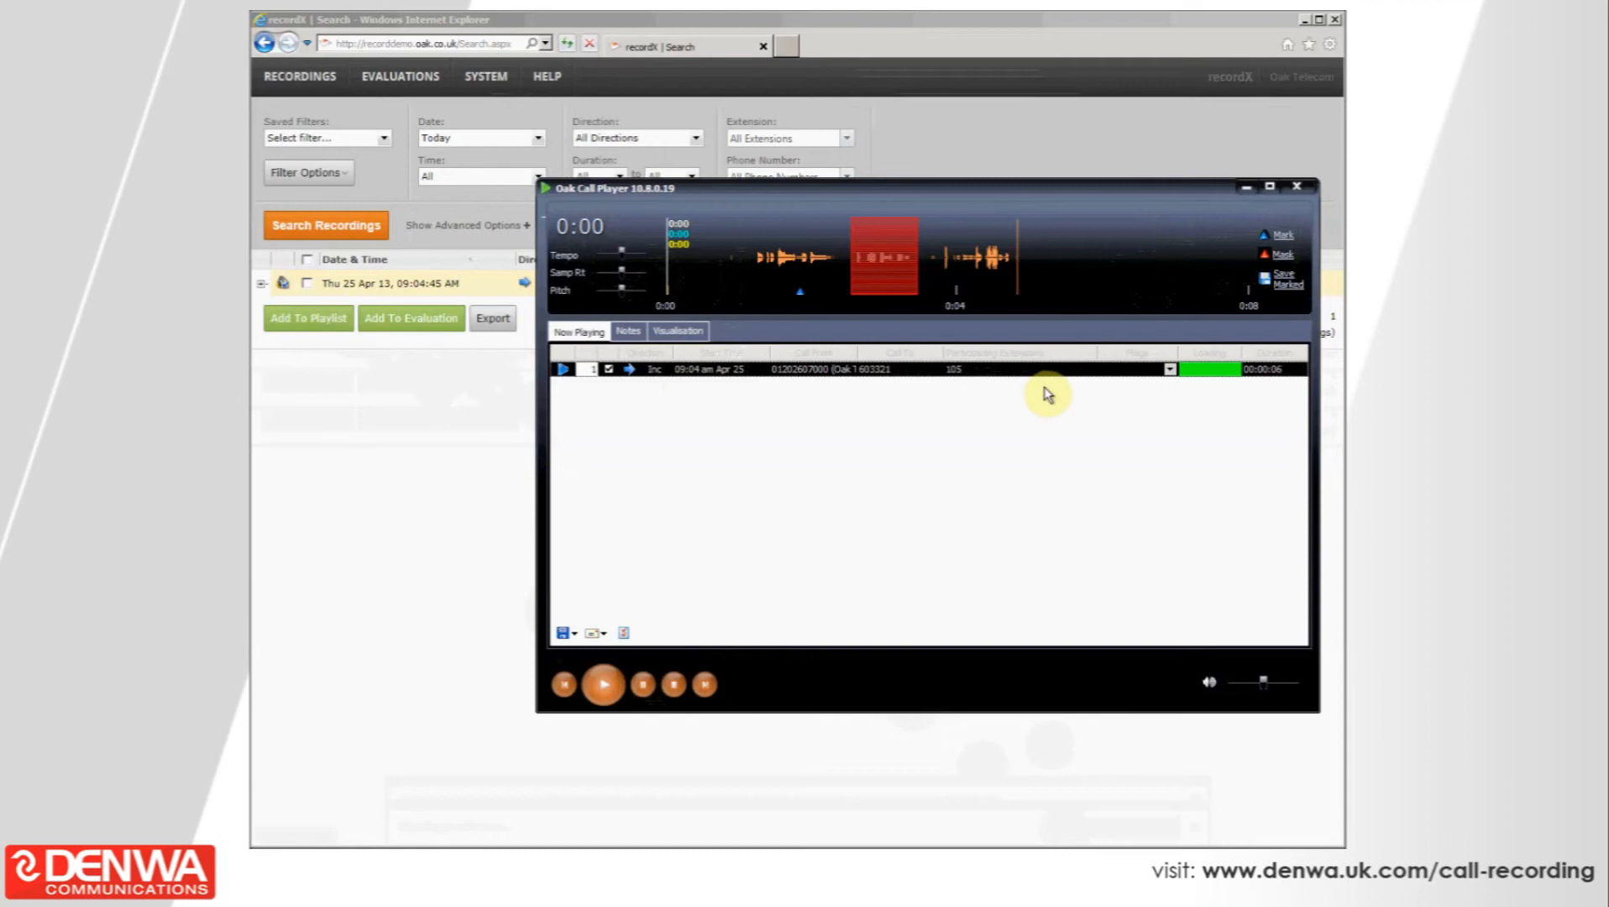
mouse_move(961, 393)
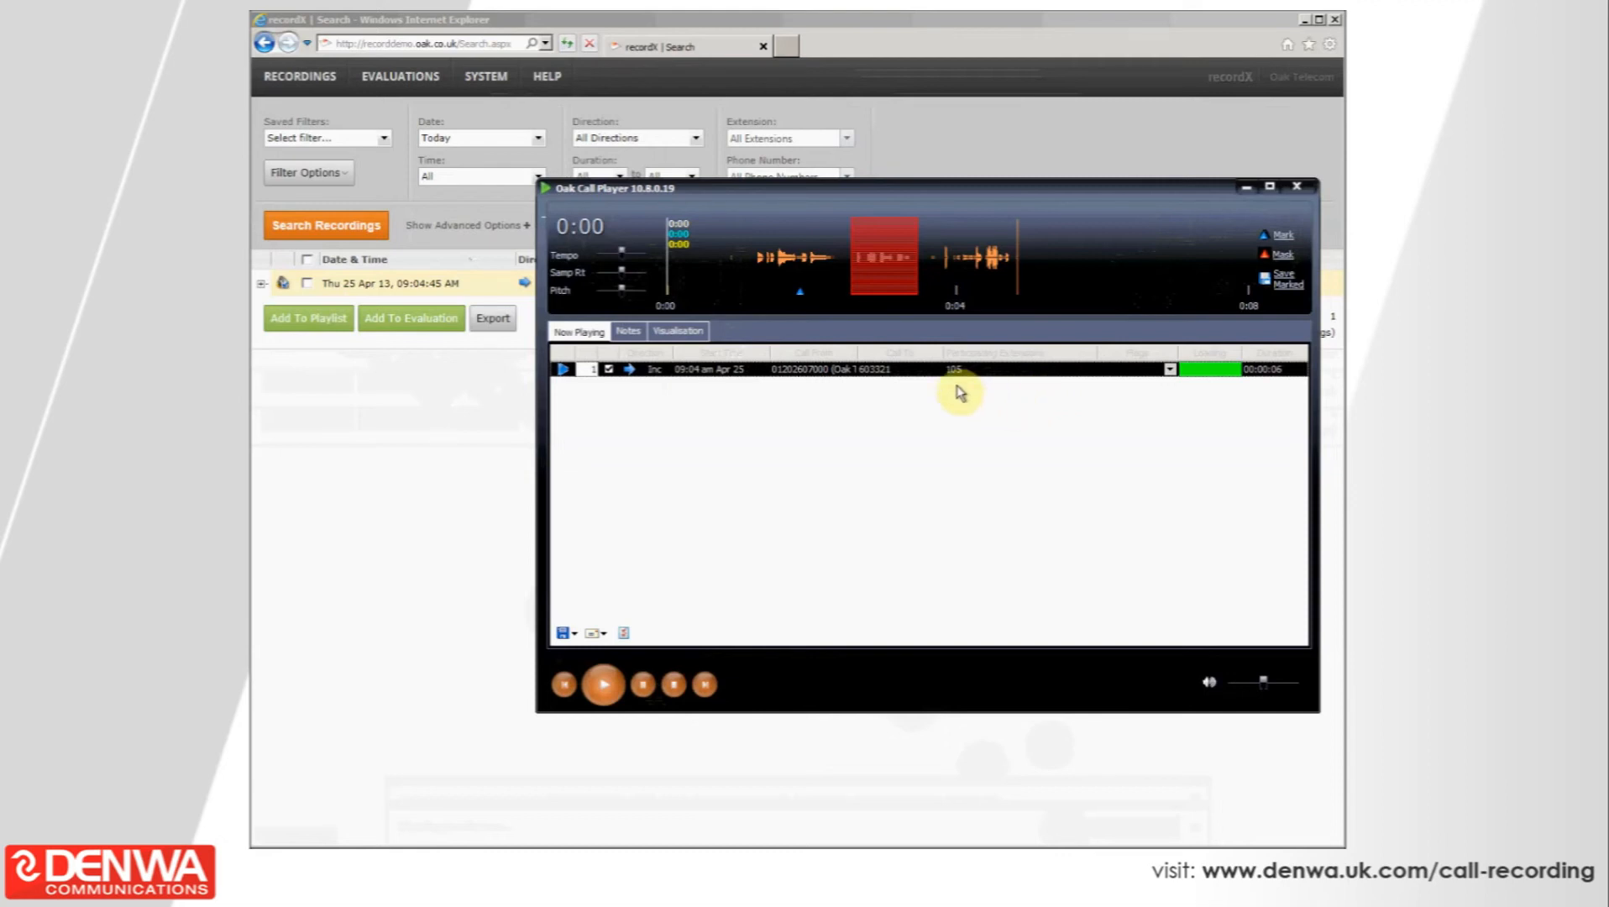
mouse_move(949, 395)
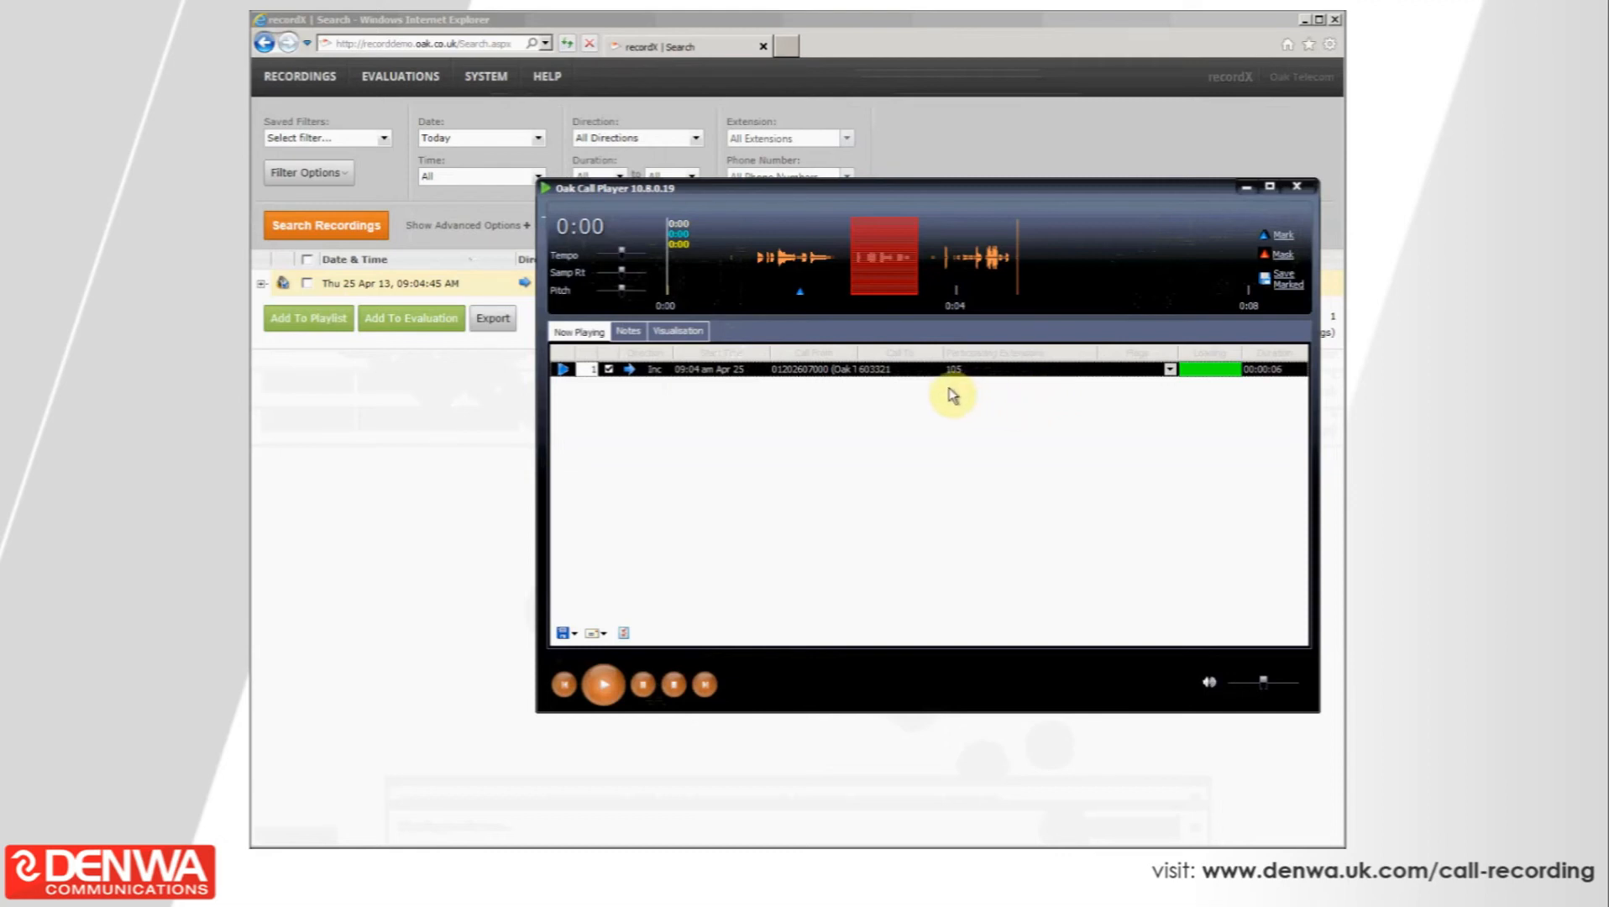
mouse_move(979, 401)
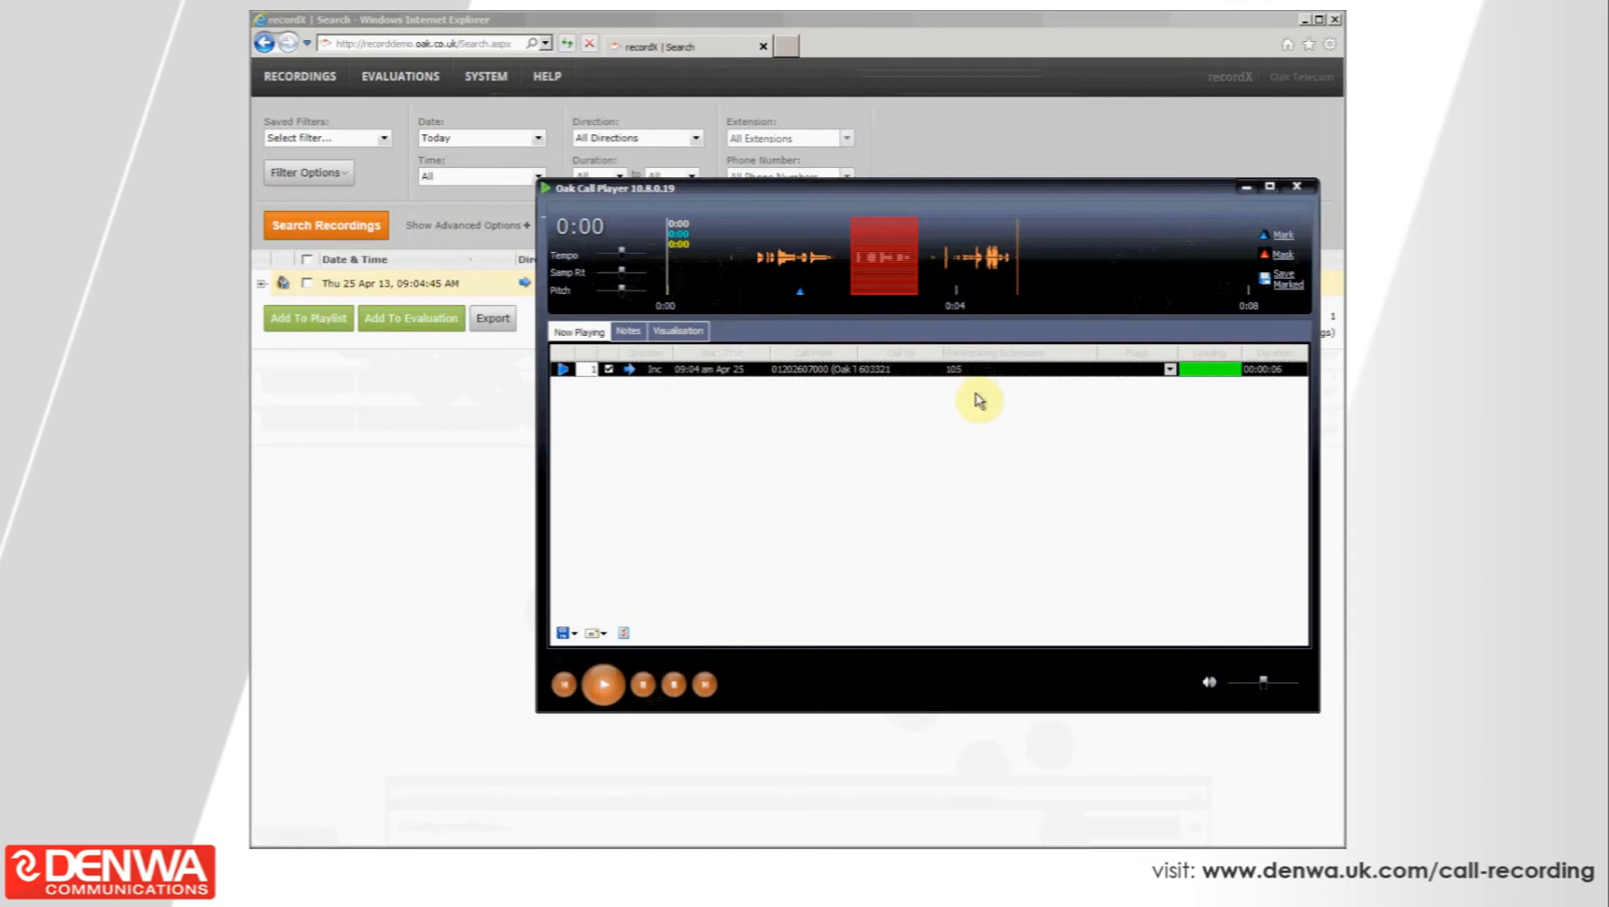
mouse_move(1072, 327)
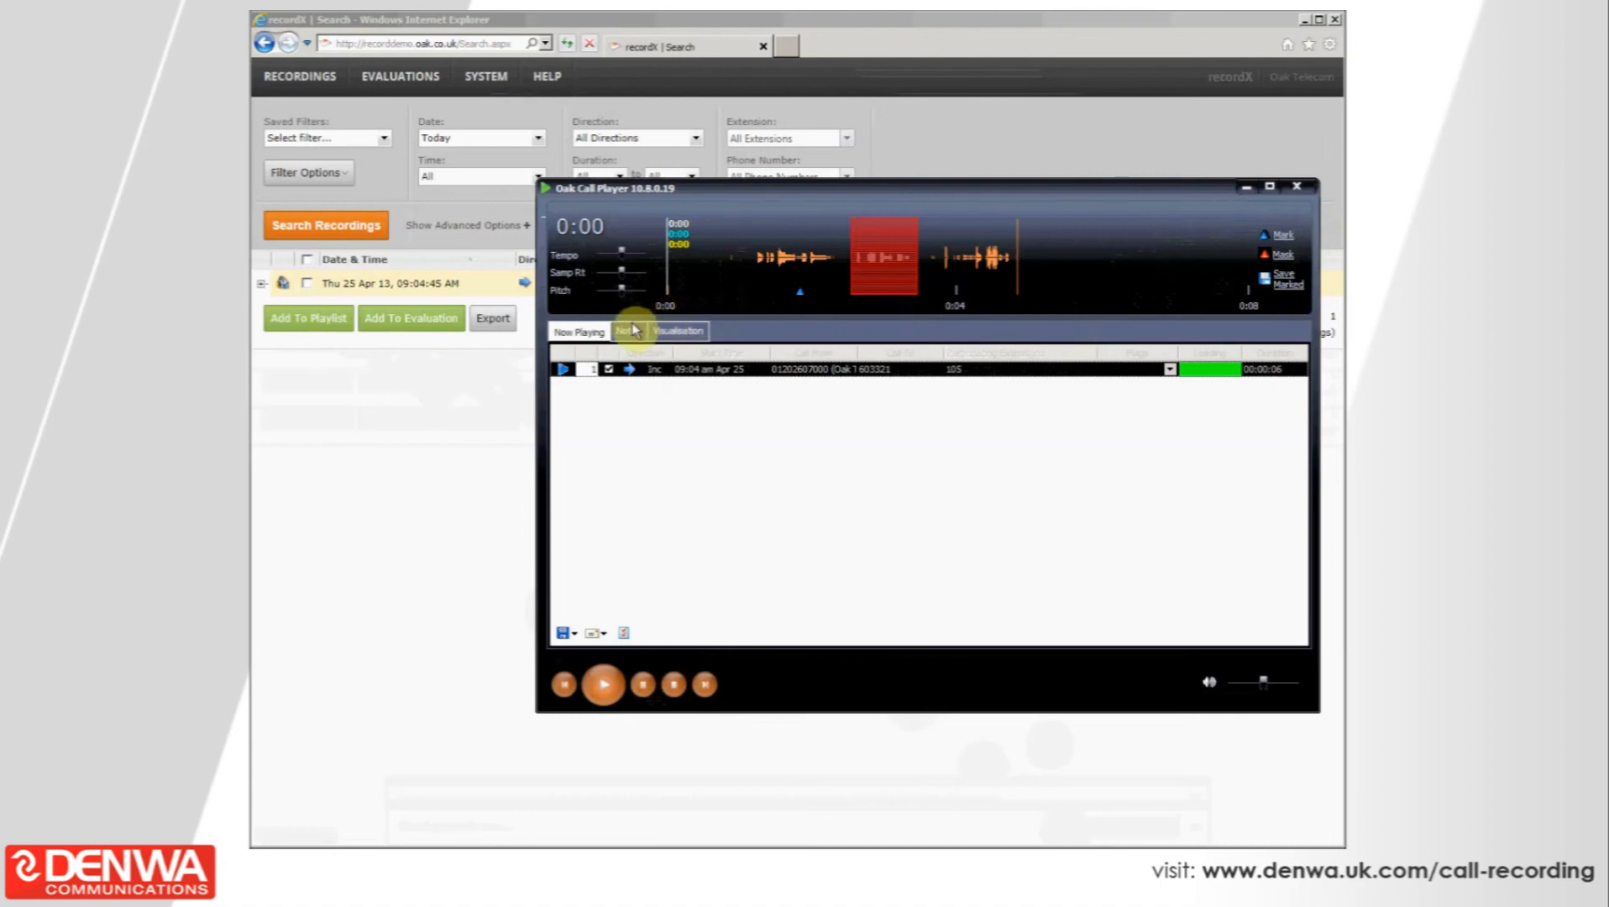
- Add the note 'This is a test' on the Notes tab, save it, and confirm
click(629, 331)
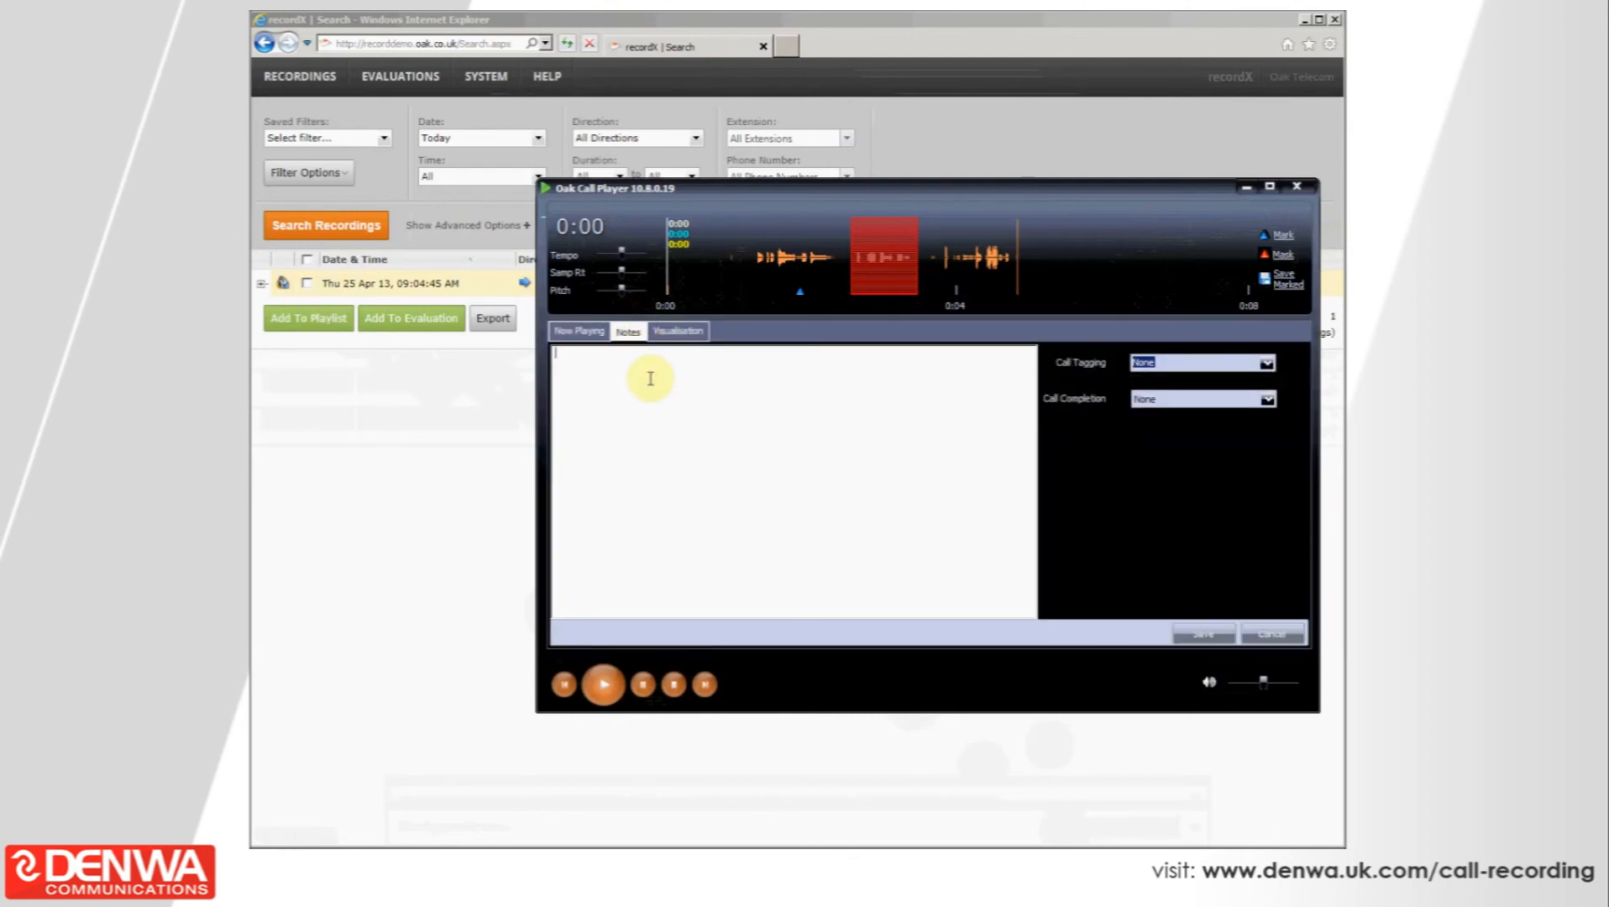
text(This is a)
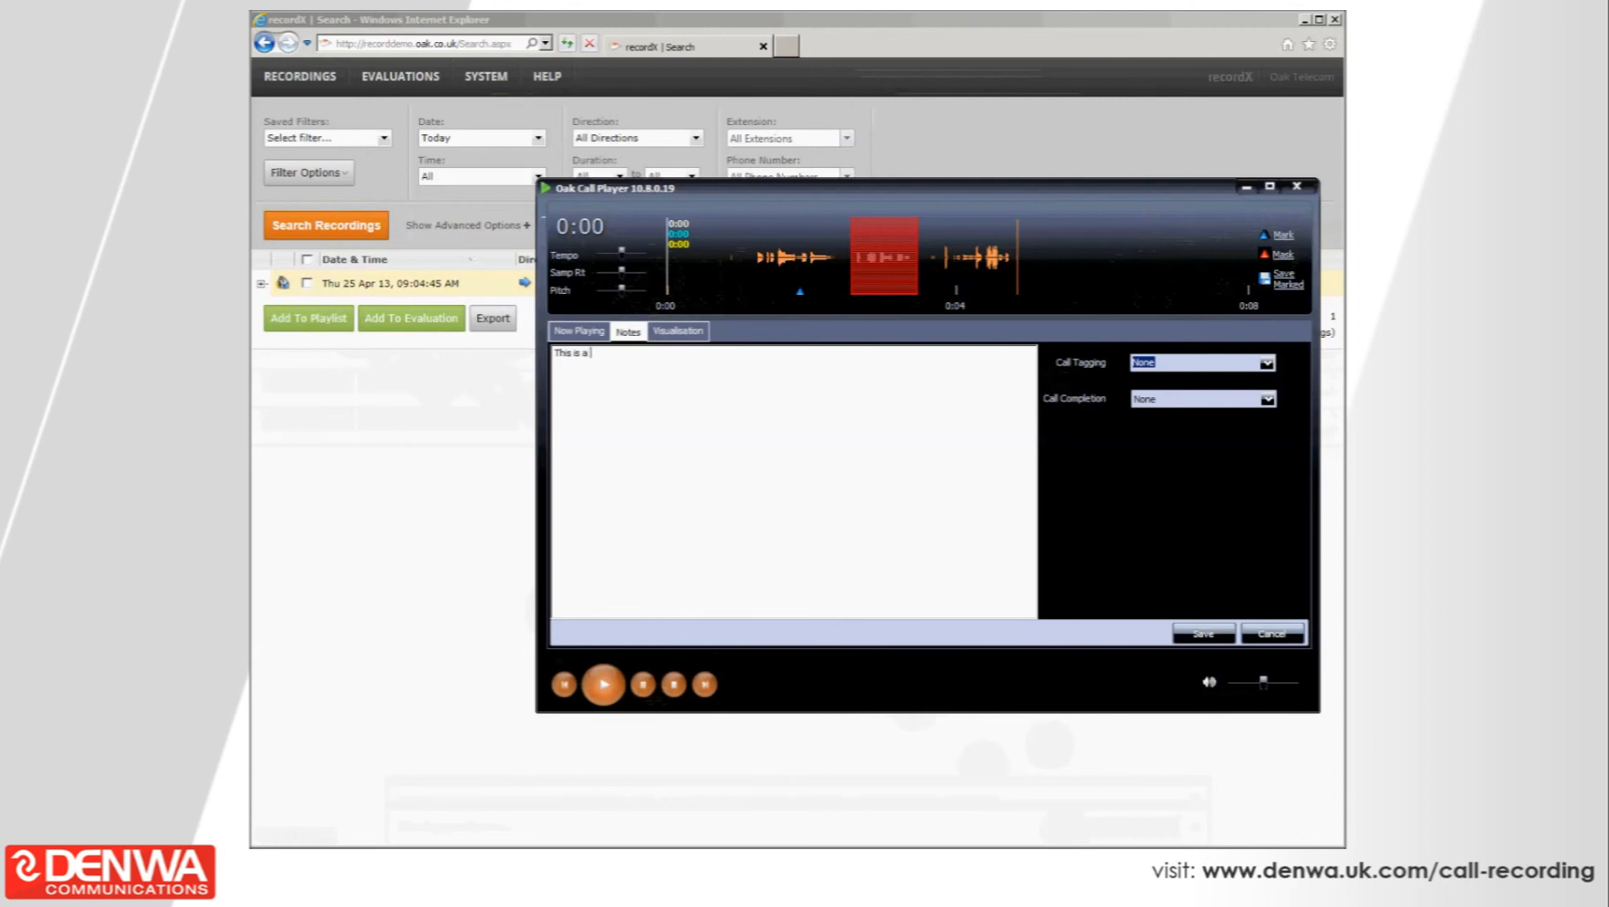
text(test)
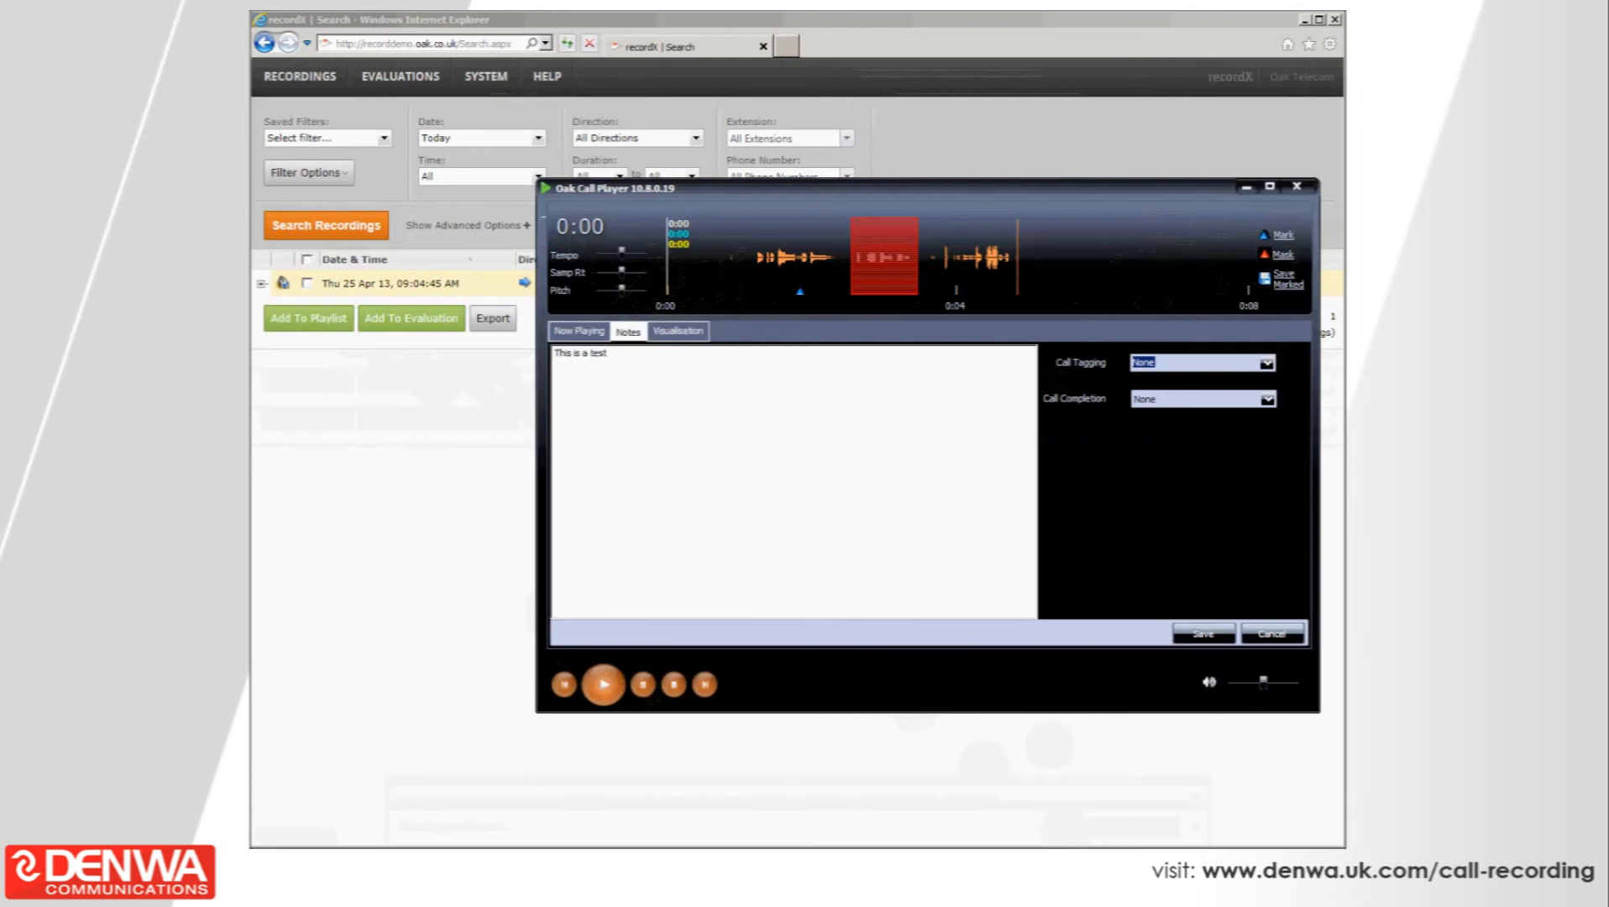
mouse_move(1033, 591)
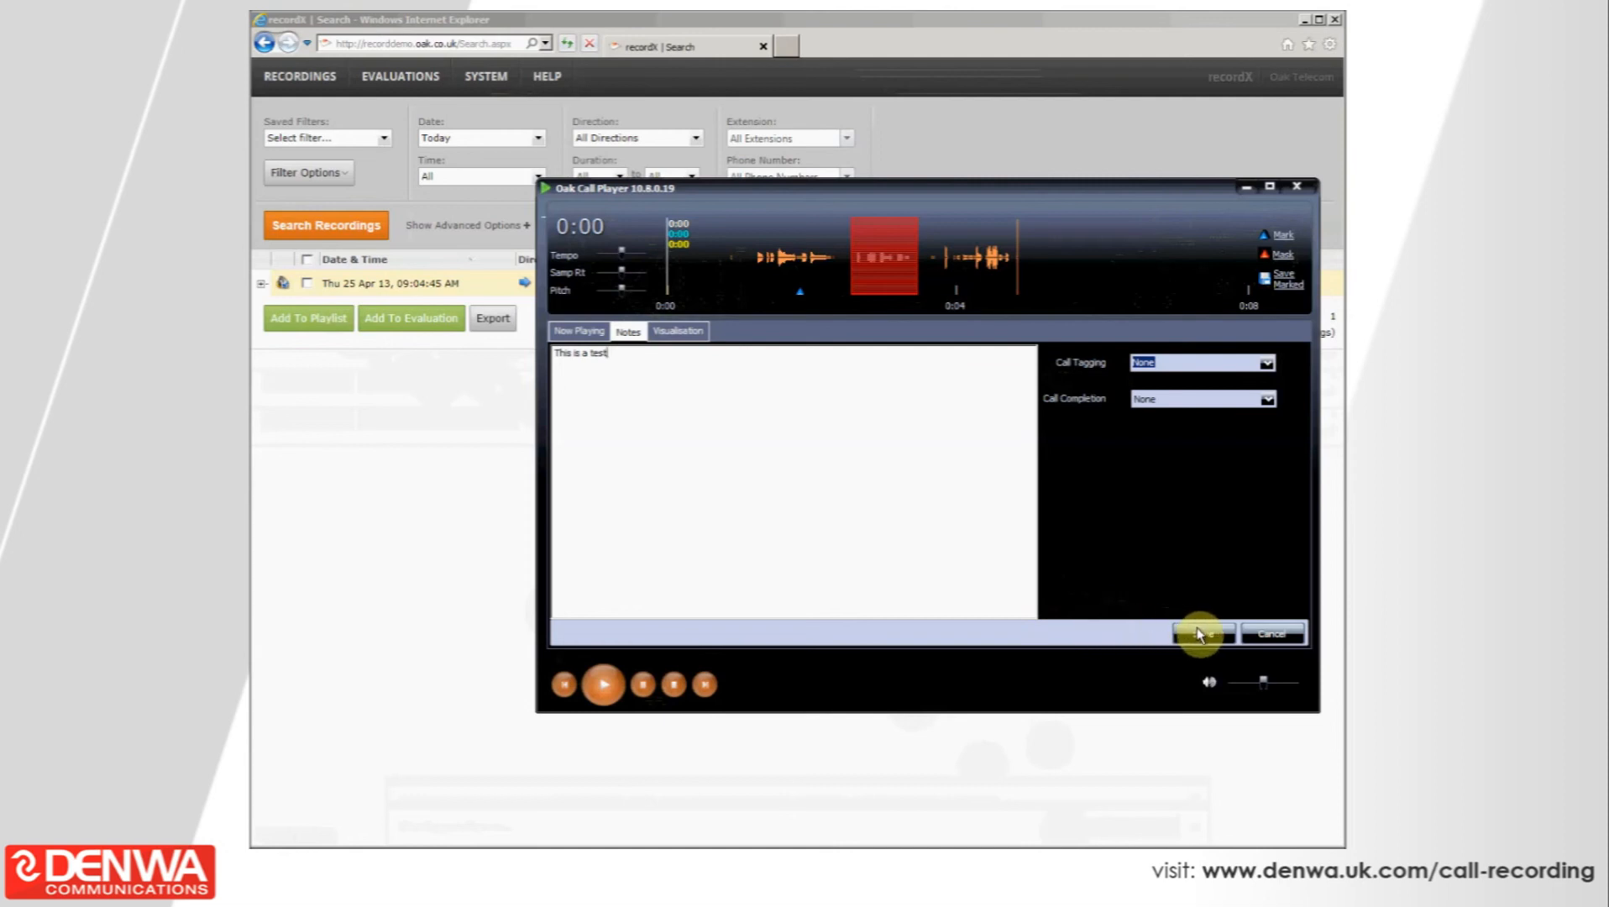
click(1200, 633)
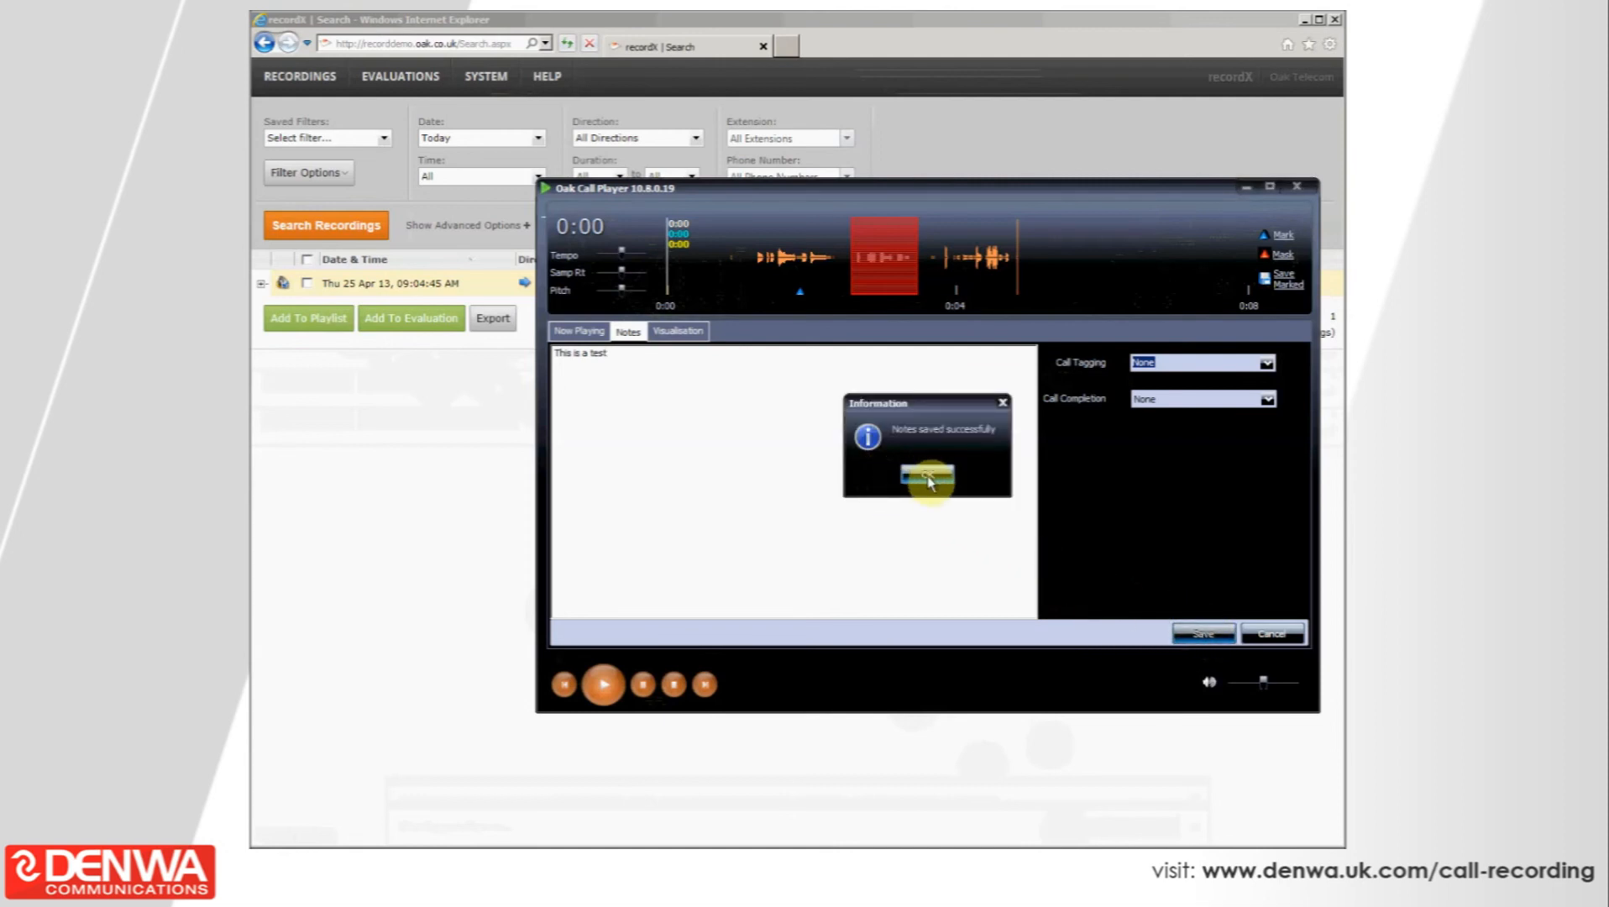
click(925, 477)
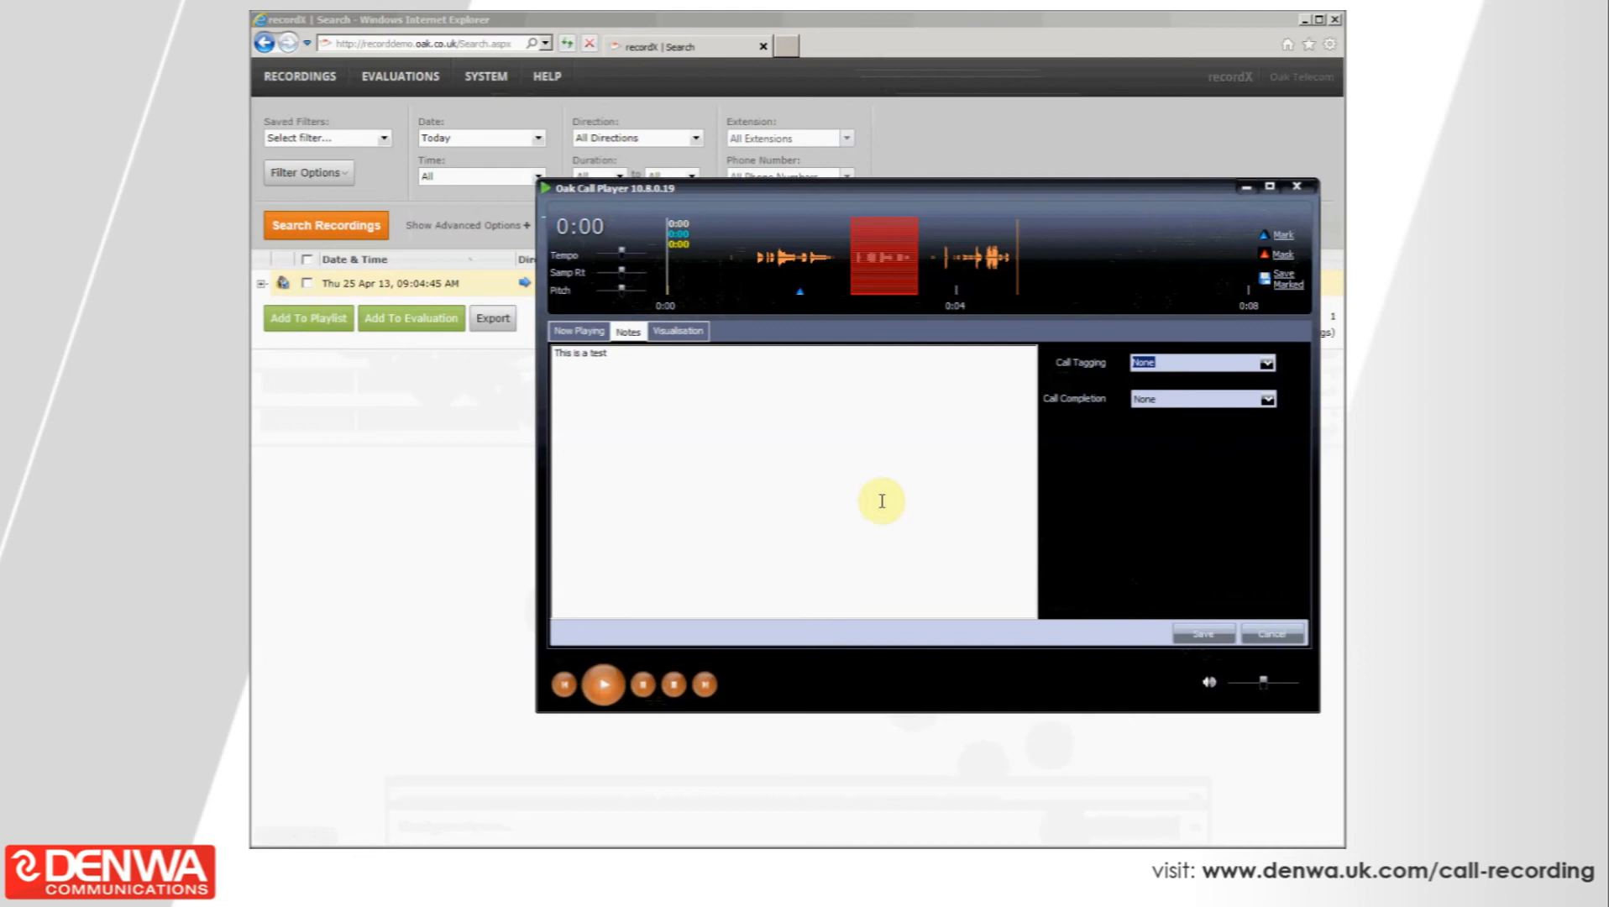
mouse_move(611, 386)
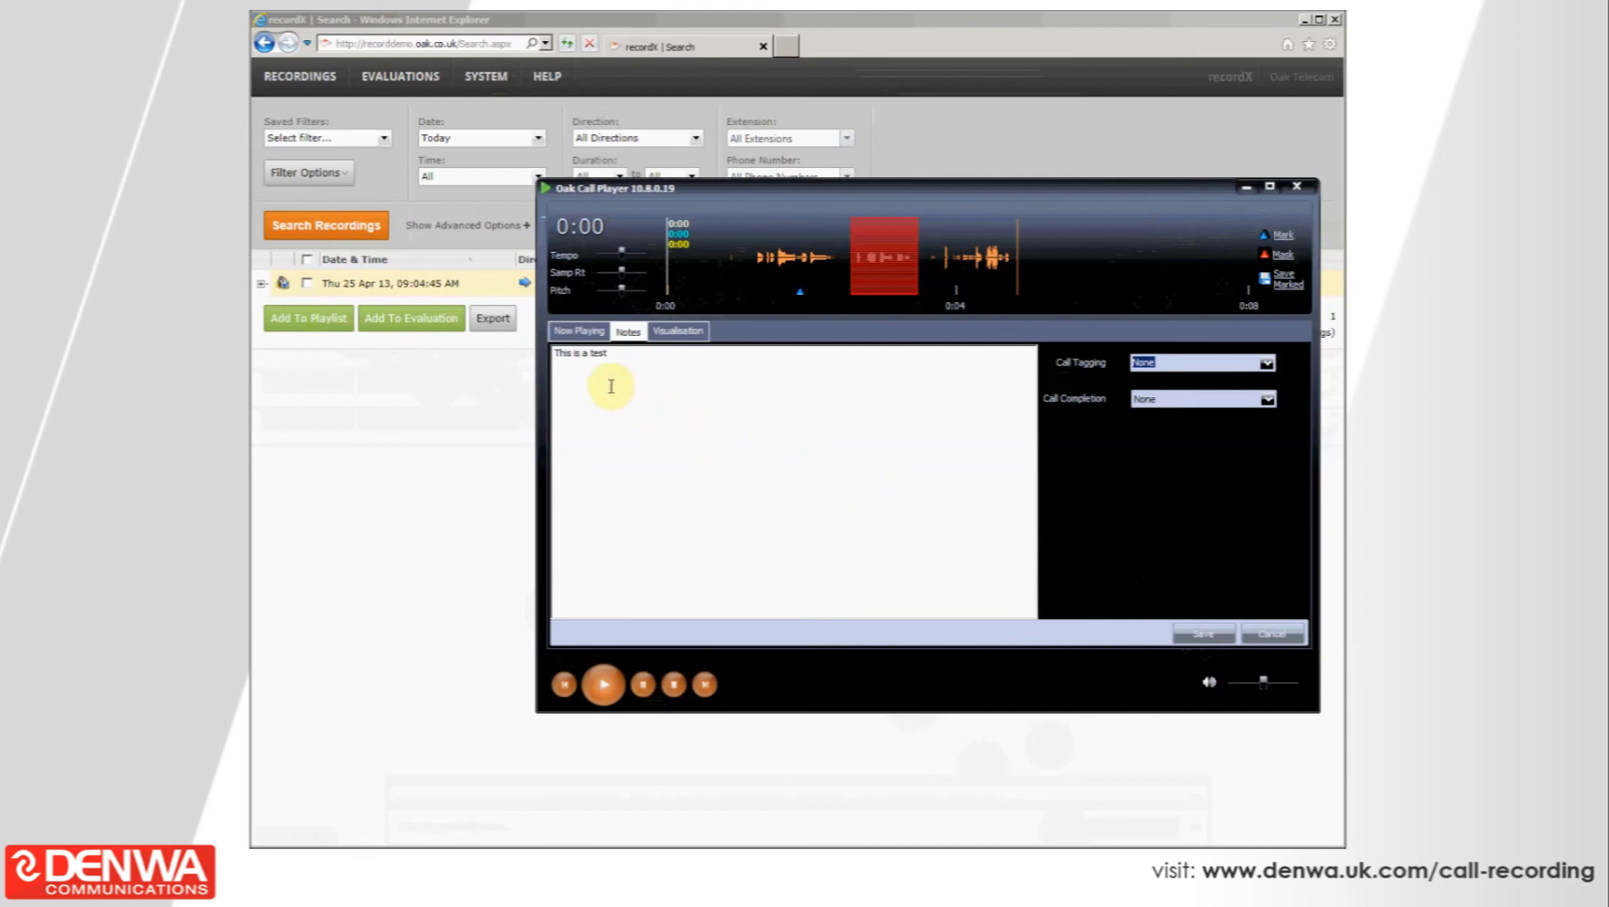
mouse_move(589, 370)
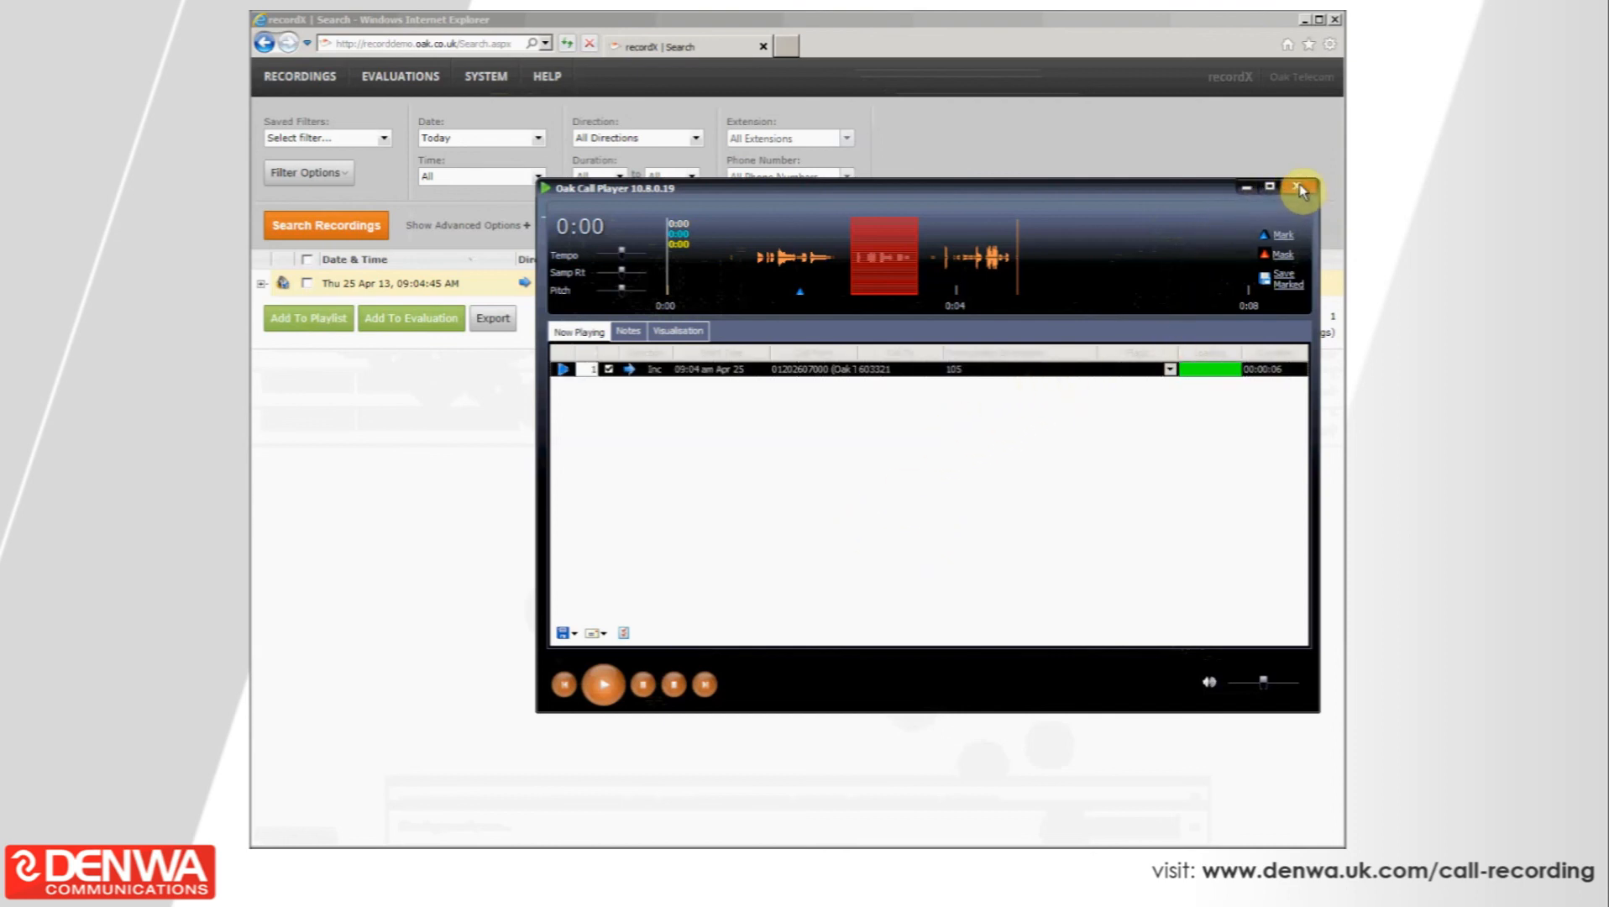
- Close the Oak Call Player window to return to the recordX search results
click(1298, 188)
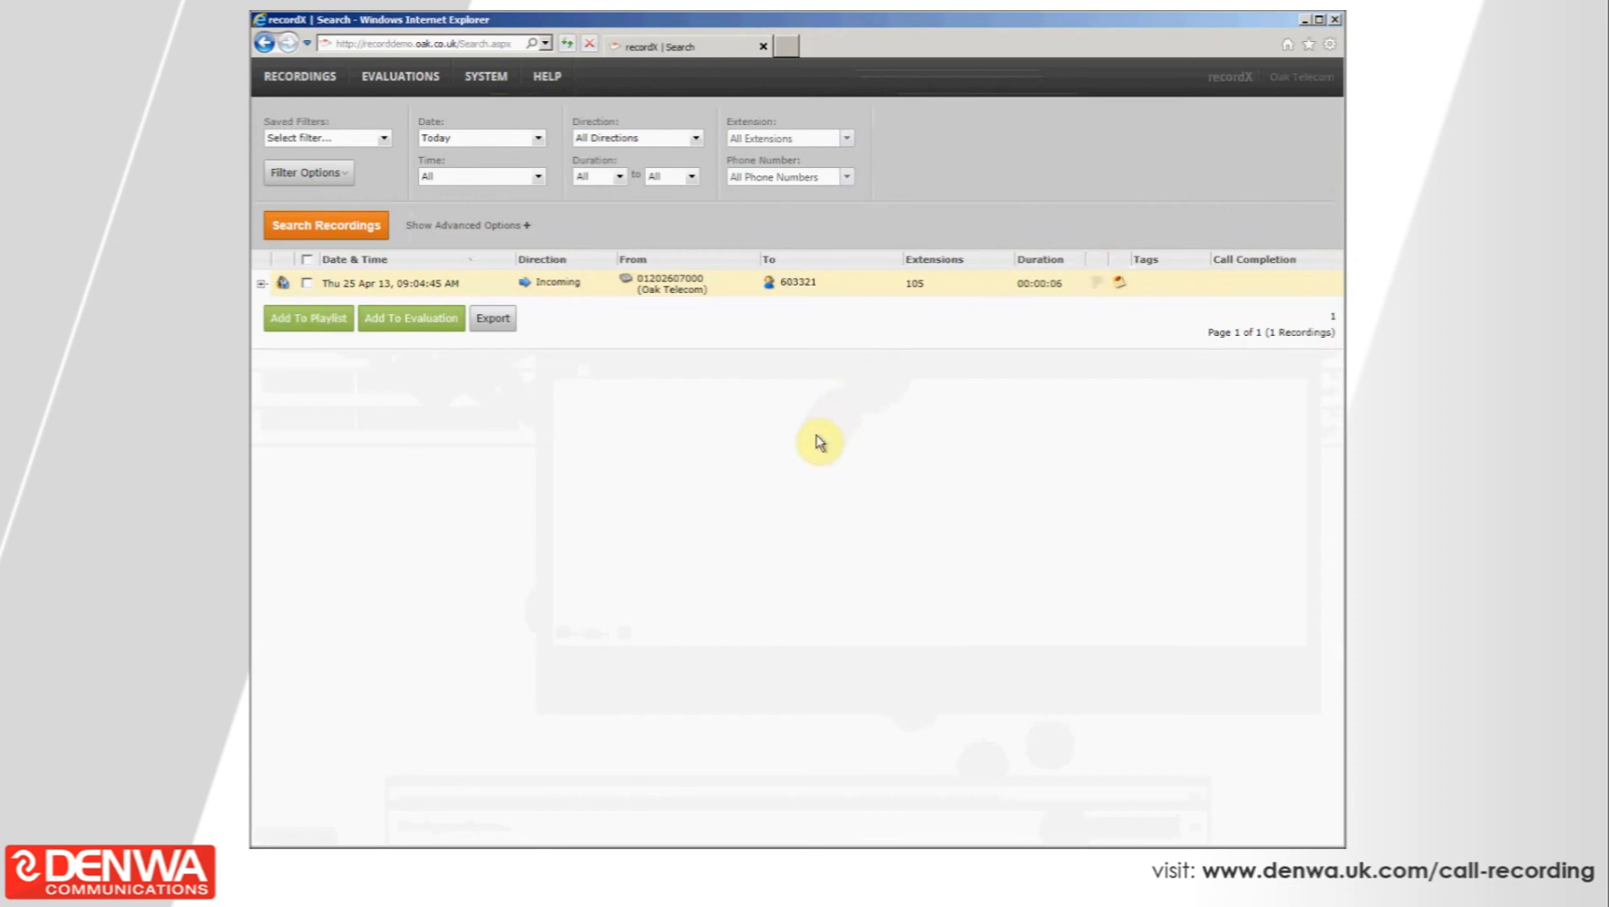
mouse_move(826, 443)
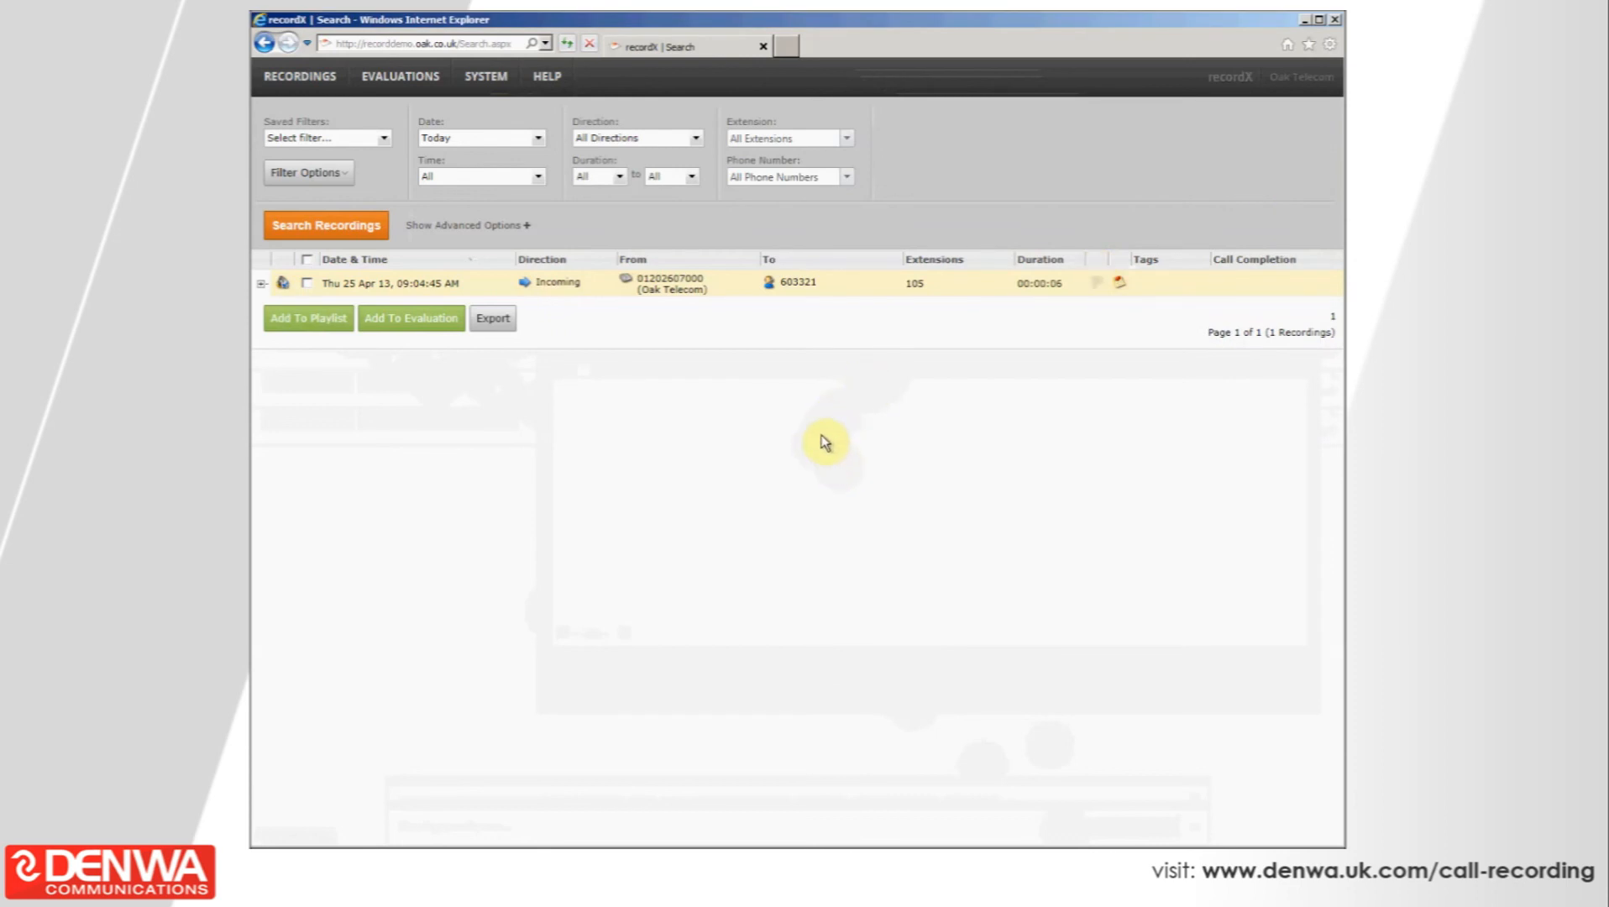
mouse_move(888, 447)
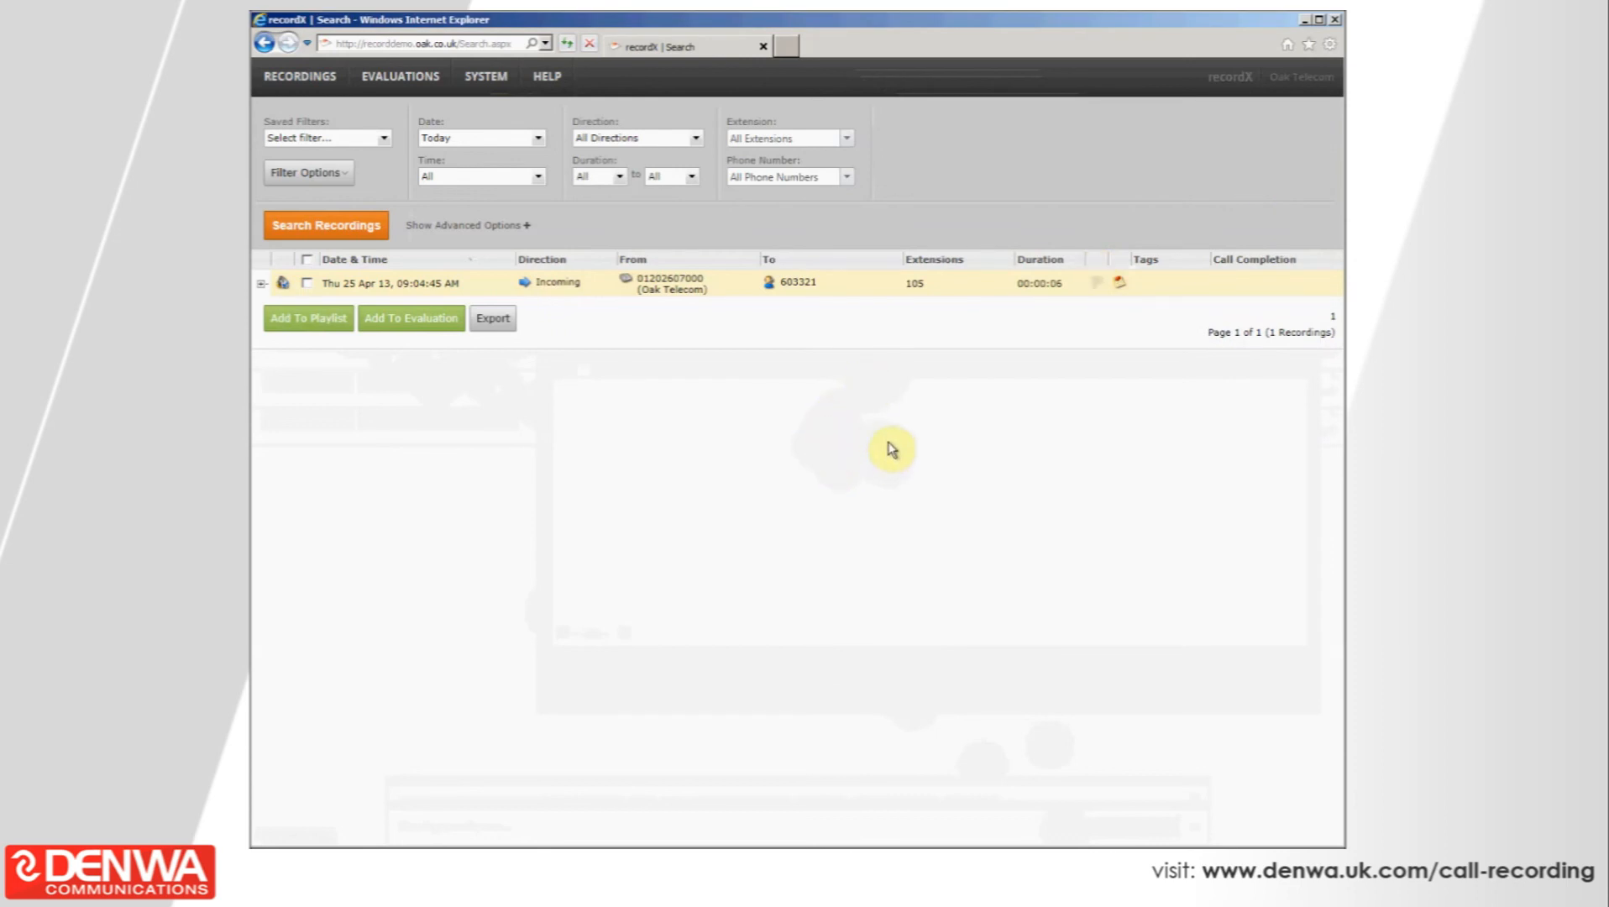
mouse_move(931, 456)
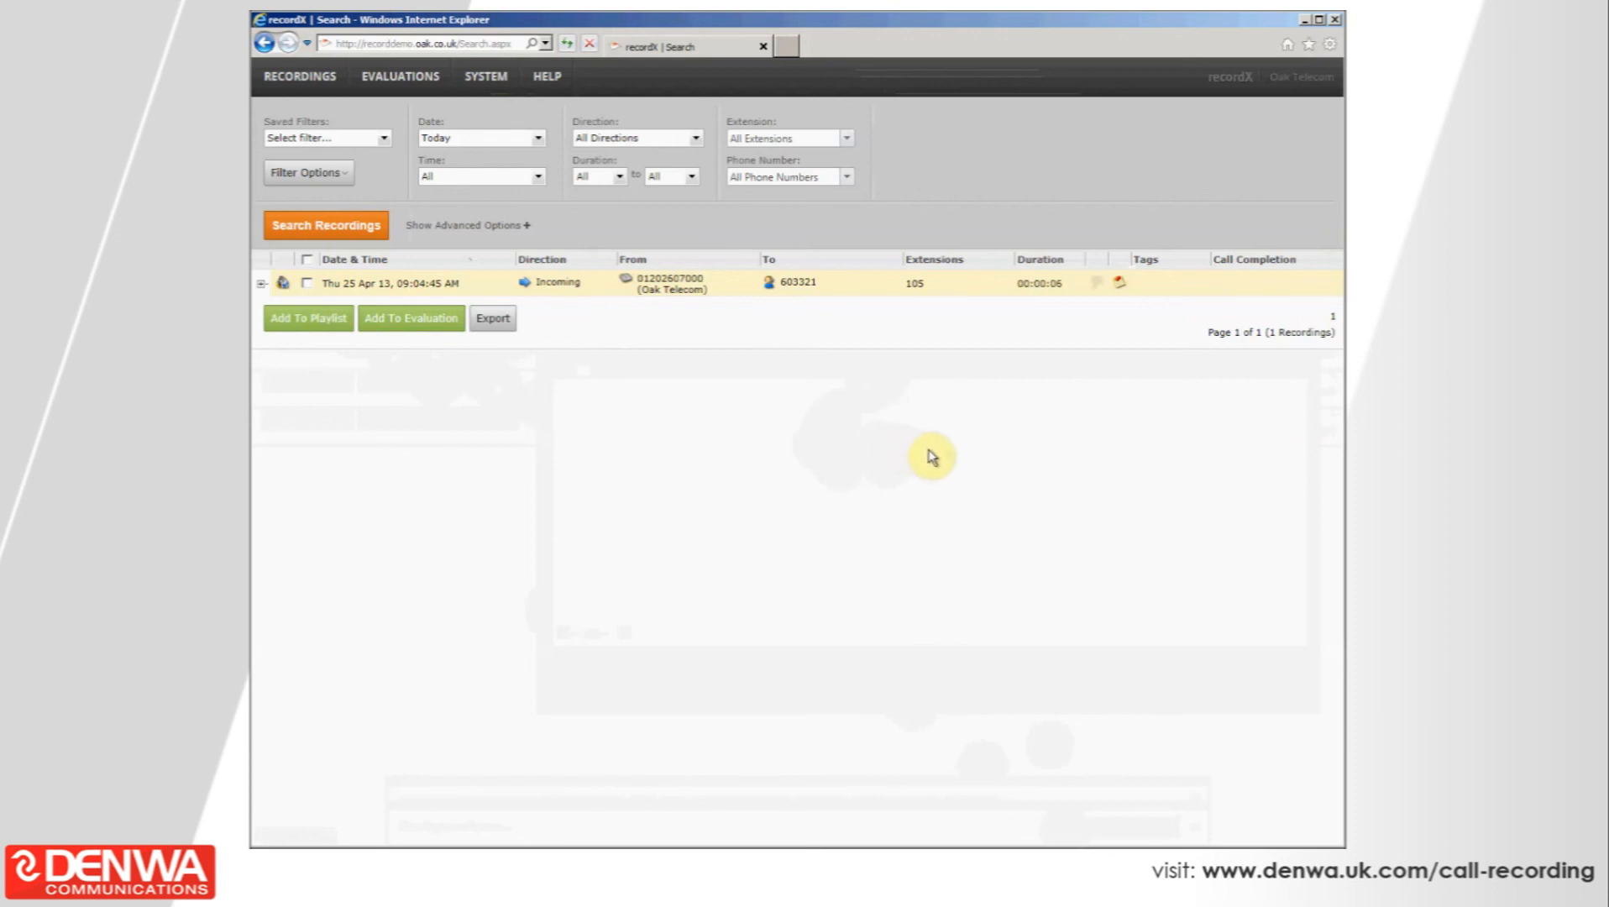